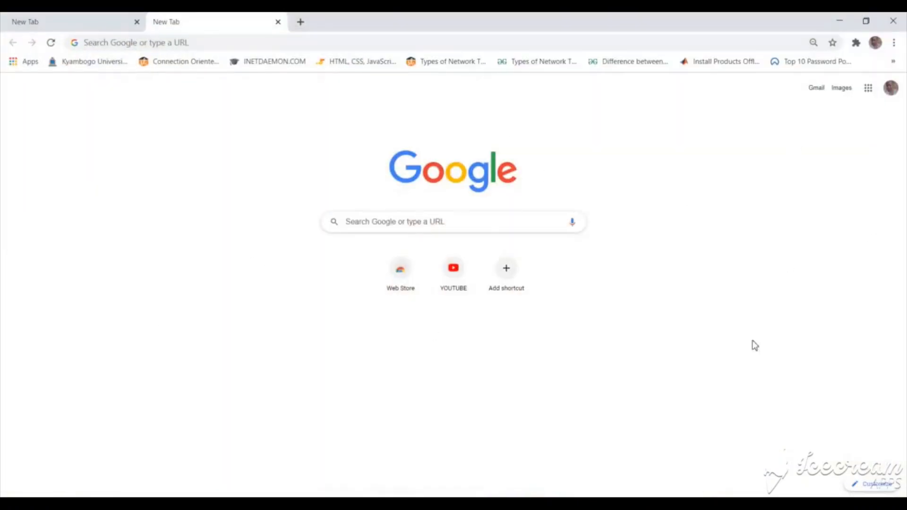
Reach canva.com via a Google search and search Canva designs for 'youtube ca'.
{"action": "left_click", "coordinate": [457, 222]}
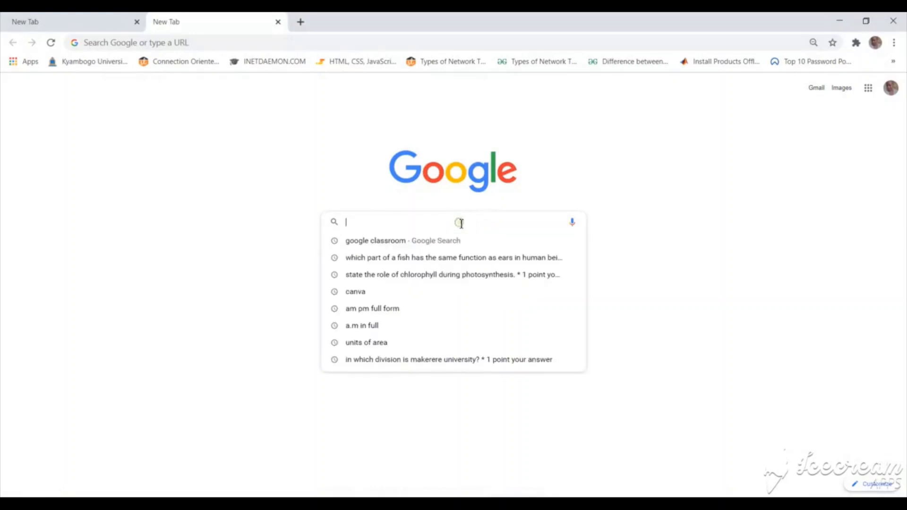
{"action": "type", "text": "canva"}
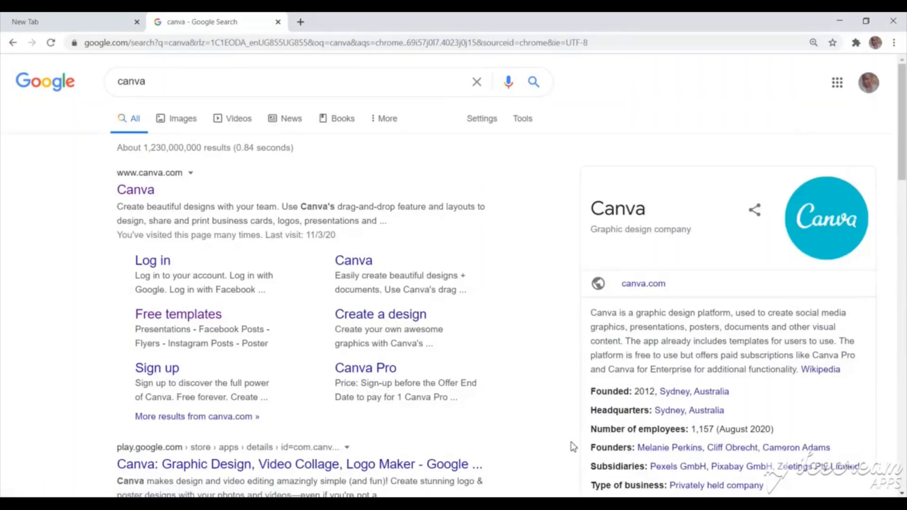
{"action": "mouse_move", "coordinate": [159, 272]}
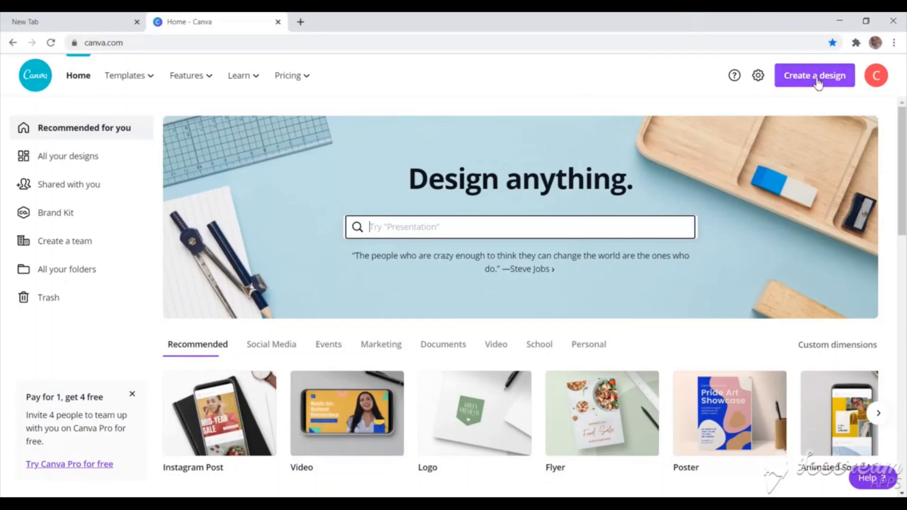
{"action": "left_click", "coordinate": [814, 76]}
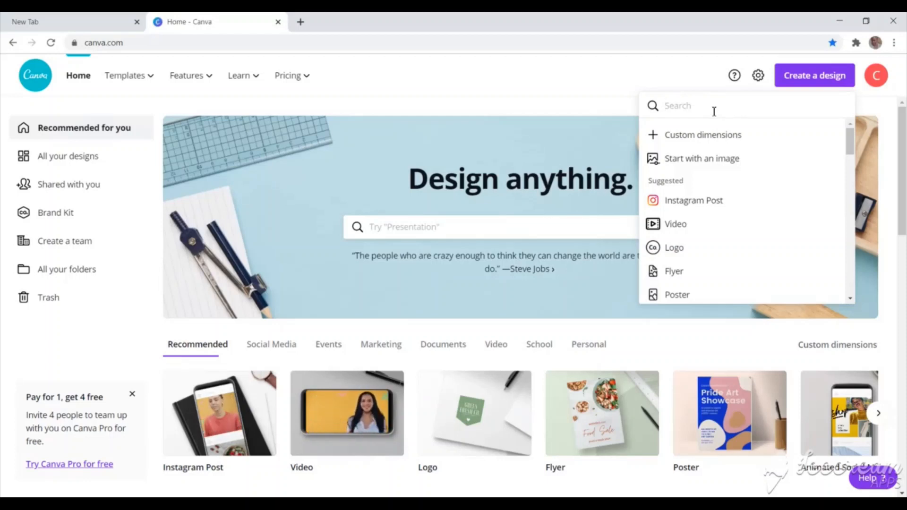
{"action": "type", "text": "youtube ca"}
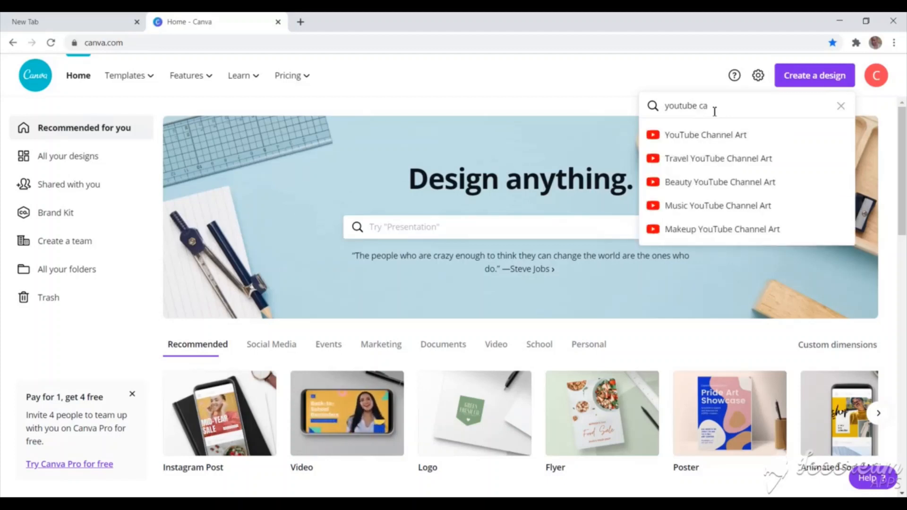
{"action": "mouse_move", "coordinate": [706, 136]}
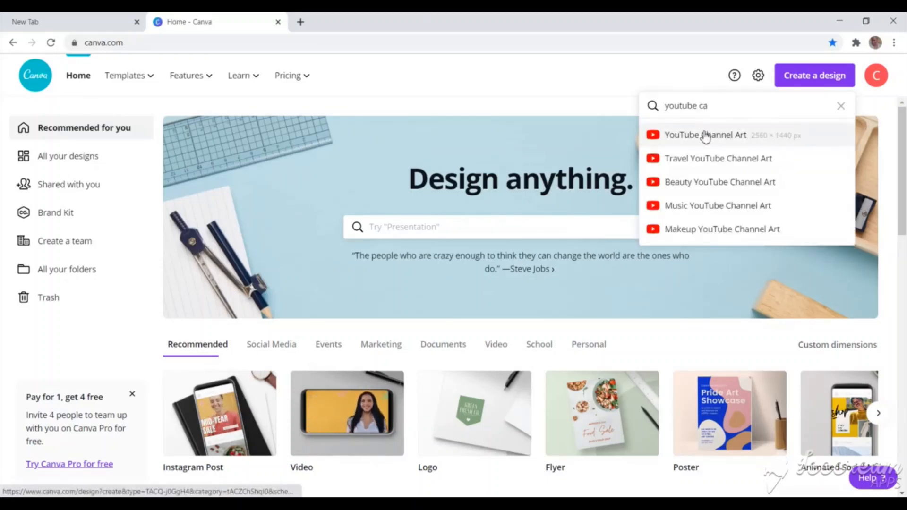
Start a YouTube Channel Art design and apply the teal floral 'Adora's Vlogs' template.
{"action": "left_click", "coordinate": [705, 134]}
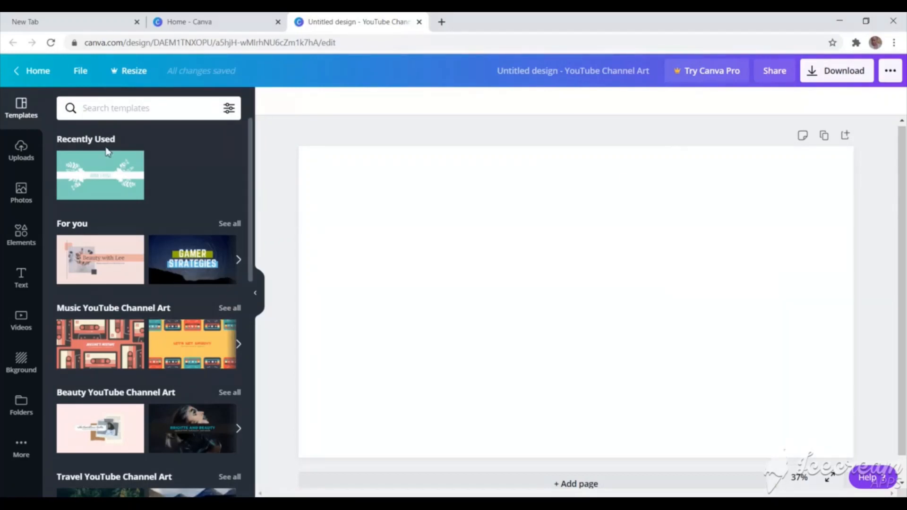
{"action": "mouse_move", "coordinate": [19, 108]}
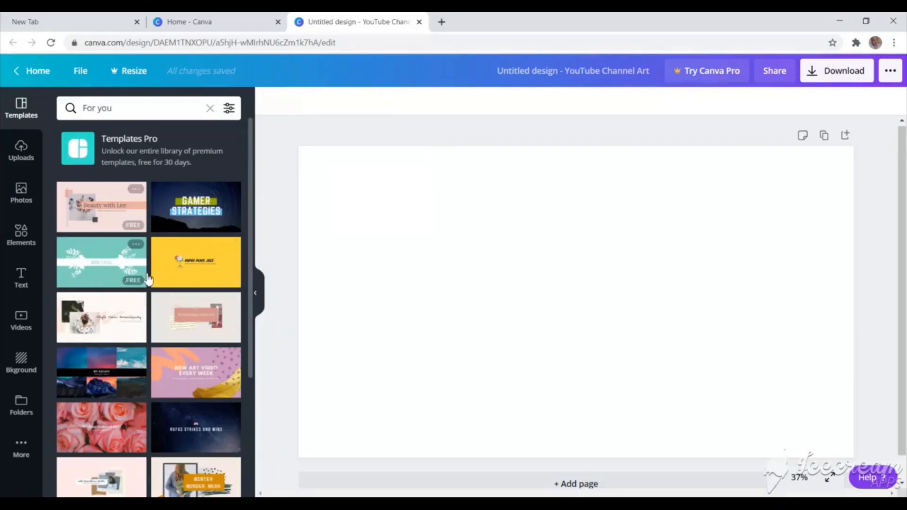
{"action": "mouse_move", "coordinate": [116, 266]}
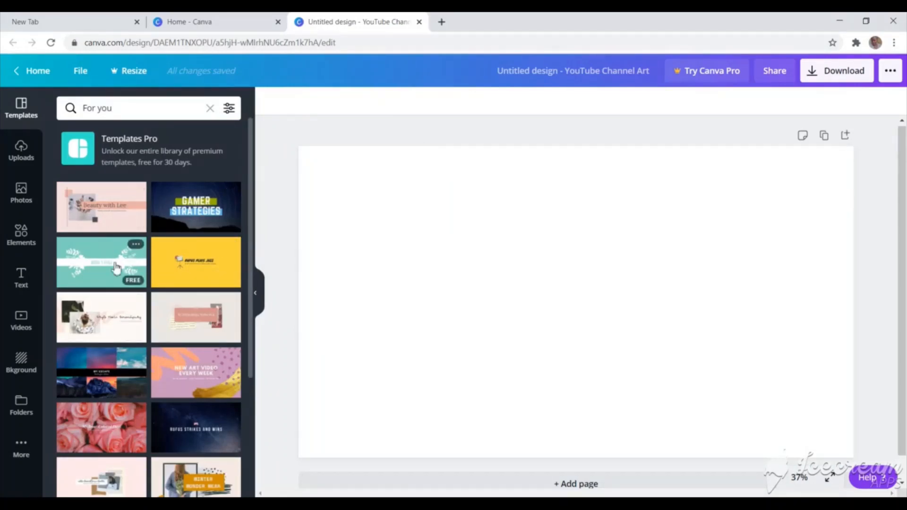
{"action": "left_click", "coordinate": [101, 262]}
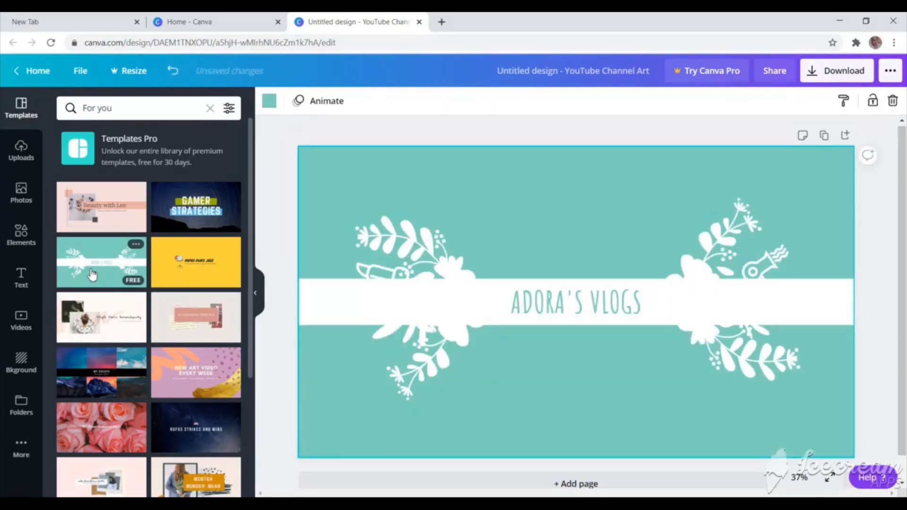
{"action": "mouse_move", "coordinate": [187, 303]}
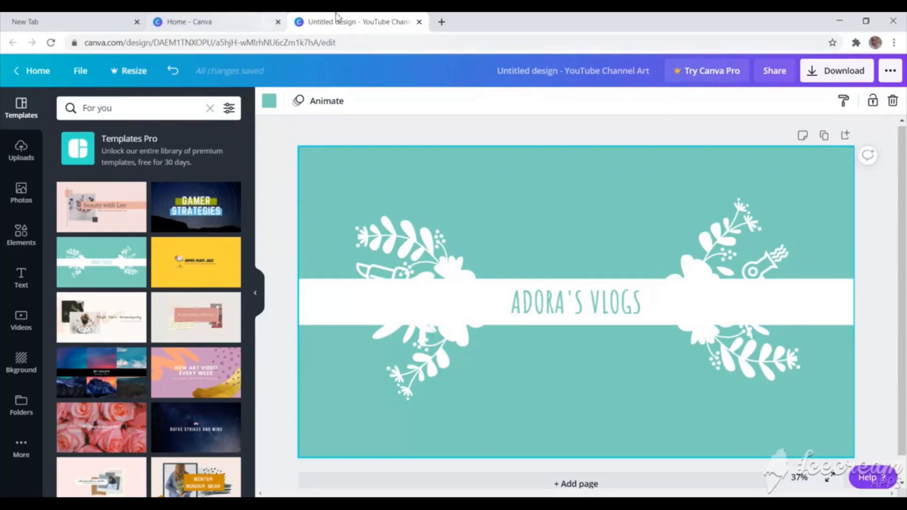
Run a Google image search for 'youtube channel art layout' in a new tab.
{"action": "left_click", "coordinate": [441, 22]}
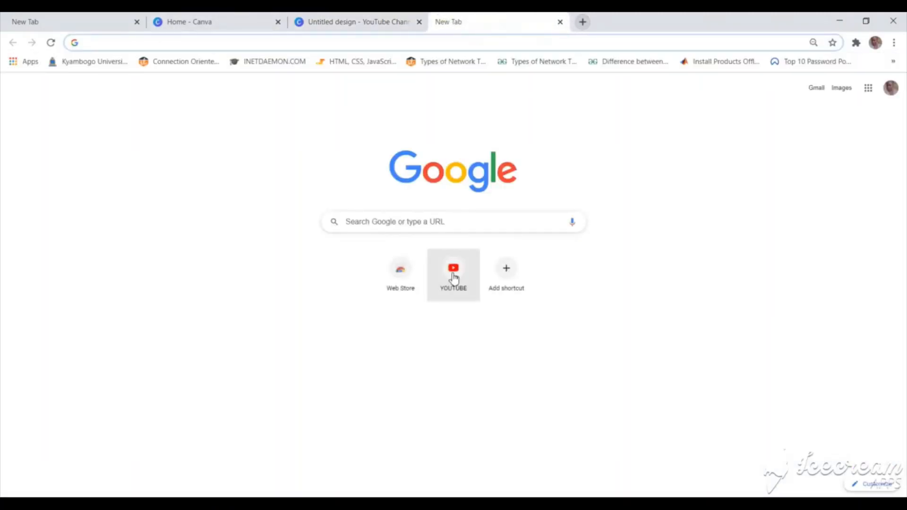
{"action": "type", "text": "youtube channel art layout"}
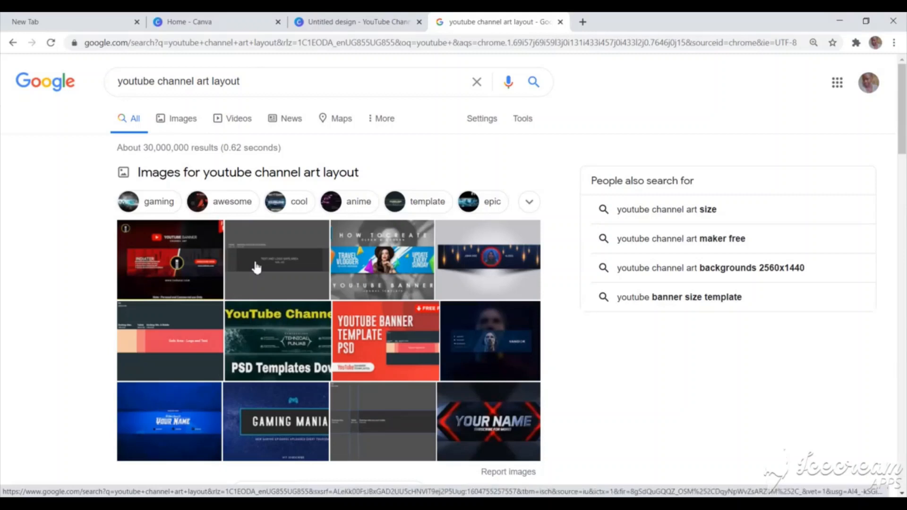
{"action": "left_click", "coordinate": [254, 263]}
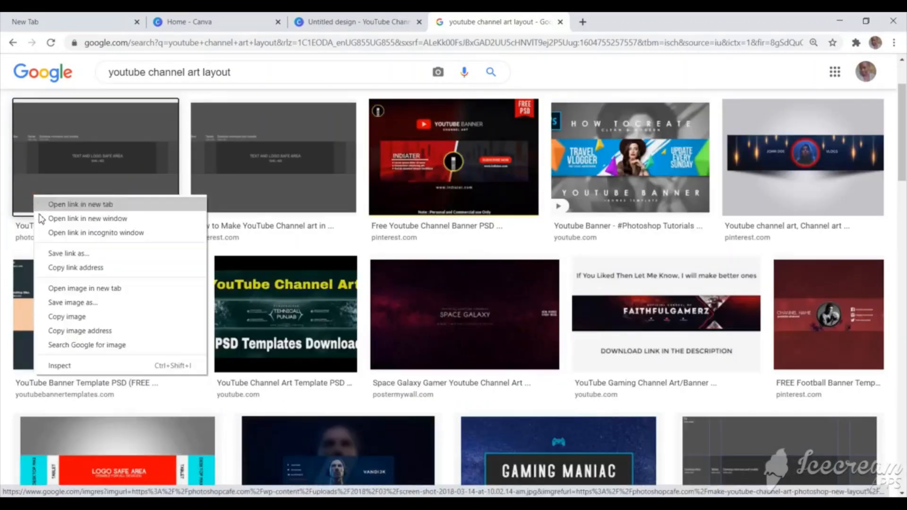
{"action": "mouse_move", "coordinate": [87, 302]}
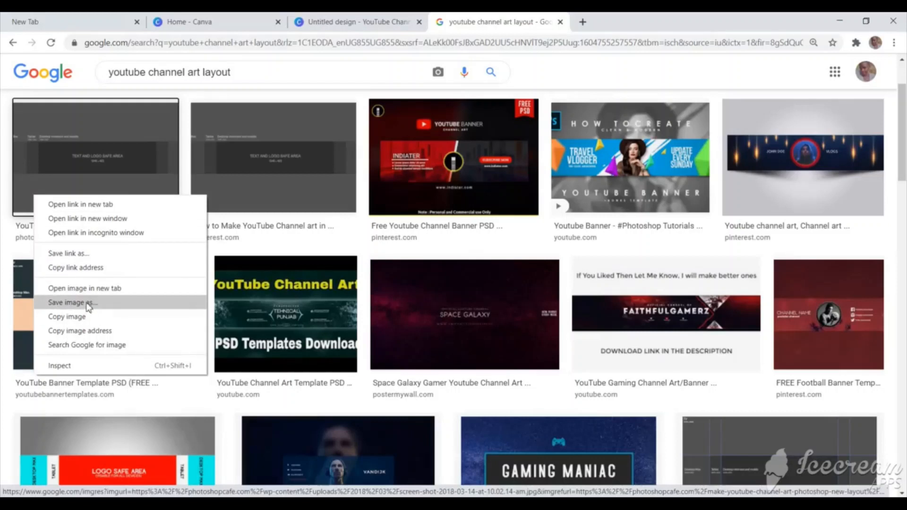
Save the grey safe-area layout image as 'art layout' in Downloads.
{"action": "left_click", "coordinate": [73, 303]}
{"action": "type", "text": "l"}
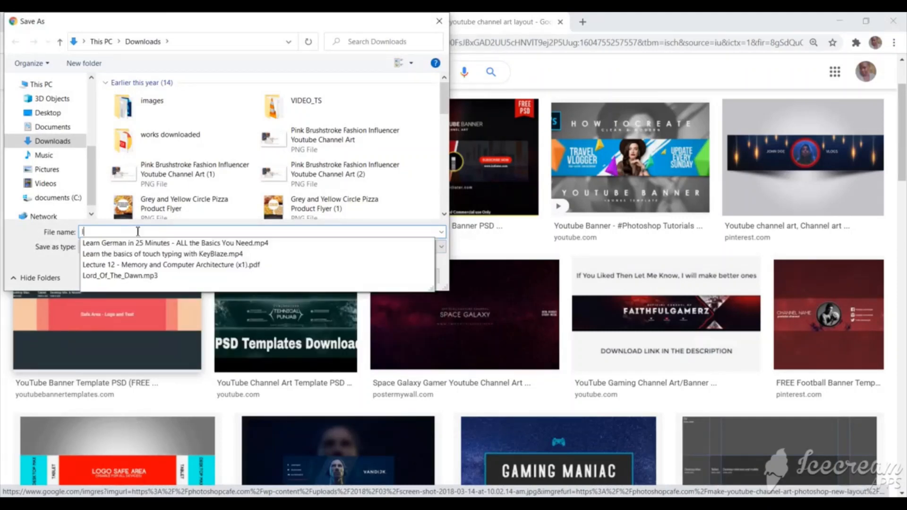
{"action": "type", "text": "art"}
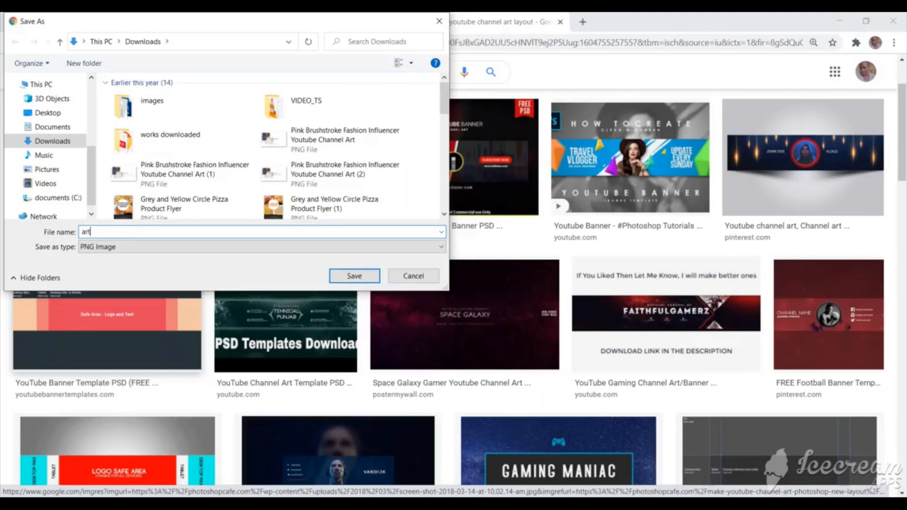
{"action": "type", "text": "layout"}
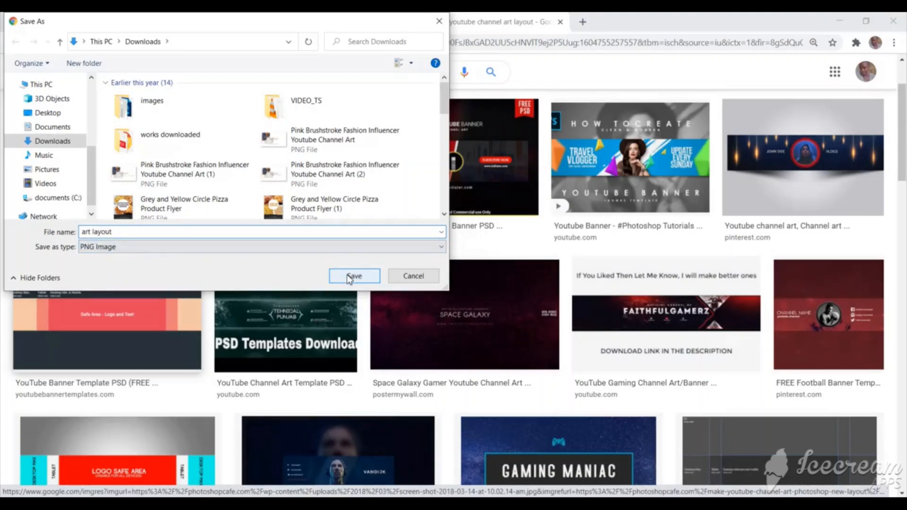
{"action": "left_click", "coordinate": [353, 276]}
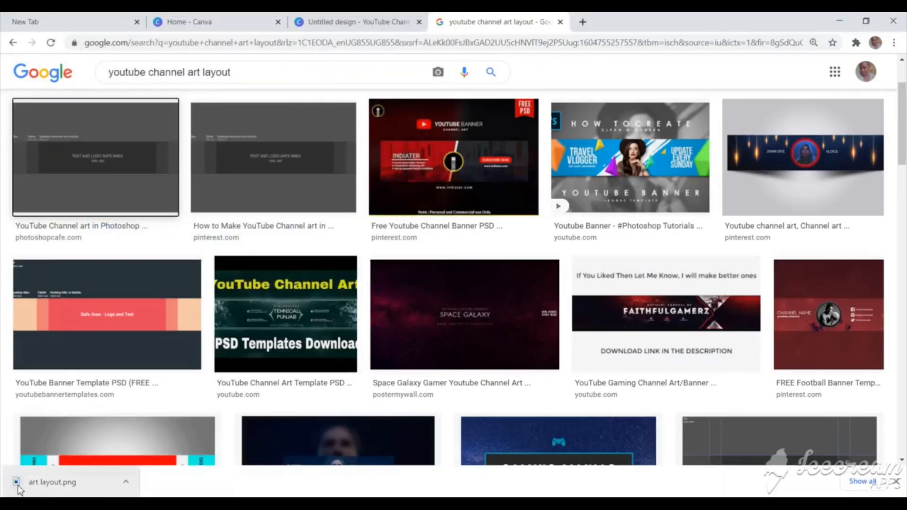
{"action": "left_click", "coordinate": [52, 482]}
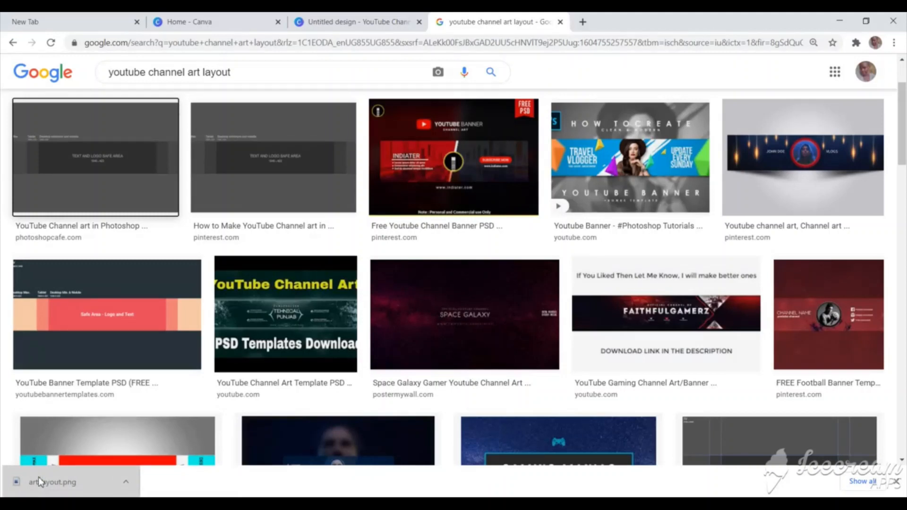
{"action": "left_click", "coordinate": [51, 482]}
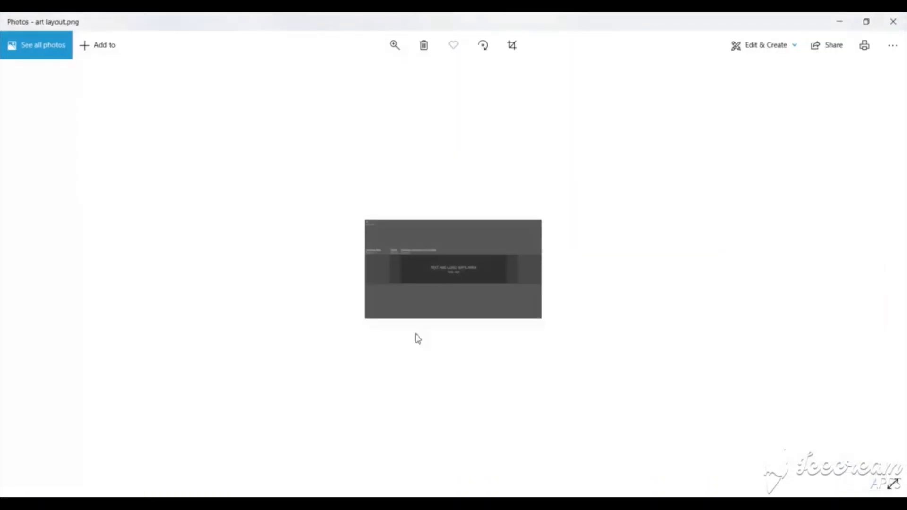
{"action": "mouse_move", "coordinate": [841, 21]}
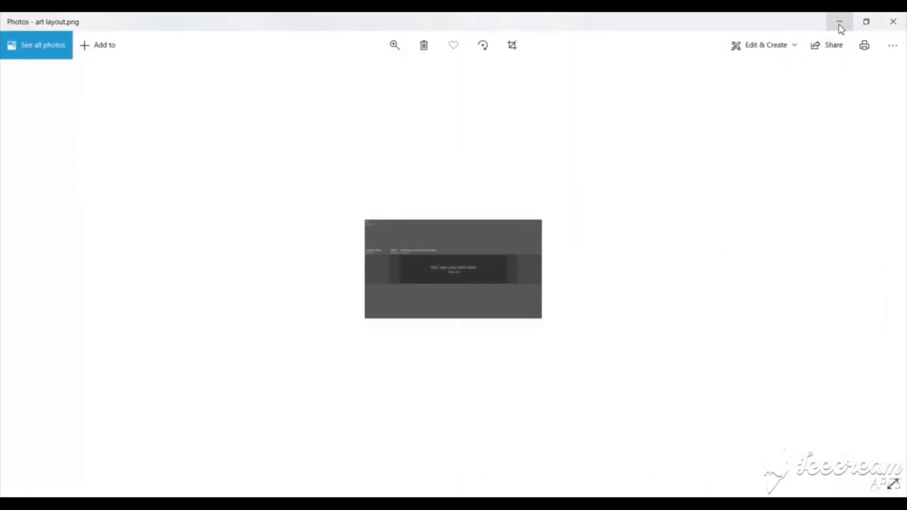
{"action": "left_click", "coordinate": [841, 21]}
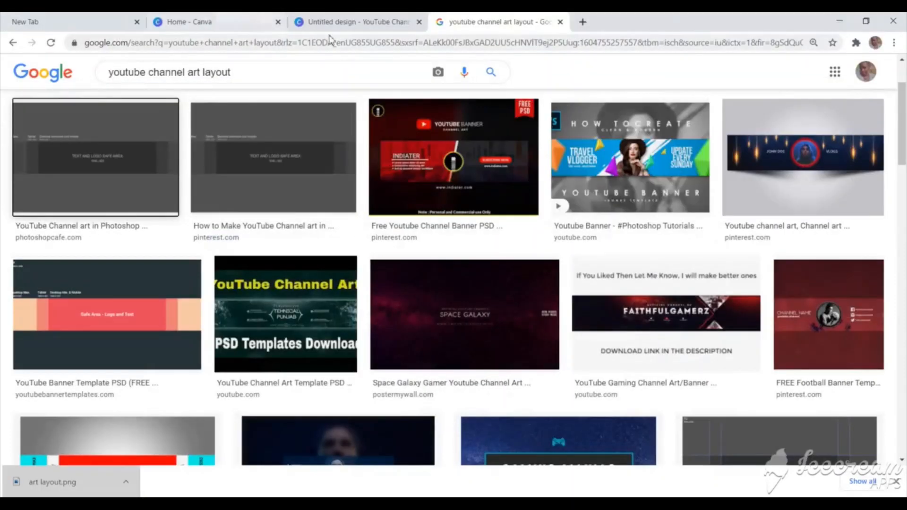
Back in Canva, start uploading an image from this computer via Uploads.
{"action": "left_click", "coordinate": [353, 21]}
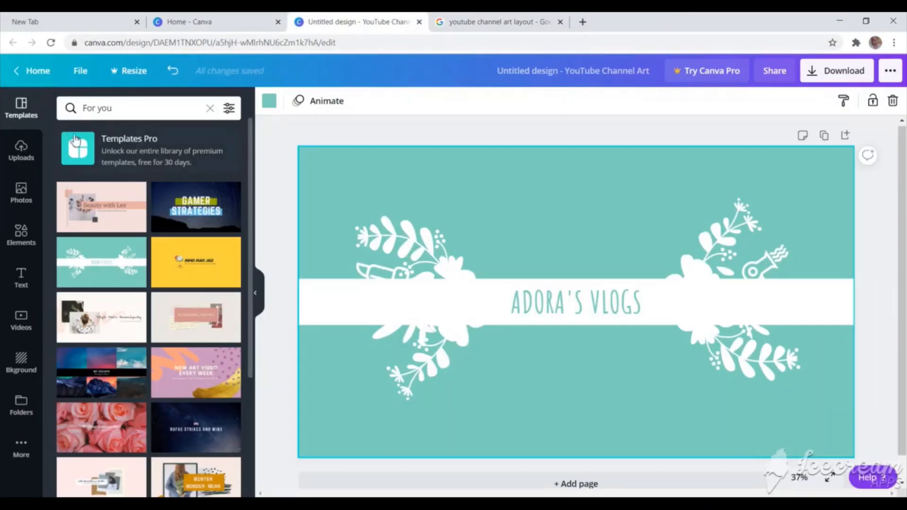
{"action": "mouse_move", "coordinate": [112, 149]}
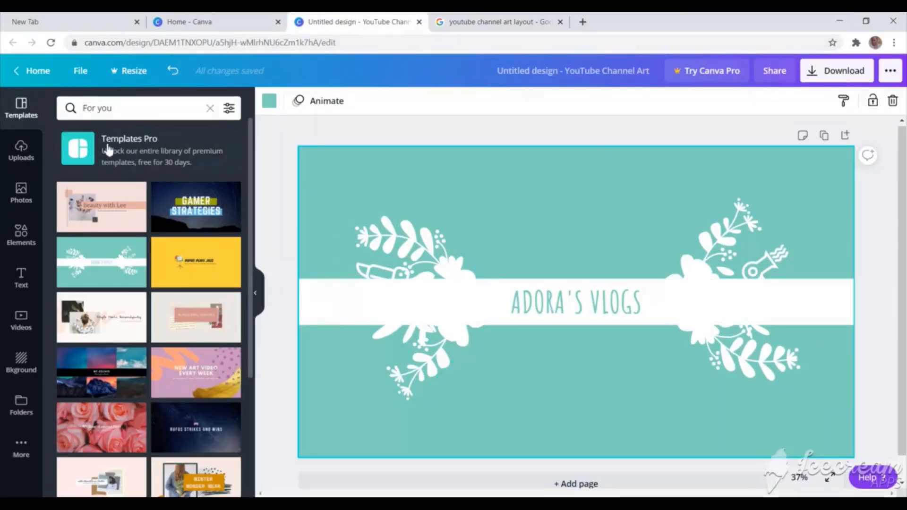
{"action": "left_click", "coordinate": [21, 152]}
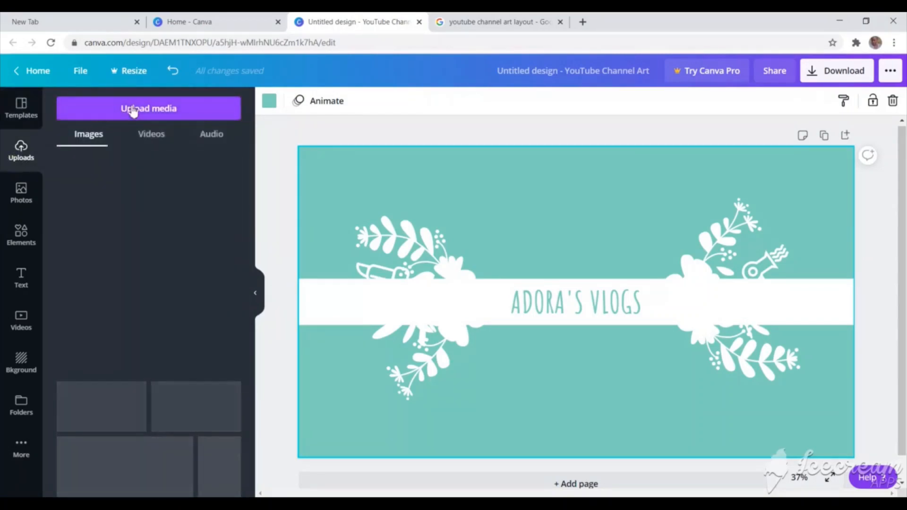
{"action": "left_click", "coordinate": [148, 108]}
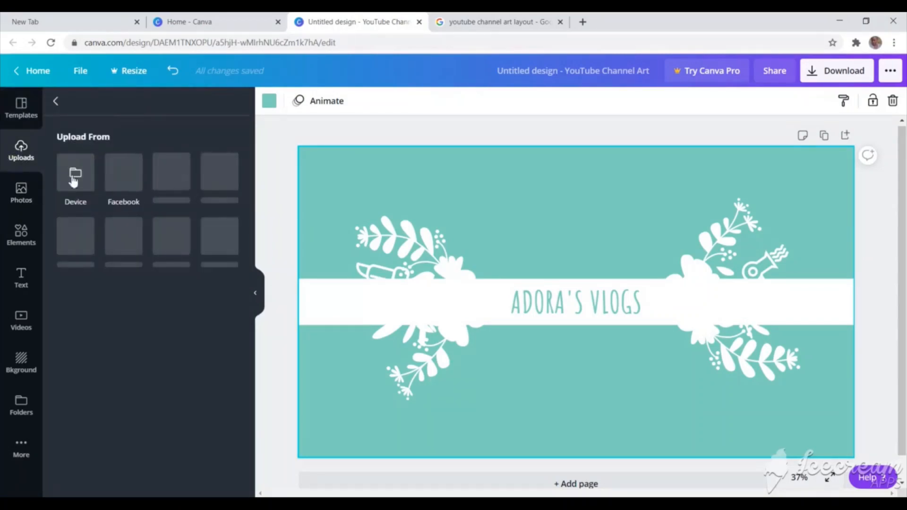
{"action": "left_click", "coordinate": [76, 174]}
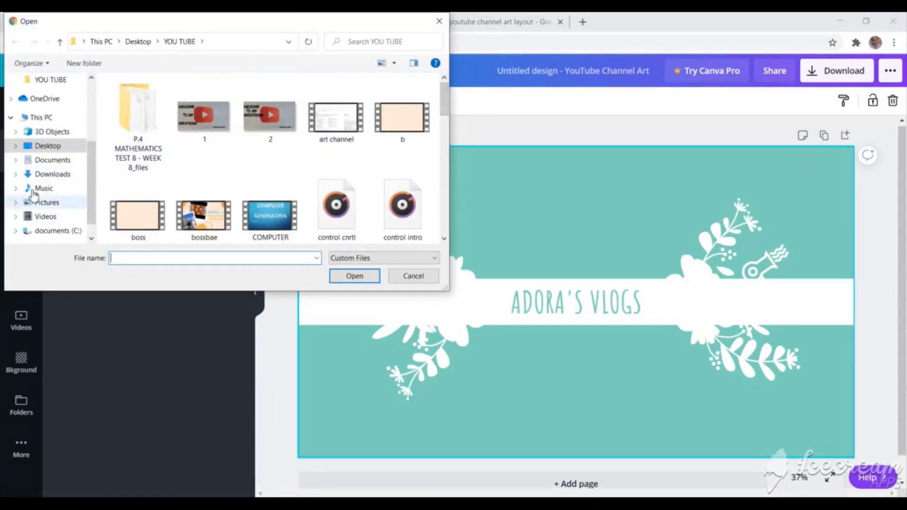
Pick the art layout PNG from Downloads so the guide lands behind the title strip.
{"action": "left_click", "coordinate": [52, 174]}
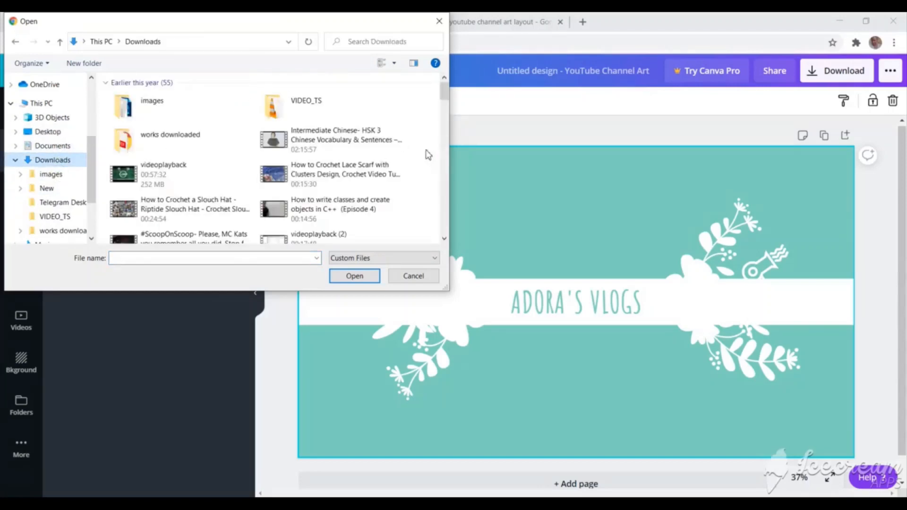
{"action": "scroll", "scroll_direction": "down", "scroll_amount": 3}
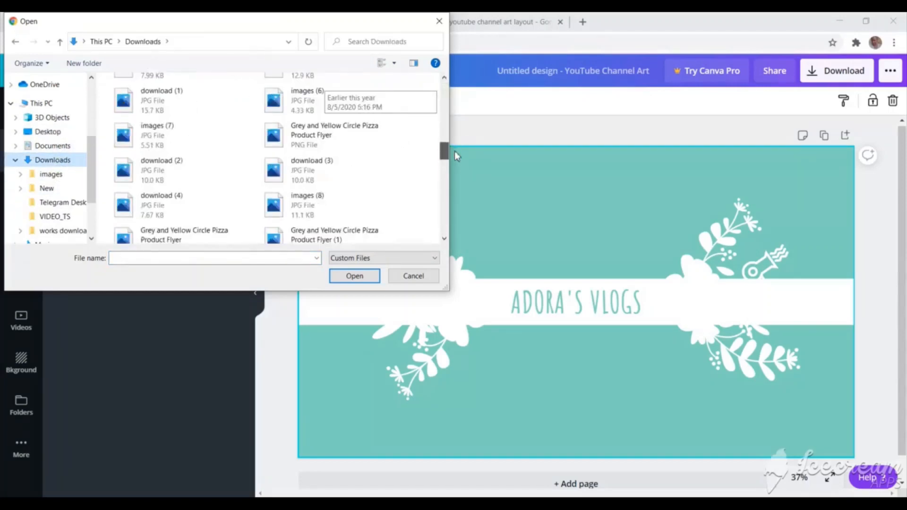
{"action": "scroll", "scroll_direction": "down", "scroll_amount": 3}
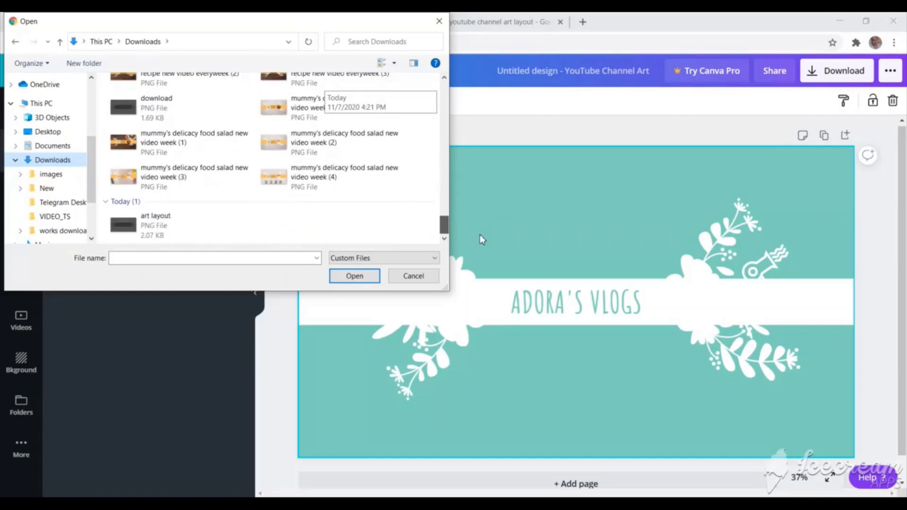
{"action": "left_click", "coordinate": [155, 222]}
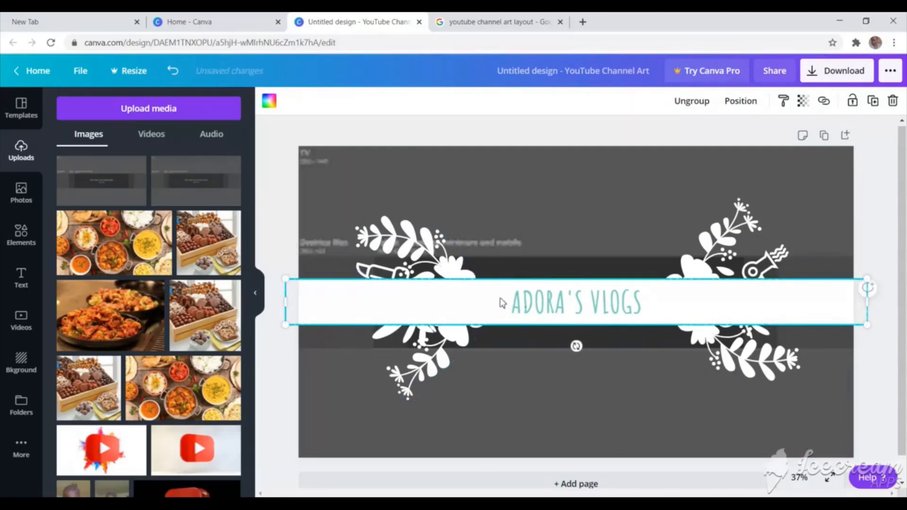
{"action": "mouse_move", "coordinate": [622, 425]}
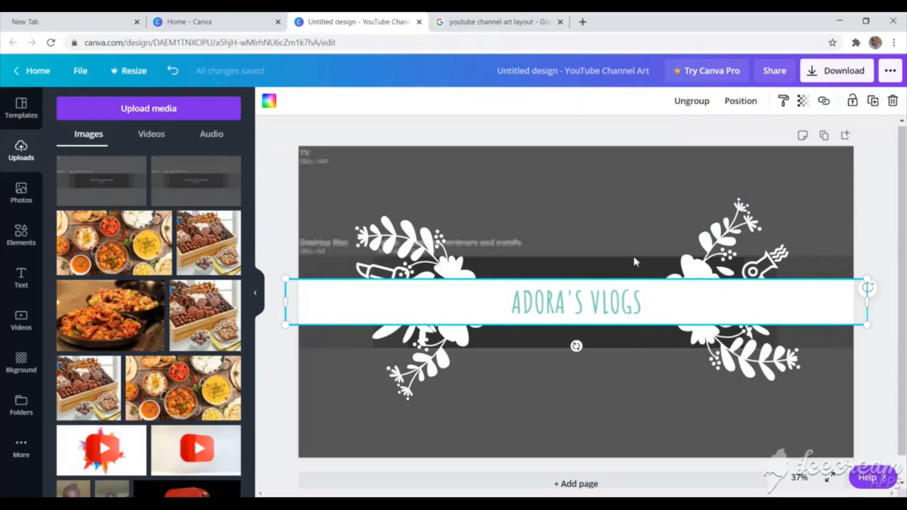
{"action": "mouse_move", "coordinate": [849, 290]}
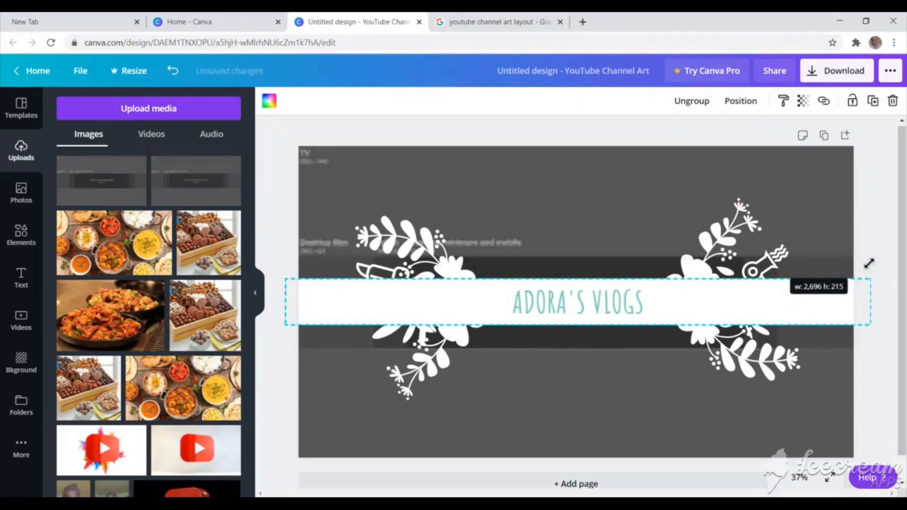
Widen the white strip, clear ADORA'S VLOGS and type MUMMY'S DELICACY.
{"action": "left_click_drag", "start_coordinate": [870, 264], "coordinate": [859, 274]}
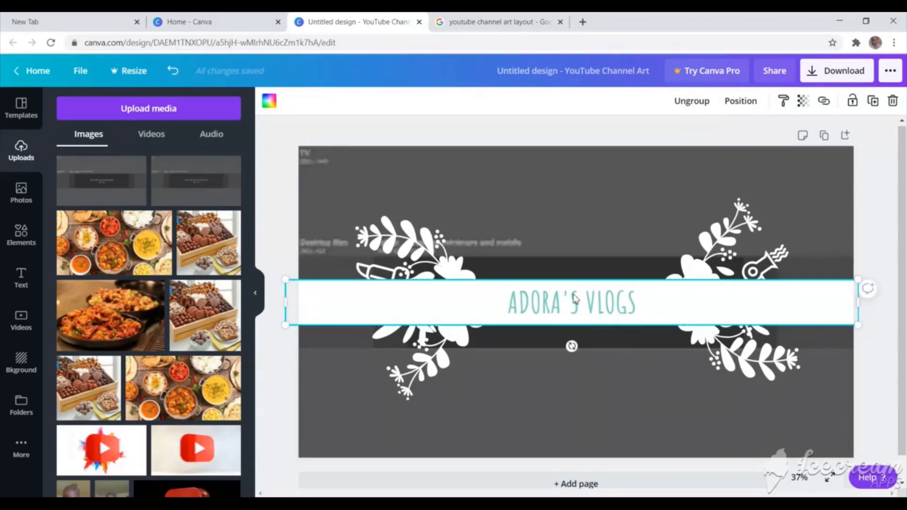
{"action": "mouse_move", "coordinate": [618, 309]}
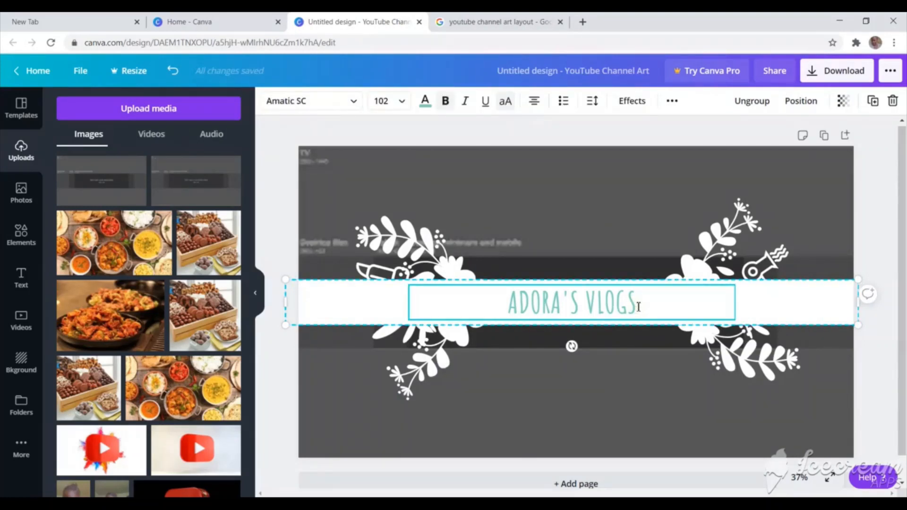
{"action": "key", "text": "Backspace"}
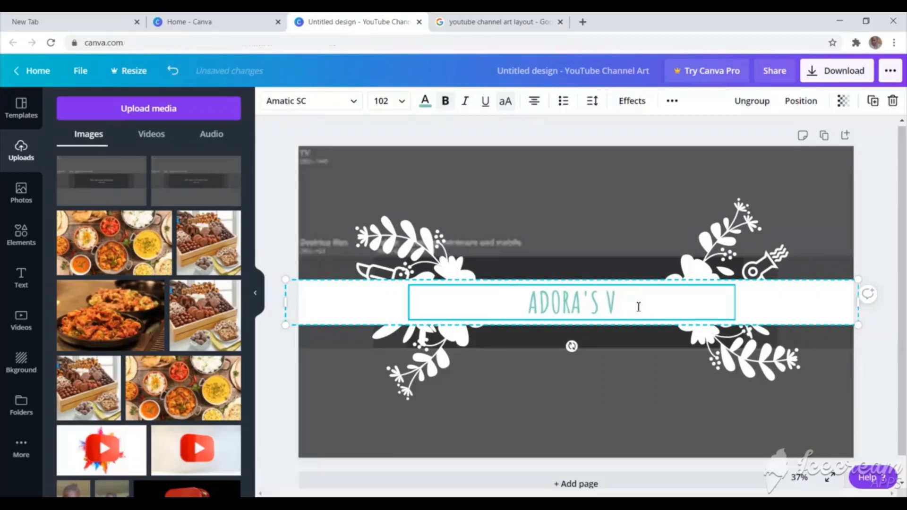
{"action": "key", "text": "Ctrl+a"}
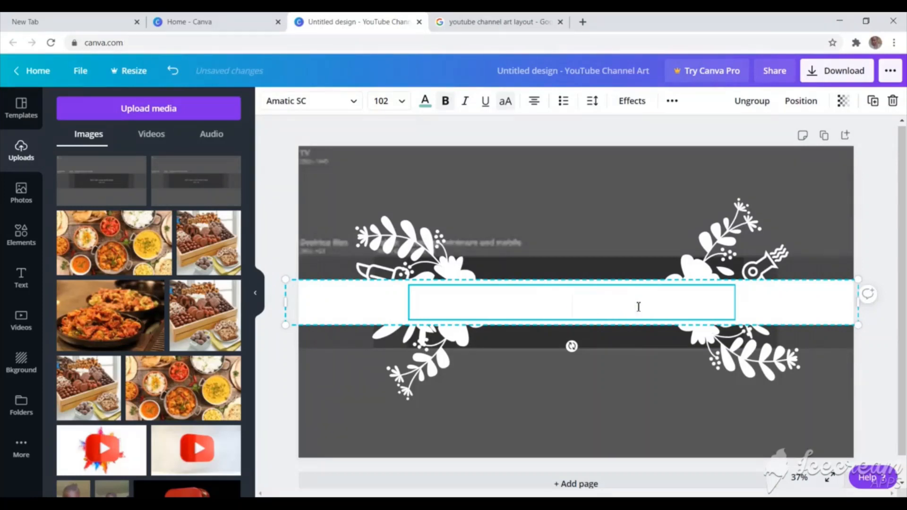
{"action": "type", "text": "MUMM"}
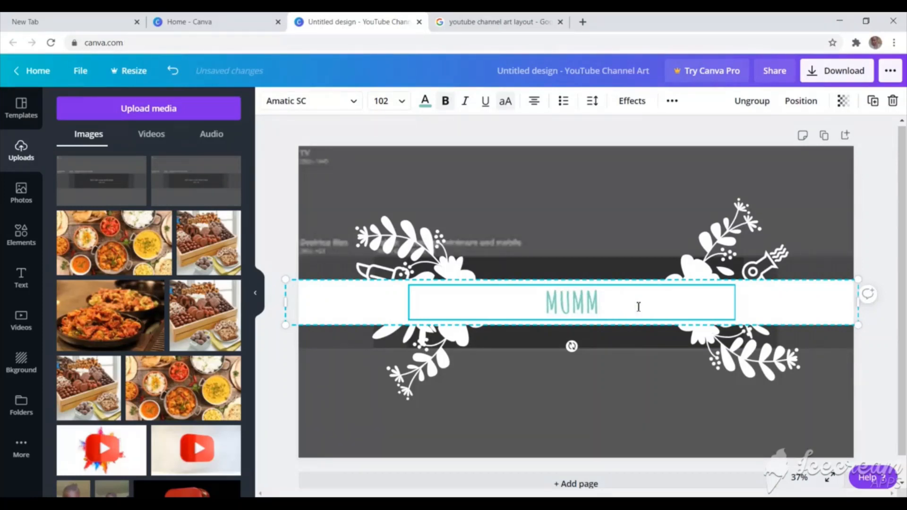
{"action": "type", "text": "Y'S"}
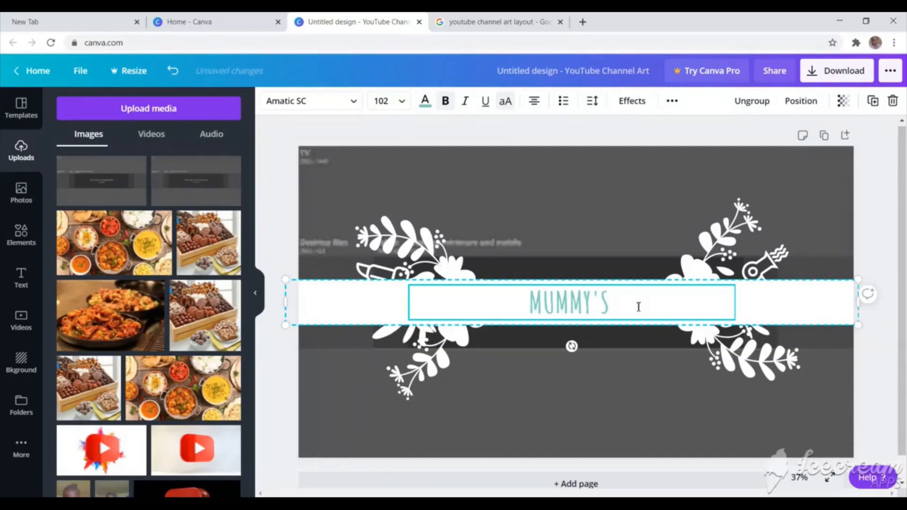
{"action": "type", "text": "DELICA"}
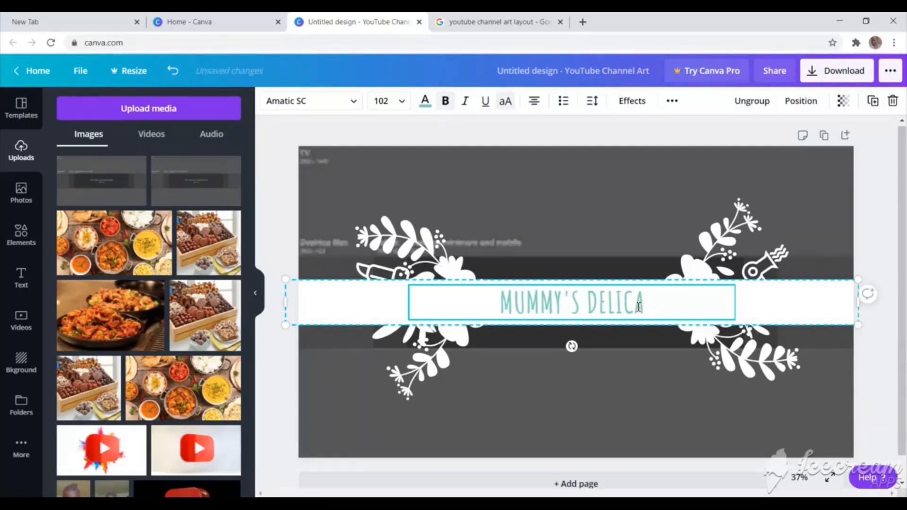
{"action": "type", "text": "YCT"}
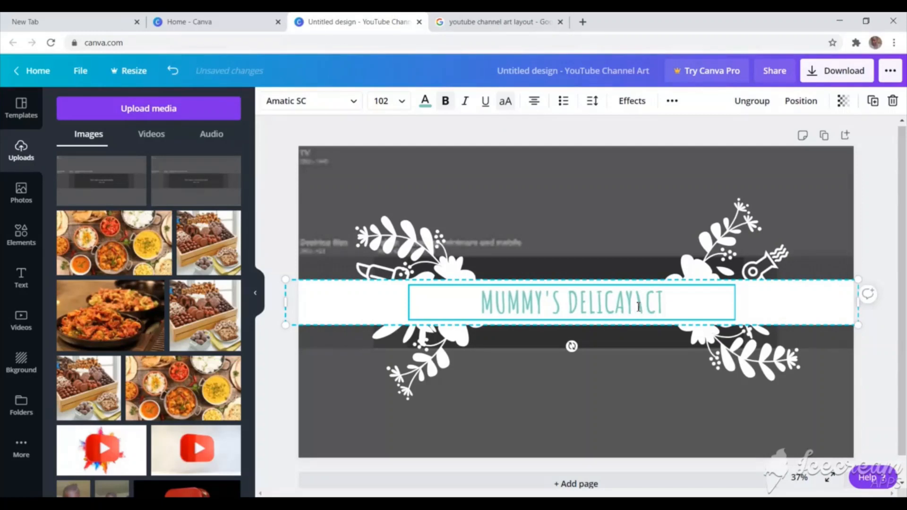
{"action": "key", "text": "Backspace"}
{"action": "type", "text": "C"}
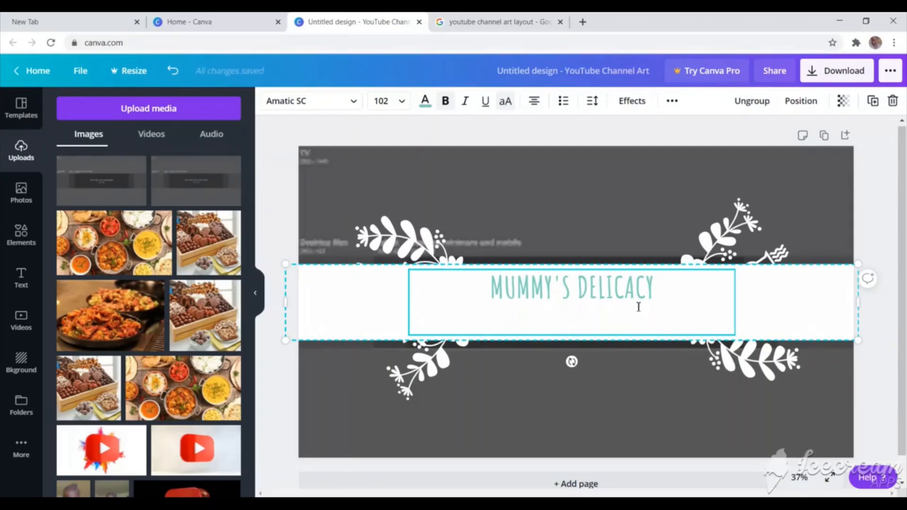
{"action": "type", "text": "Y"}
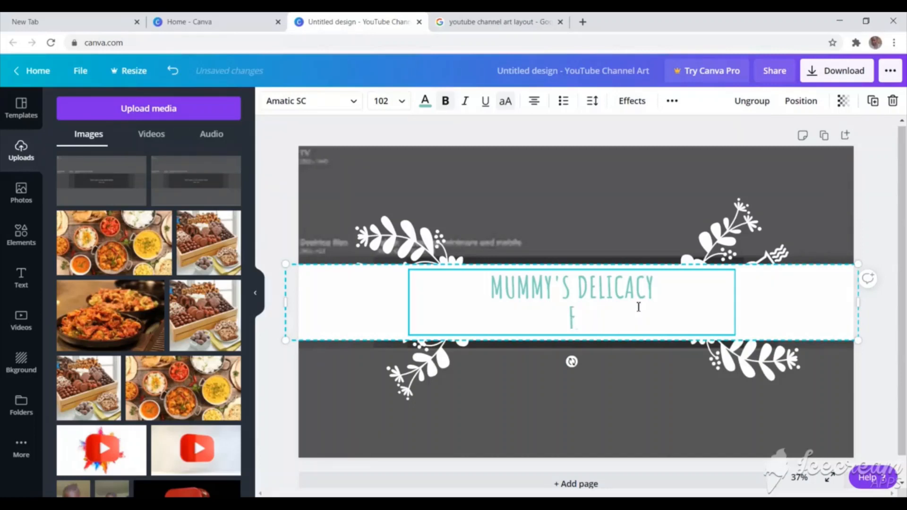
Add the lines FOOD SALAD RECIPE and NEW VIDEO EVERY WEEK below it.
{"action": "type", "text": "OOD"}
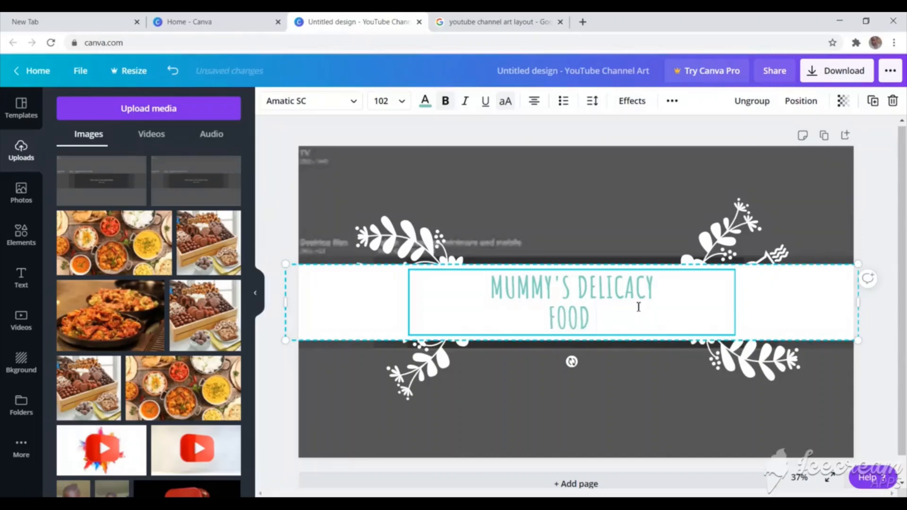
{"action": "type", "text": "SALA"}
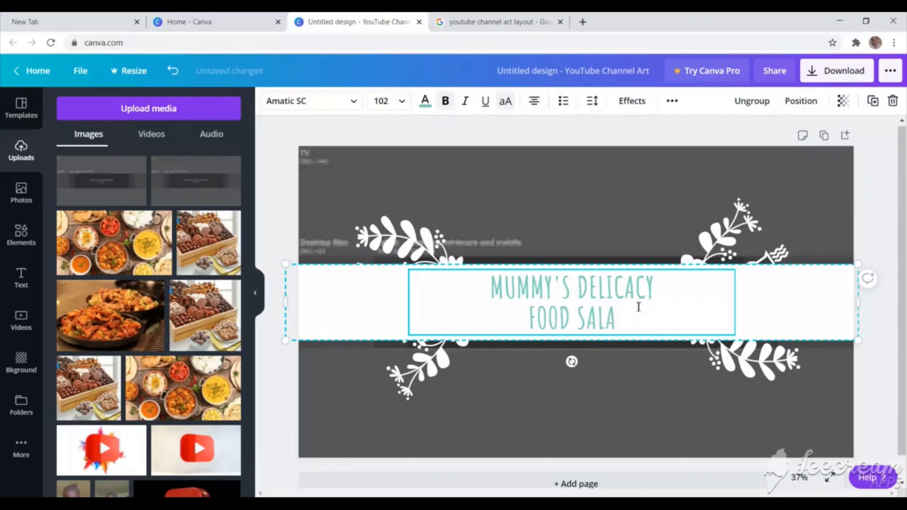
{"action": "type", "text": "D RE"}
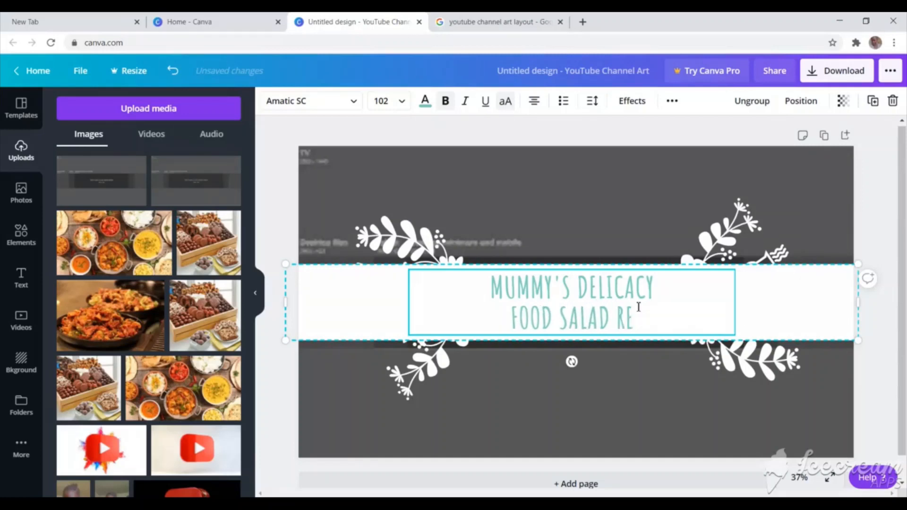
{"action": "type", "text": "CIPE"}
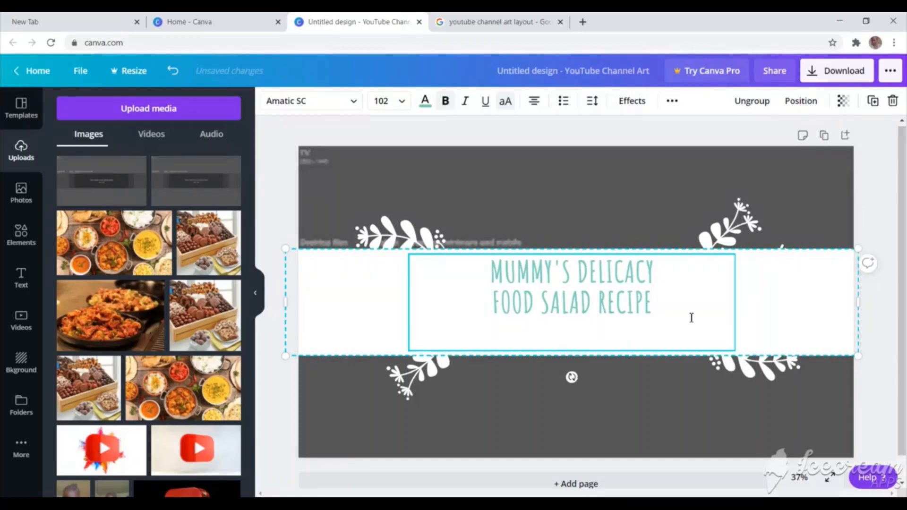
{"action": "type", "text": "NEW VIDEO"}
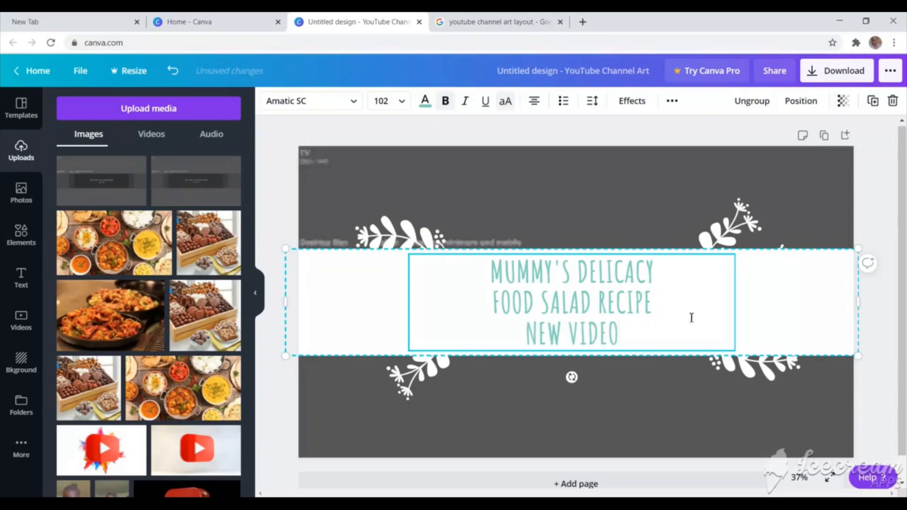
{"action": "type", "text": "EVERY"}
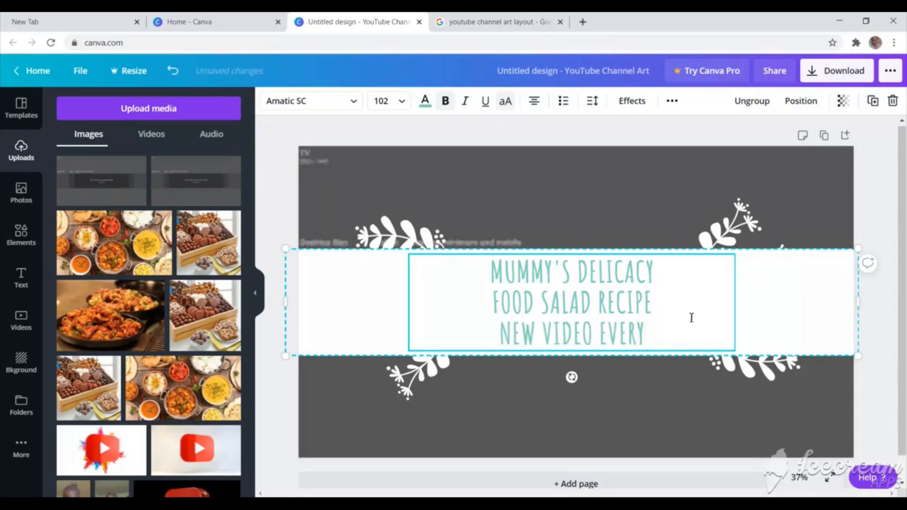
{"action": "type", "text": "WEEK"}
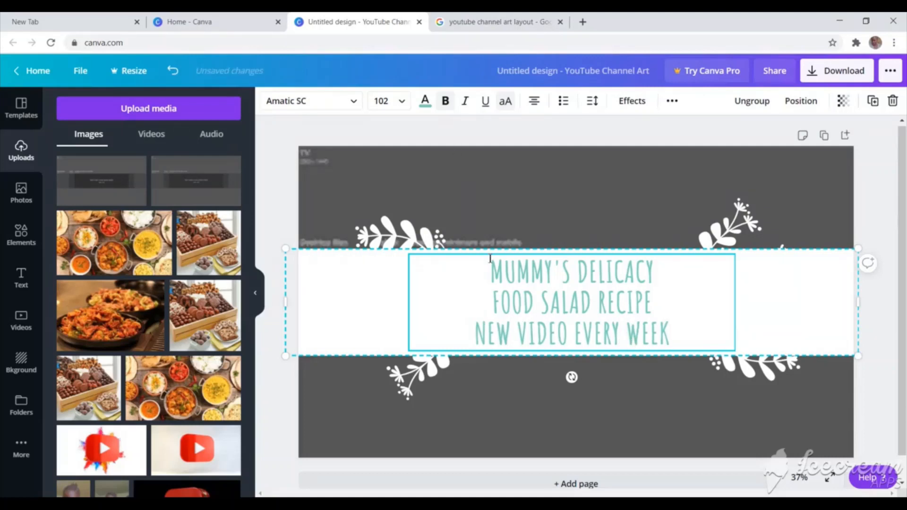
Make the MUMMY'S DELICACY line a smaller font size than FOOD SALAD RECIPE.
{"action": "triple_click", "coordinate": [571, 276]}
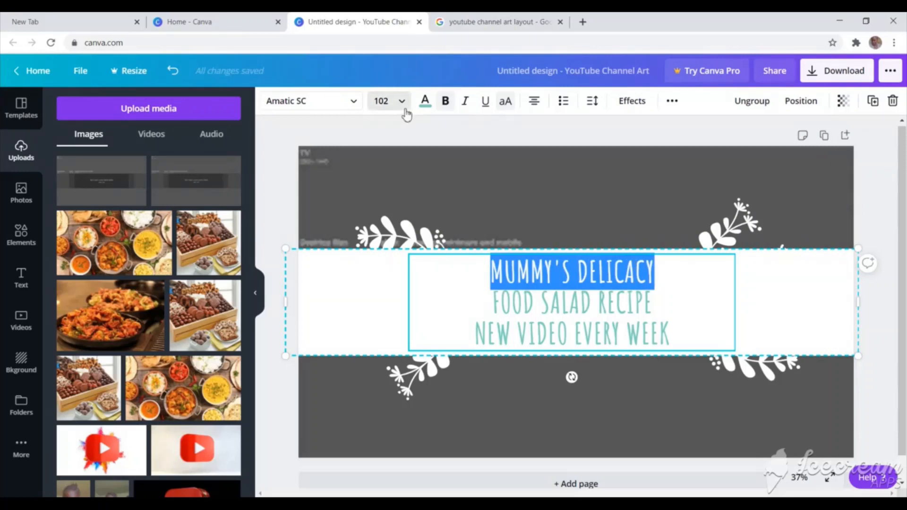
{"action": "left_click", "coordinate": [426, 100]}
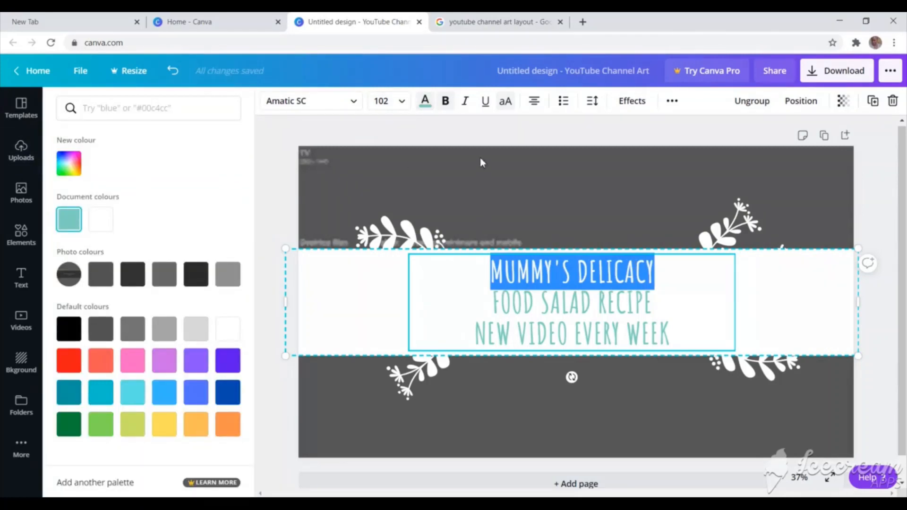
{"action": "left_click", "coordinate": [21, 151]}
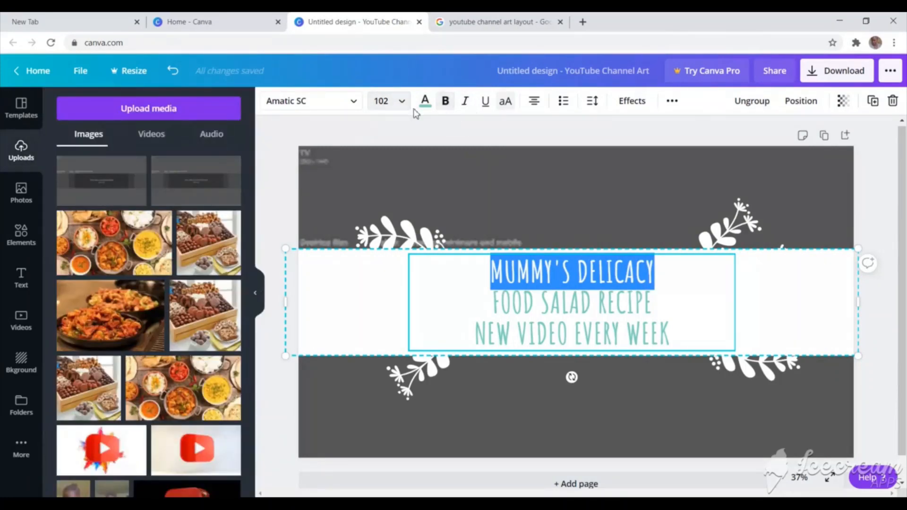
{"action": "left_click", "coordinate": [403, 101]}
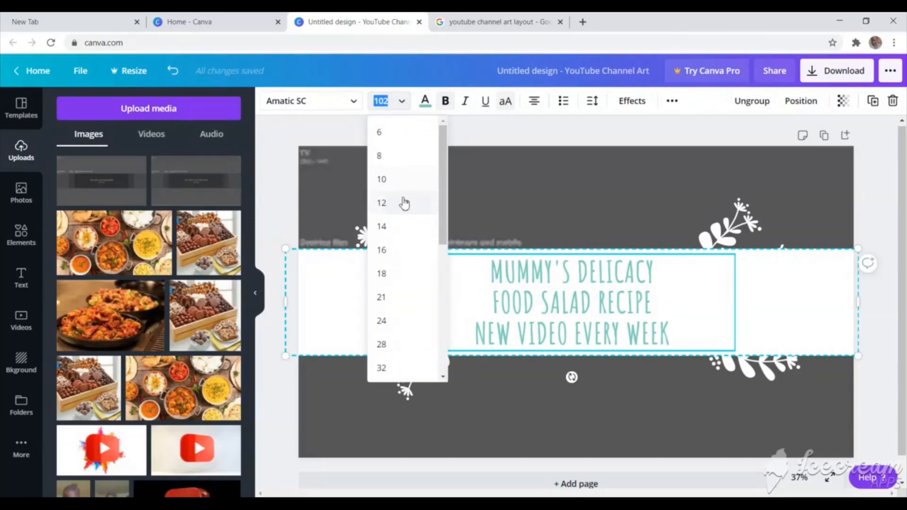
{"action": "mouse_move", "coordinate": [392, 179]}
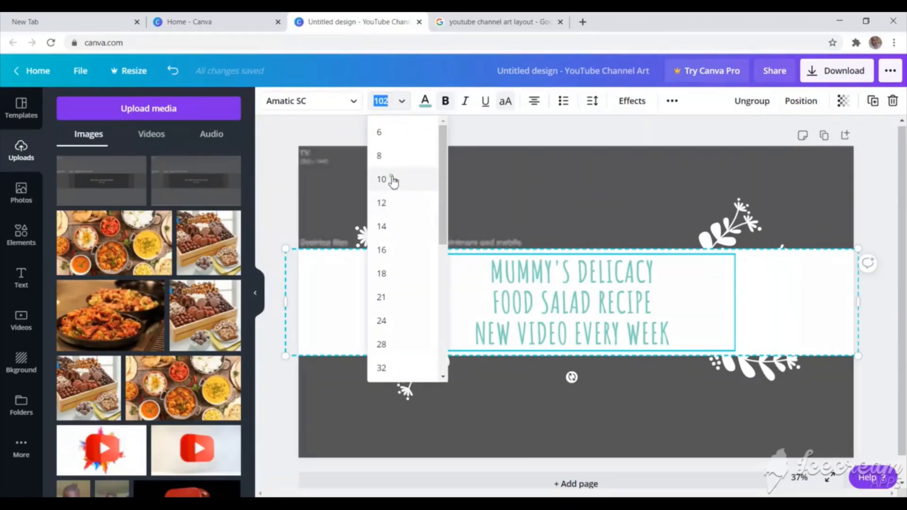
{"action": "left_click", "coordinate": [381, 180]}
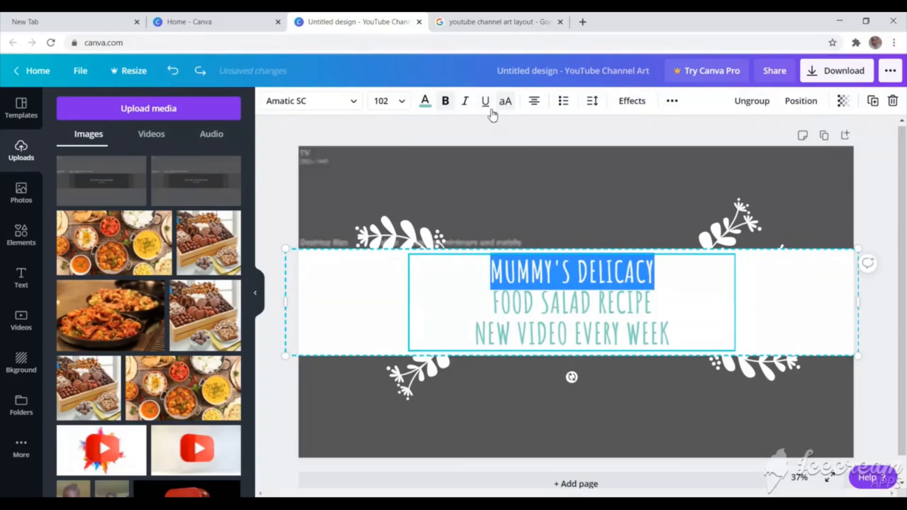
{"action": "left_click", "coordinate": [403, 101]}
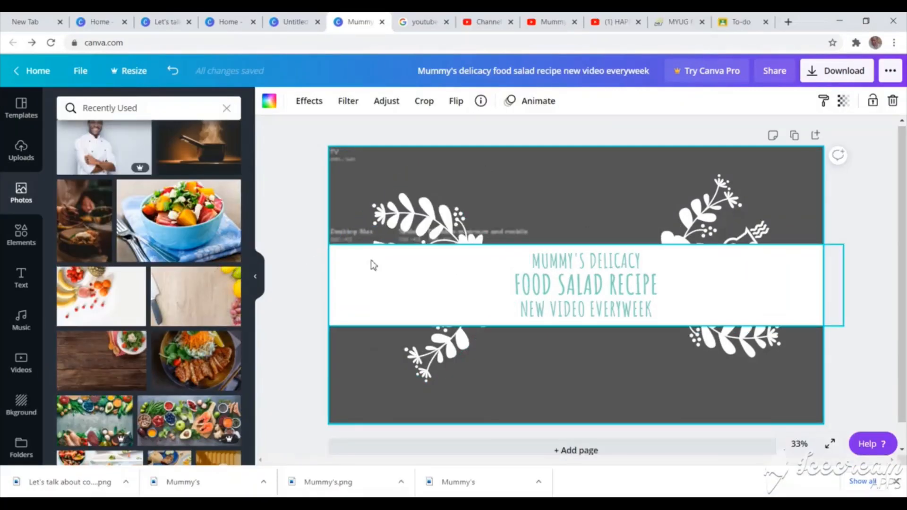
Stretch the white strip to the banner's right edge.
{"action": "left_click_drag", "start_coordinate": [585, 285], "coordinate": [620, 285]}
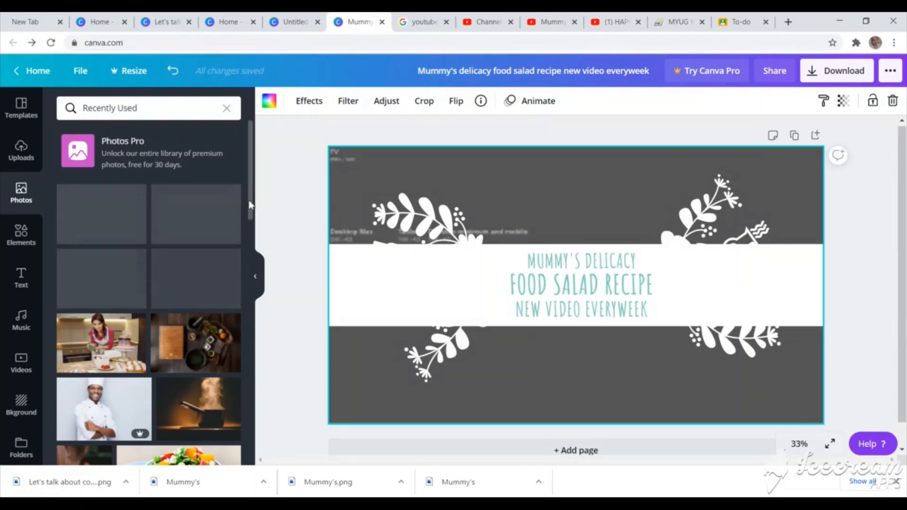
{"action": "scroll", "scroll_direction": "down", "scroll_amount": 3}
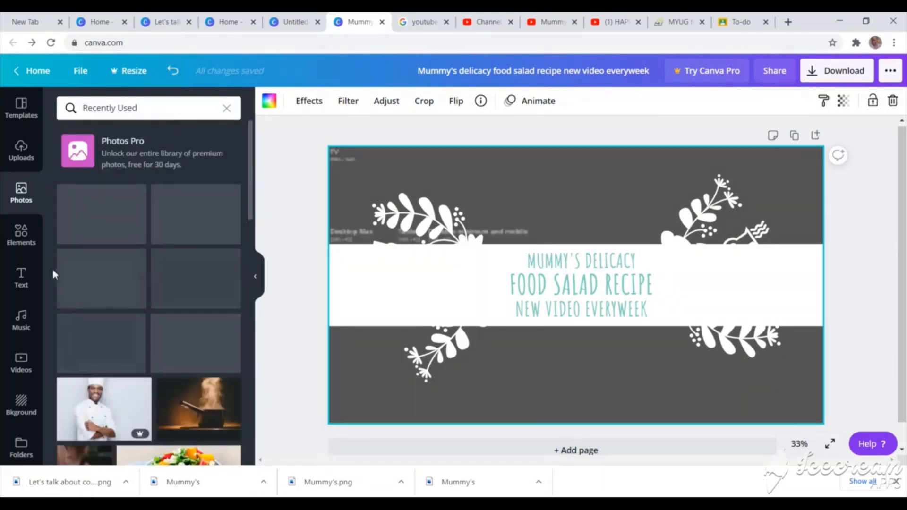
Add picture frames from Elements and shrink the scalloped one over the right foliage.
{"action": "left_click", "coordinate": [20, 236]}
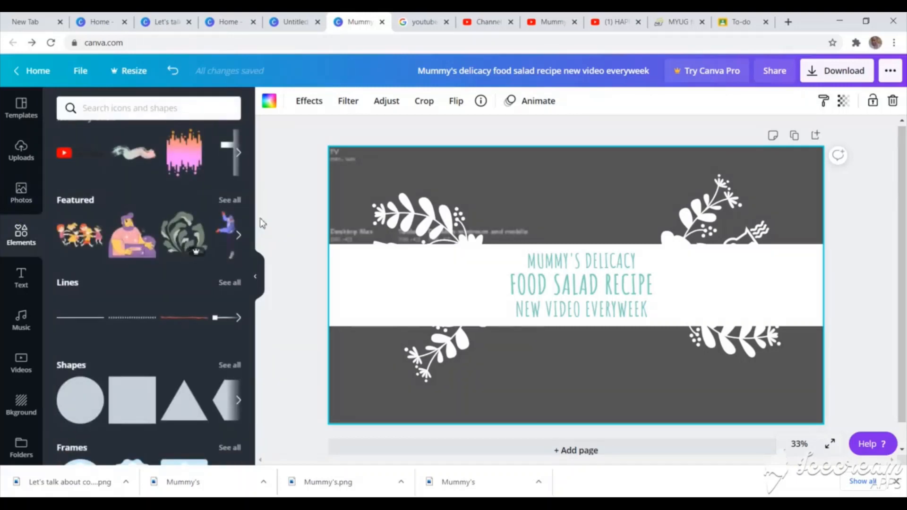
{"action": "scroll", "scroll_direction": "down", "scroll_amount": 3}
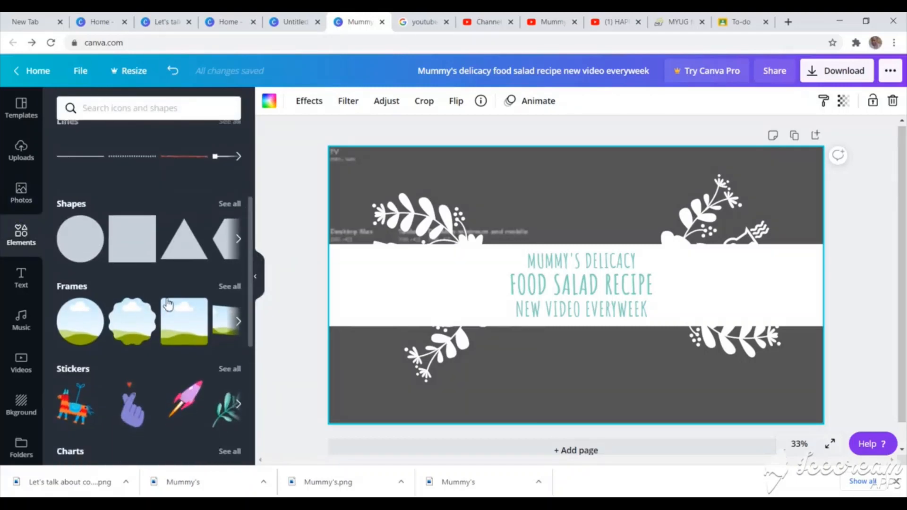
{"action": "left_click", "coordinate": [132, 321]}
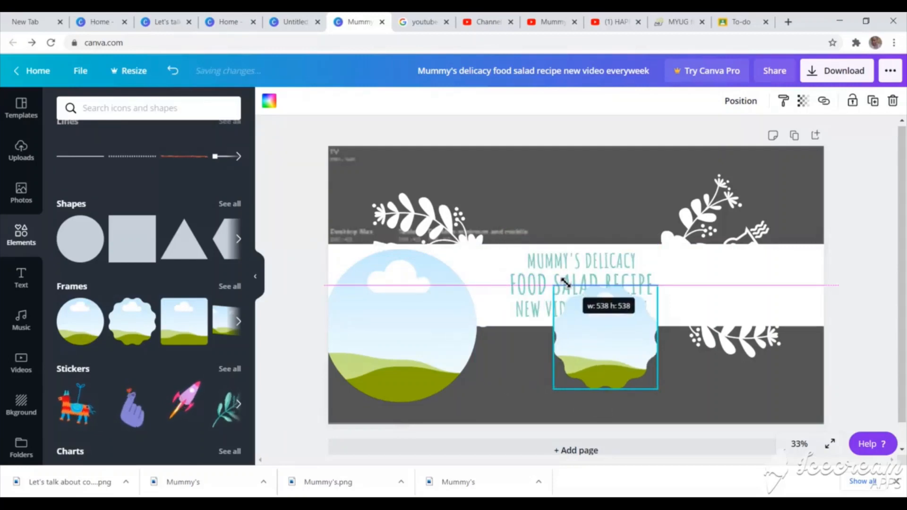
{"action": "left_click_drag", "start_coordinate": [605, 332], "coordinate": [716, 281]}
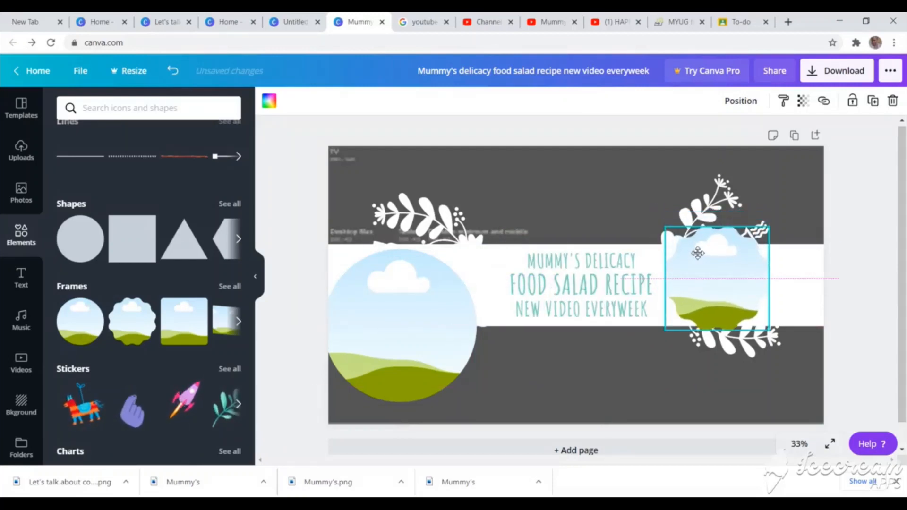
{"action": "left_click_drag", "start_coordinate": [667, 227], "coordinate": [681, 254]}
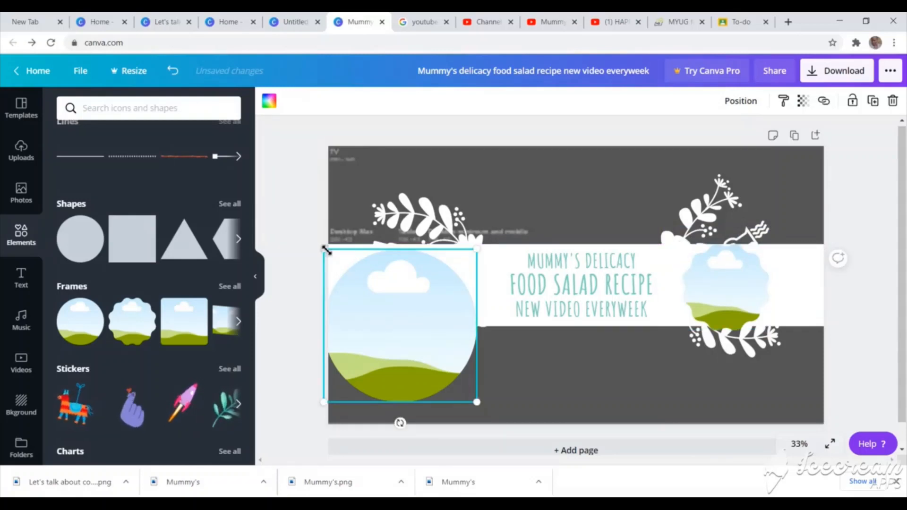
Shrink the circle frame and line both frames up in the band on either side of the title.
{"action": "left_click_drag", "start_coordinate": [326, 249], "coordinate": [393, 305]}
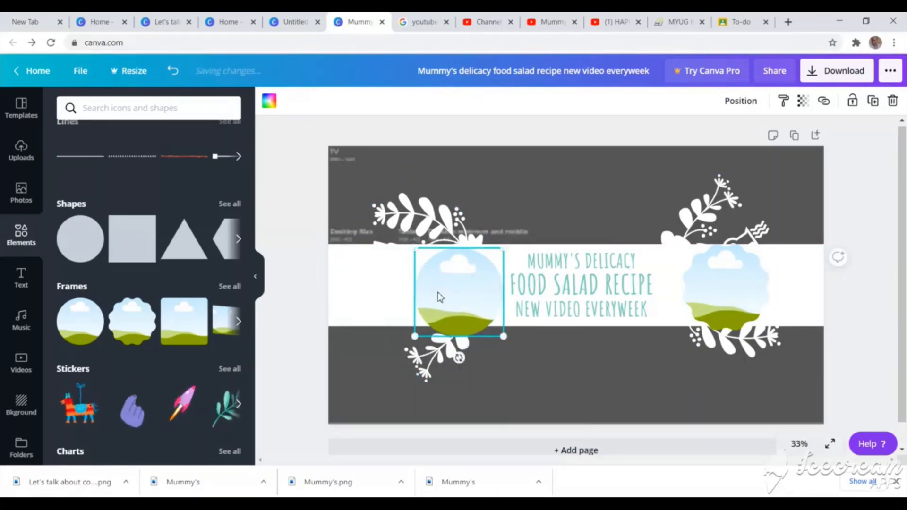
{"action": "left_click_drag", "start_coordinate": [460, 294], "coordinate": [436, 286]}
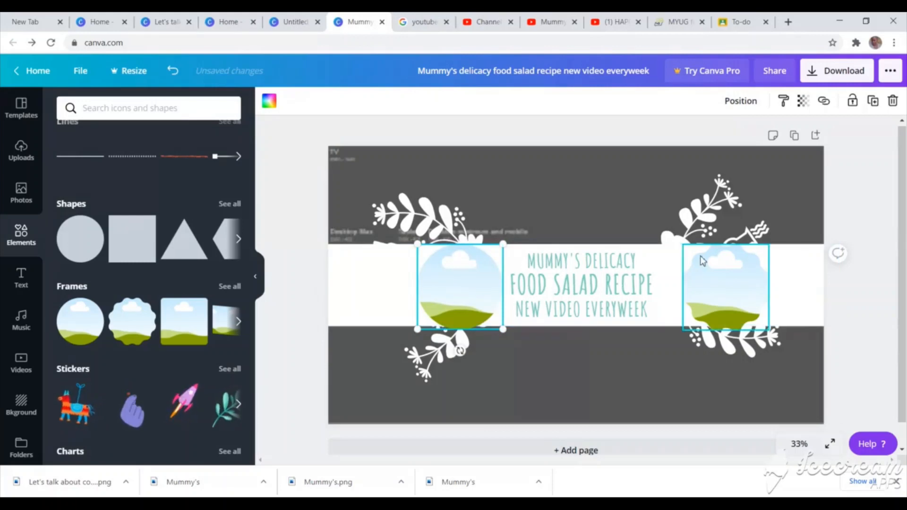
{"action": "left_click_drag", "start_coordinate": [726, 287], "coordinate": [711, 286]}
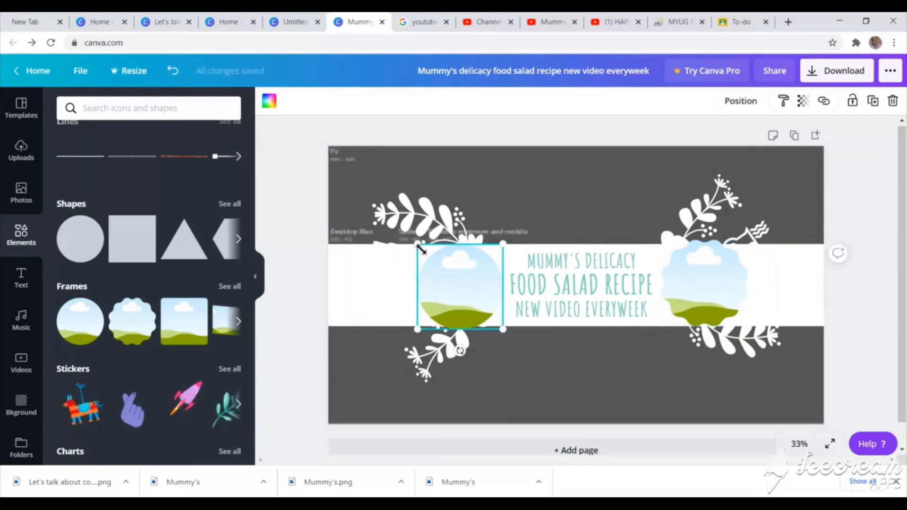
{"action": "left_click_drag", "start_coordinate": [460, 288], "coordinate": [461, 287]}
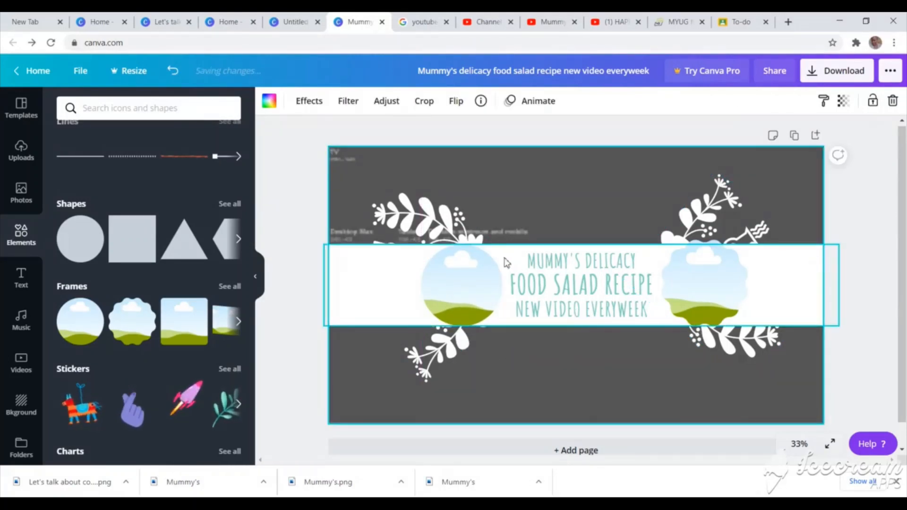
Fill the frames from Photos with a plated salad and a fruit platter.
{"action": "left_click", "coordinate": [21, 188]}
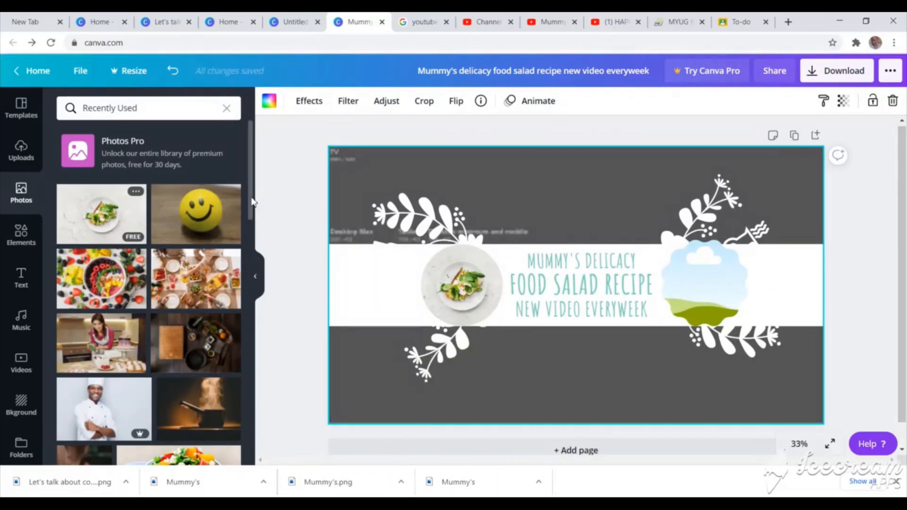
{"action": "scroll", "scroll_direction": "down", "scroll_amount": 3}
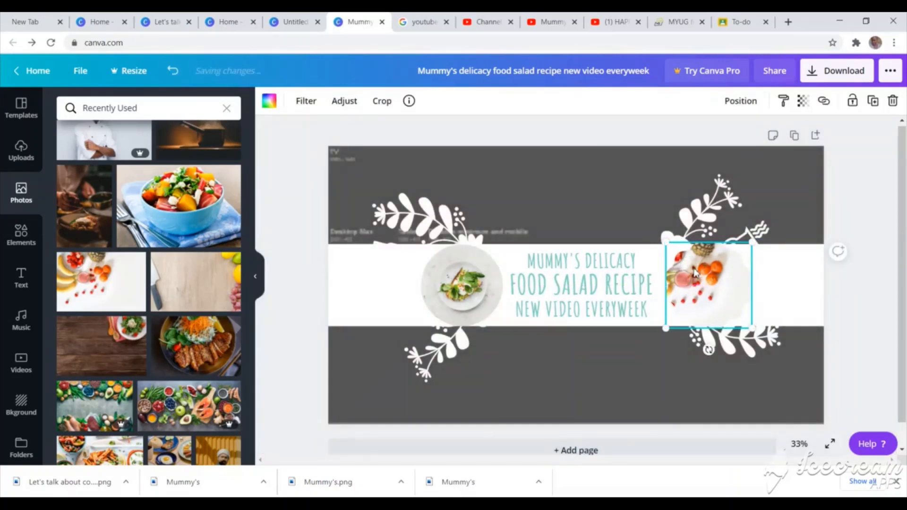
{"action": "left_click", "coordinate": [382, 101]}
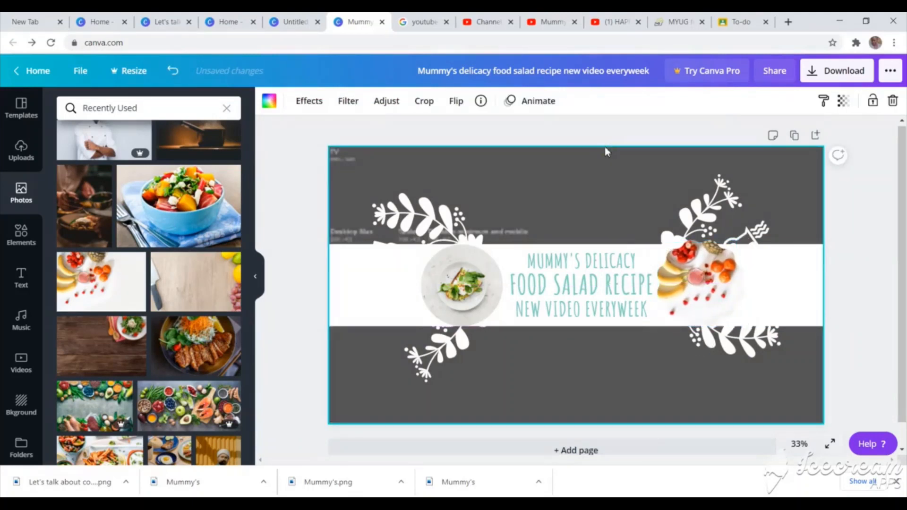
{"action": "left_click", "coordinate": [467, 292]}
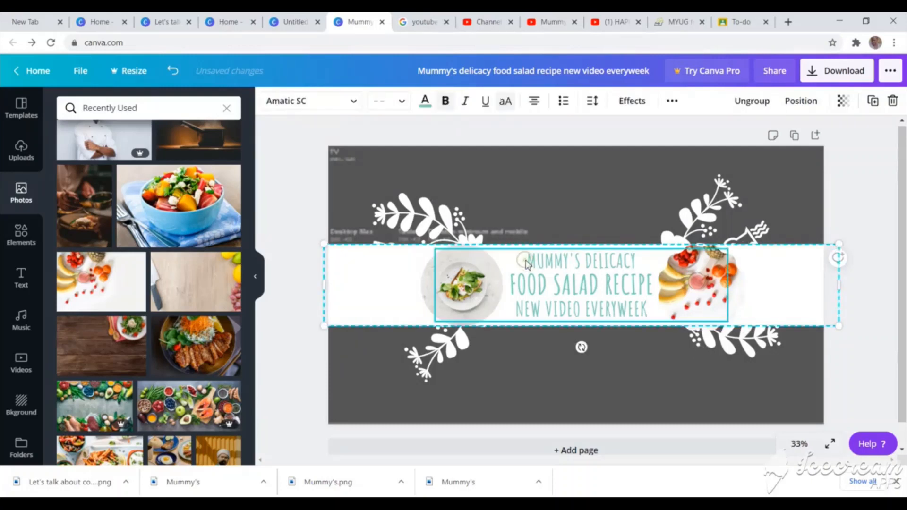
Colour the MUMMY'S DELICACY and NEW VIDEO EVERY WEEK lines black.
{"action": "triple_click", "coordinate": [583, 286]}
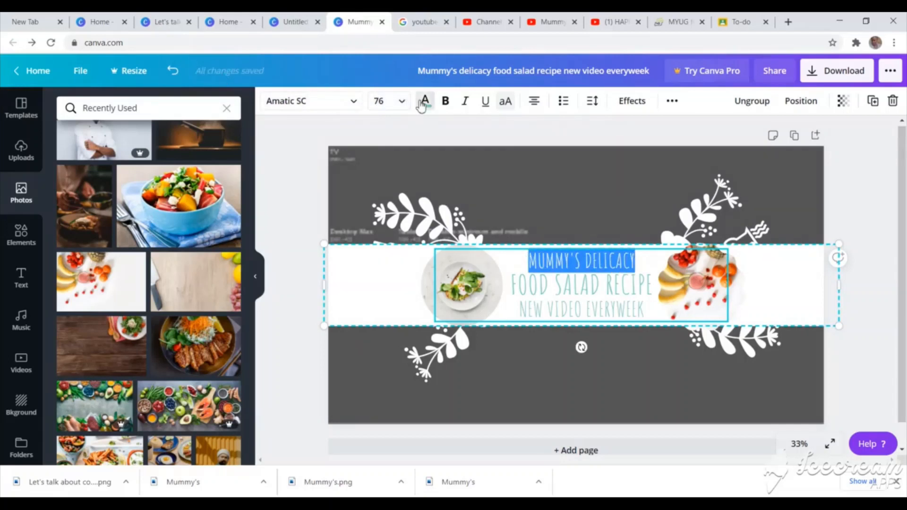
{"action": "left_click", "coordinate": [425, 100]}
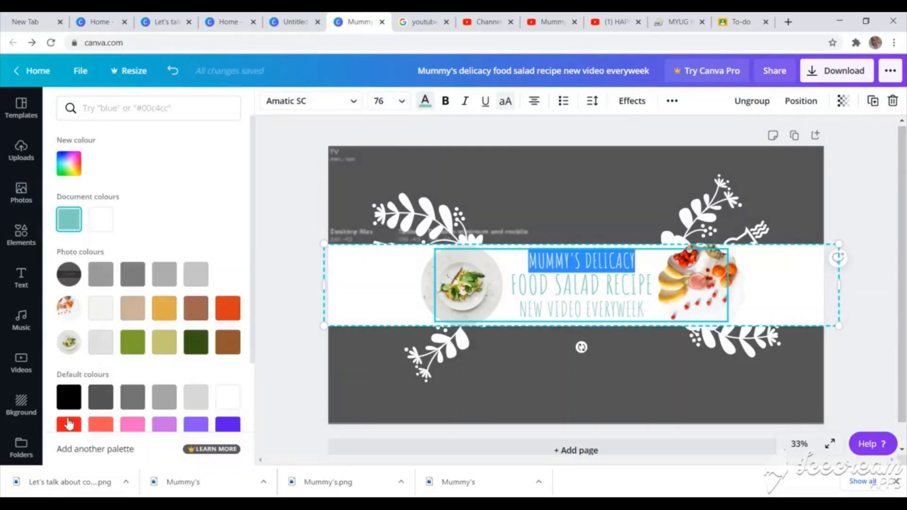
{"action": "left_click", "coordinate": [68, 397]}
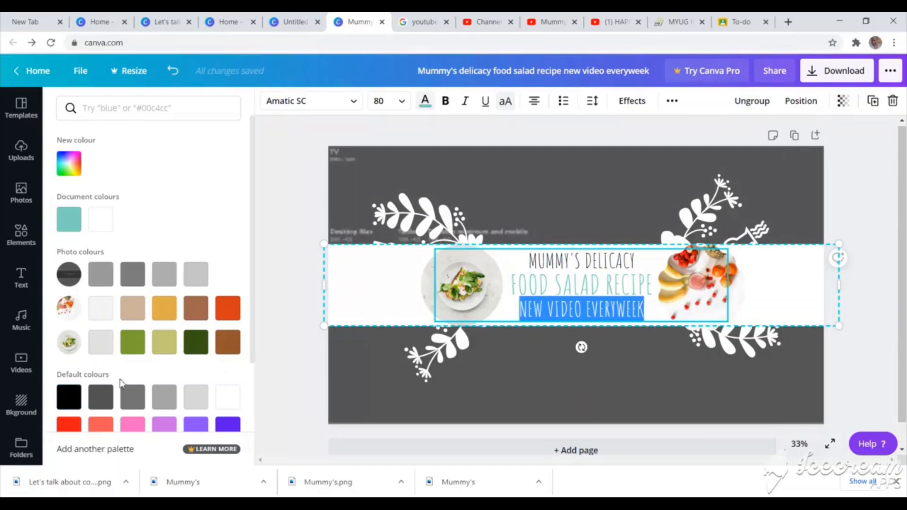
{"action": "left_click", "coordinate": [68, 397]}
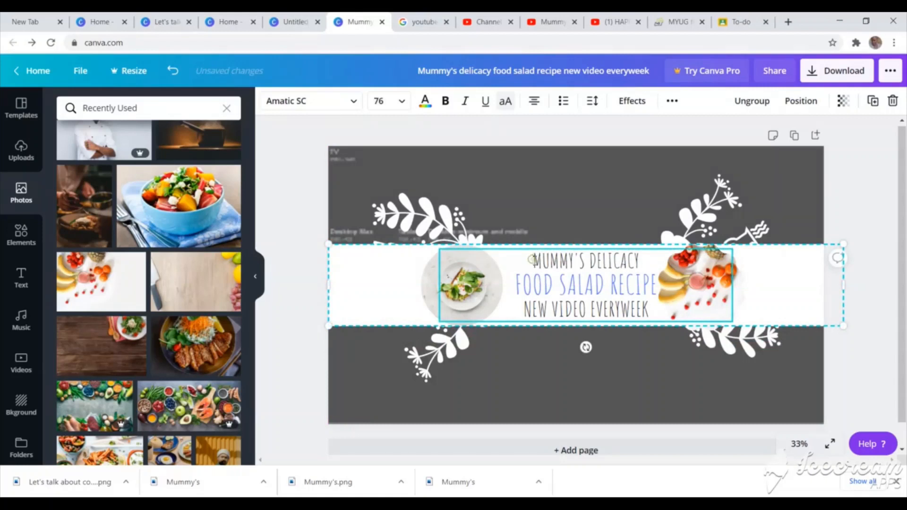
Make the whole title text block bold.
{"action": "left_click", "coordinate": [445, 101]}
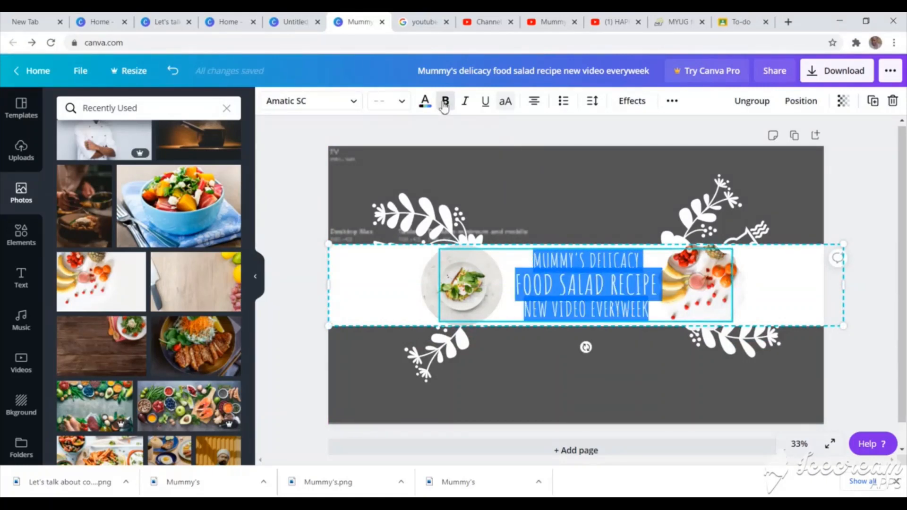
{"action": "left_click", "coordinate": [445, 101]}
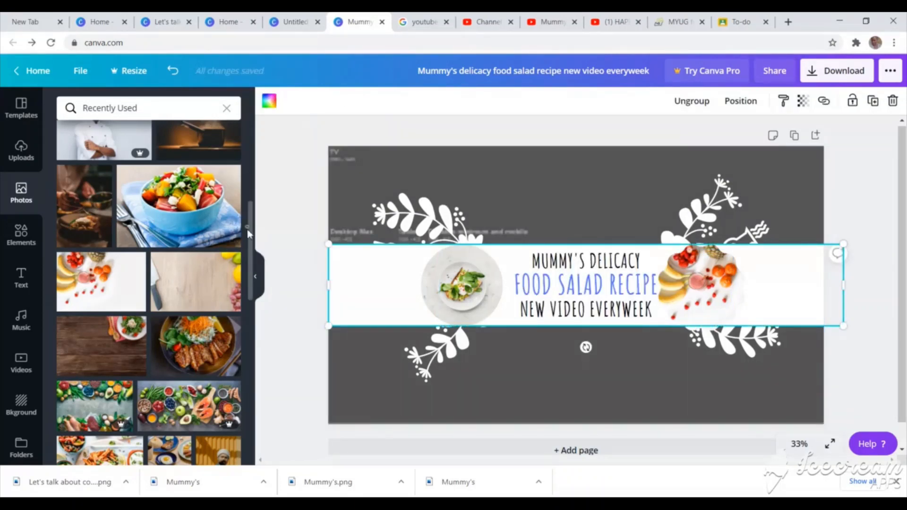
{"action": "mouse_move", "coordinate": [256, 299]}
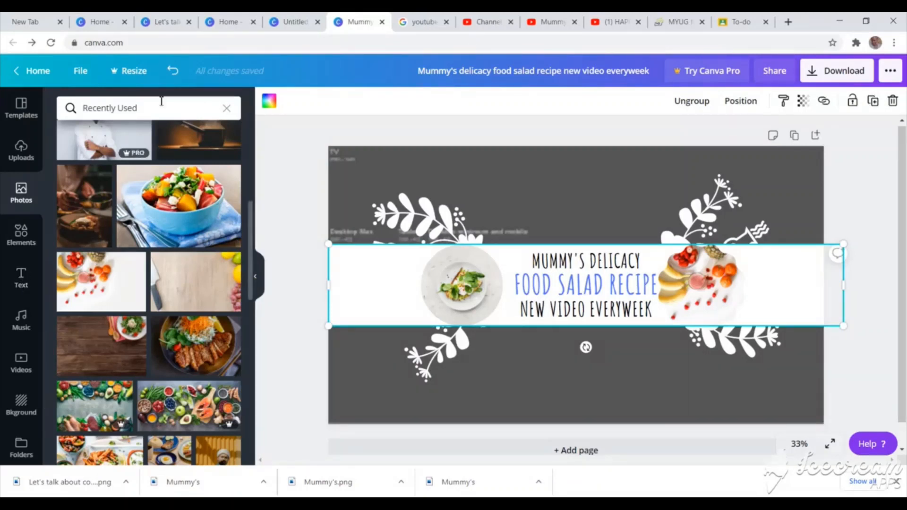
Fill the white band behind the title with the orange Photo colours swatch.
{"action": "left_click", "coordinate": [269, 101]}
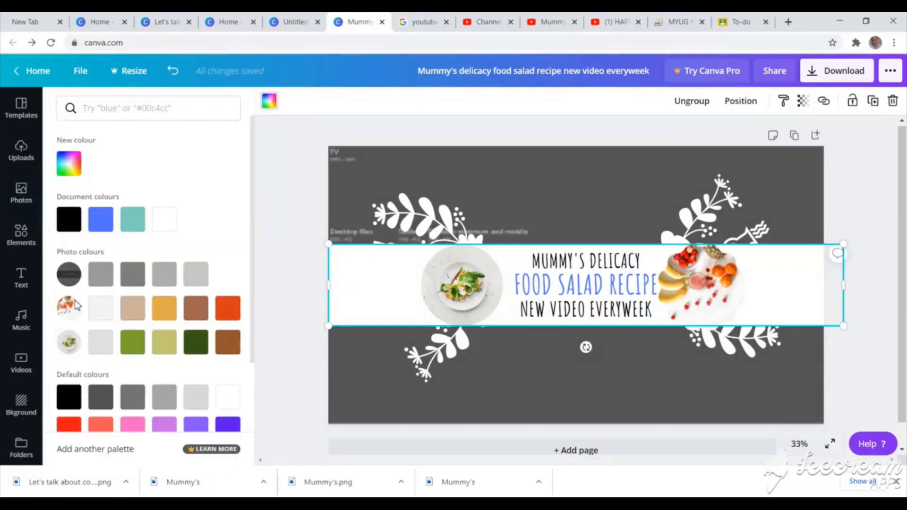
{"action": "left_click", "coordinate": [164, 308]}
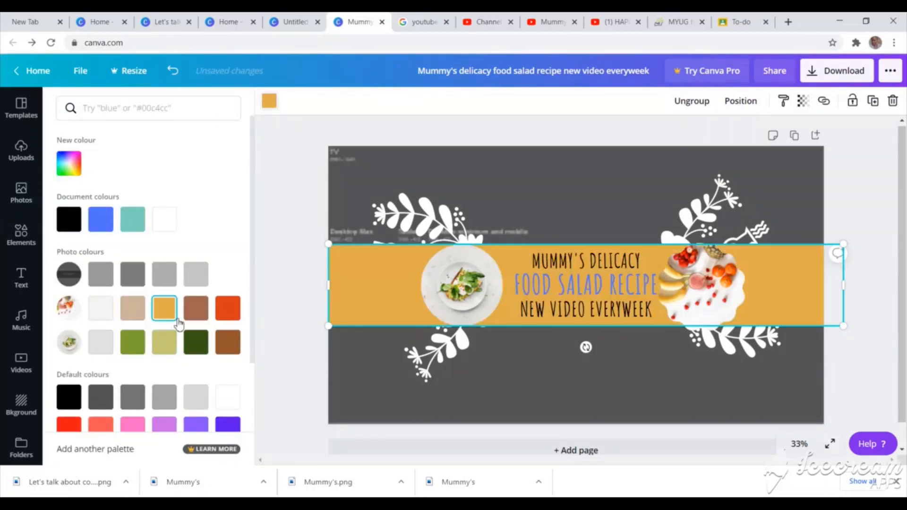
{"action": "mouse_move", "coordinate": [252, 233]}
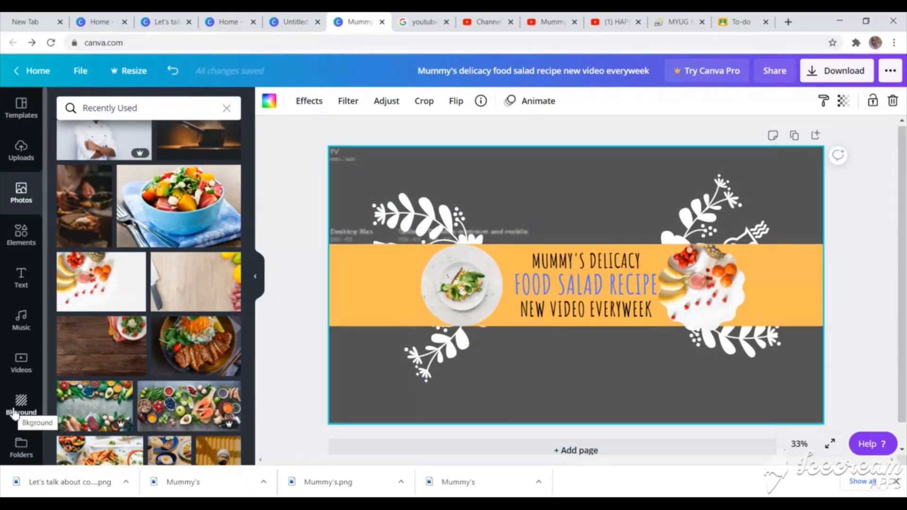
Try pink, green and yellow colour backgrounds from the Background panel.
{"action": "left_click", "coordinate": [21, 409]}
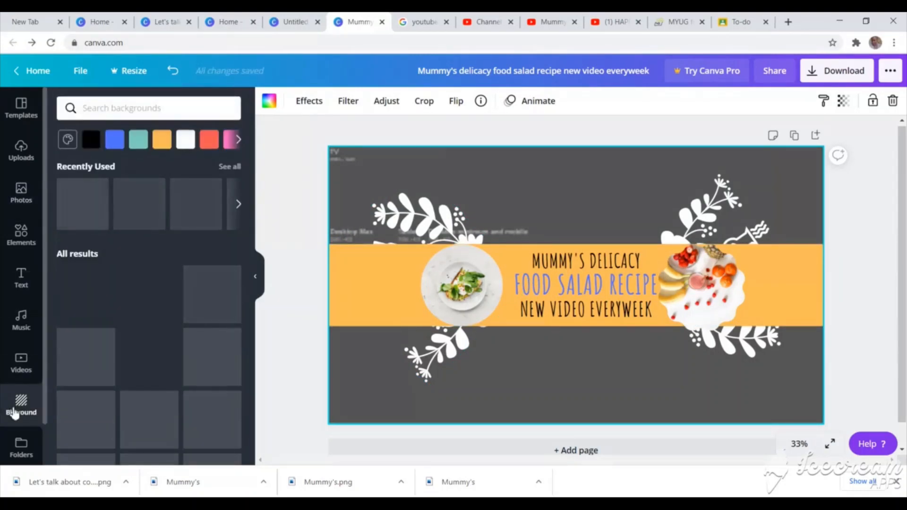
{"action": "left_click", "coordinate": [21, 405]}
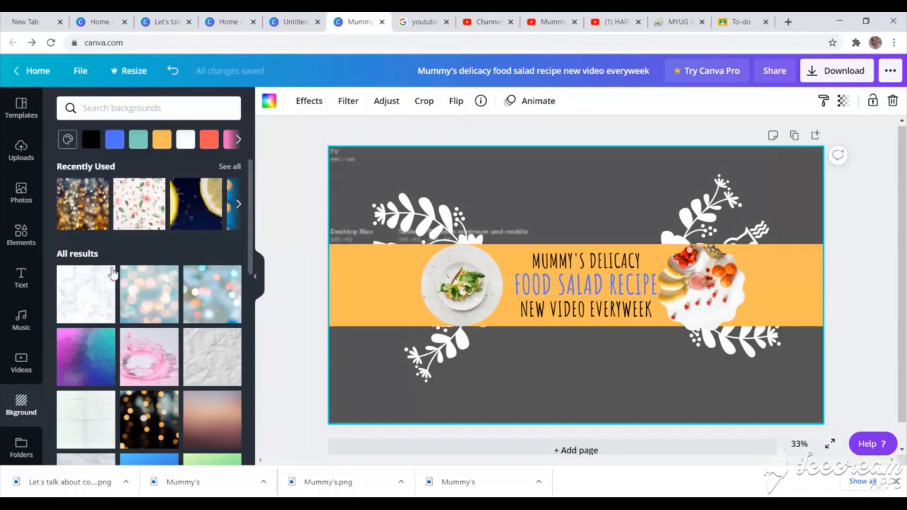
{"action": "left_click", "coordinate": [160, 139]}
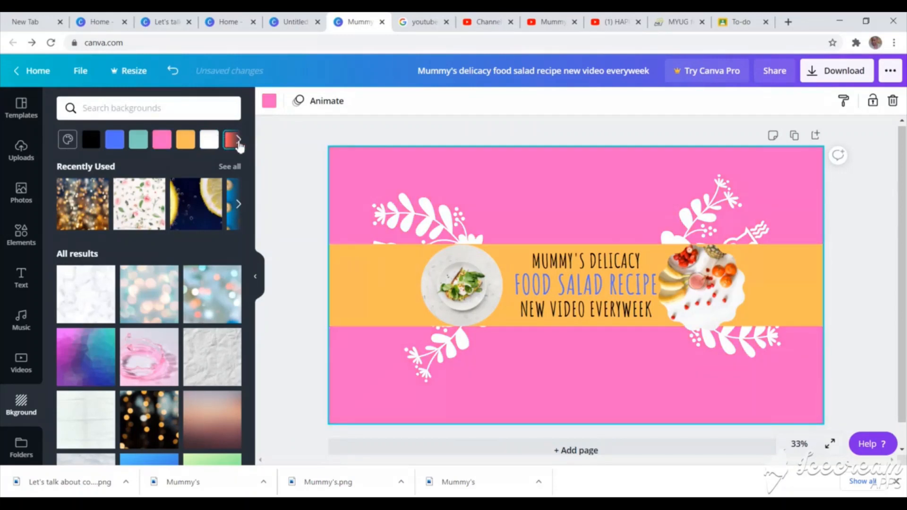
{"action": "left_click", "coordinate": [208, 139]}
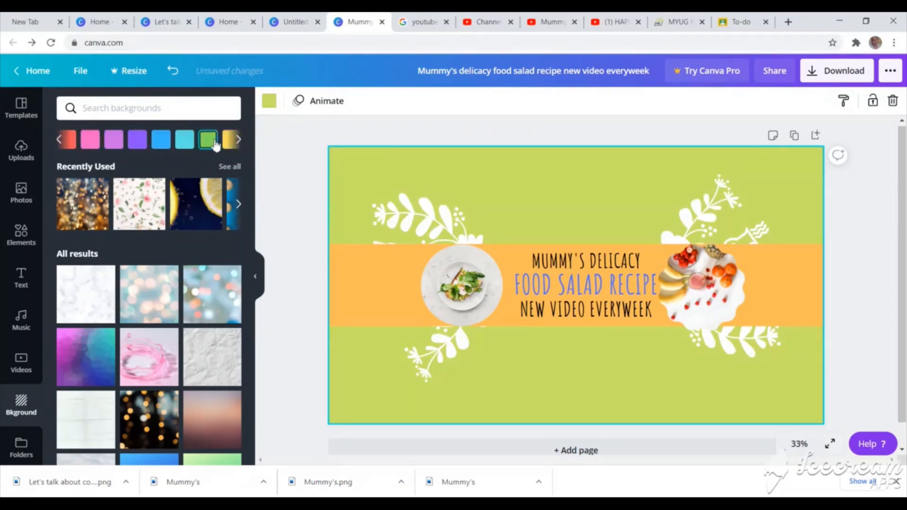
{"action": "left_click", "coordinate": [232, 139]}
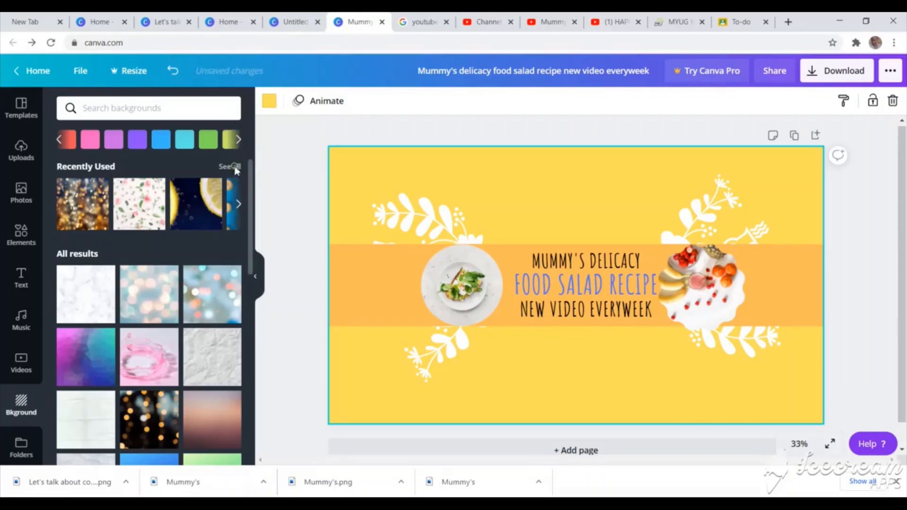
Apply the pineapple-row photo background behind the orange title band.
{"action": "left_click", "coordinate": [227, 166]}
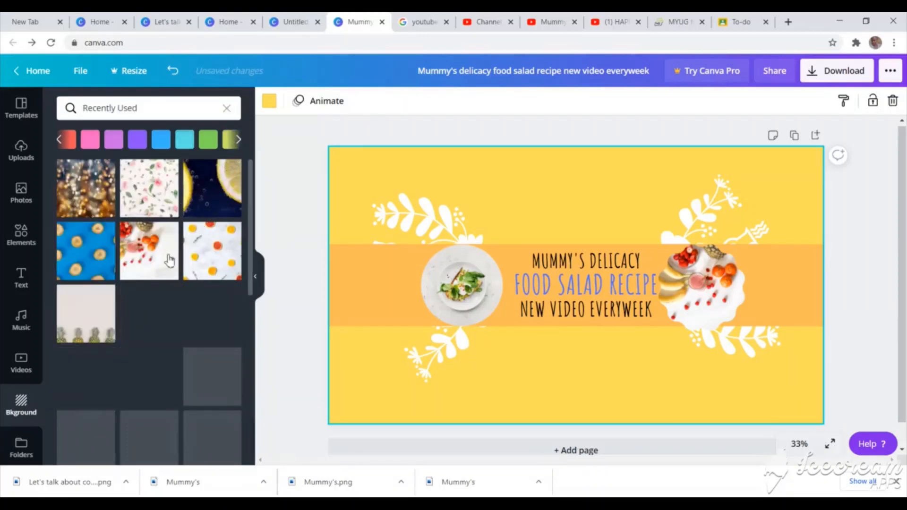
{"action": "scroll", "scroll_direction": "down", "scroll_amount": 3}
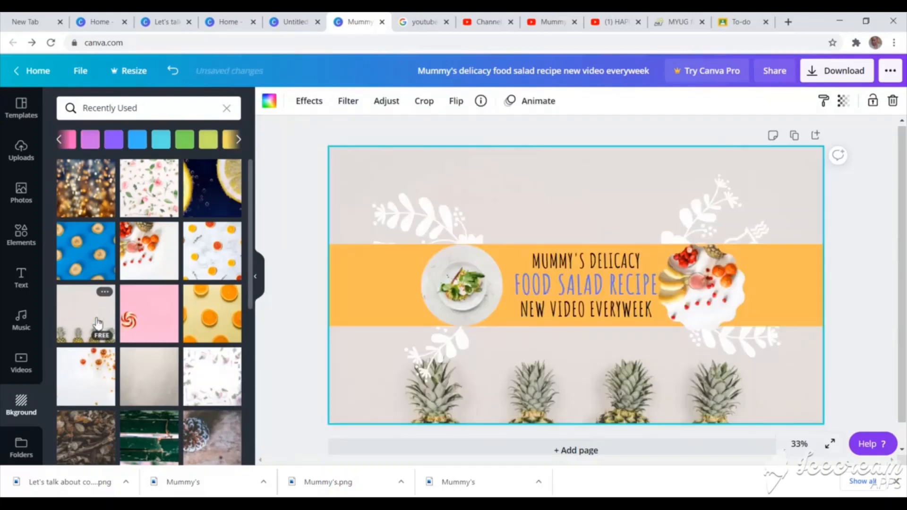
{"action": "mouse_move", "coordinate": [152, 327]}
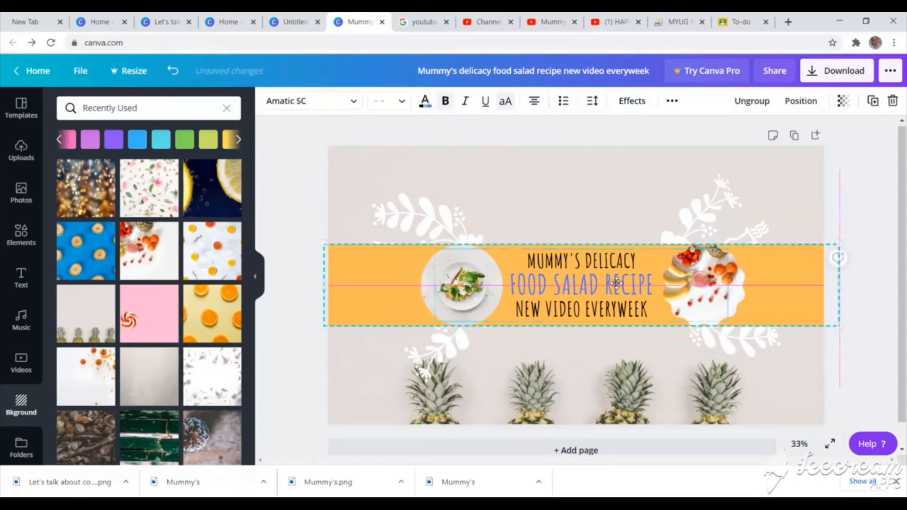
{"action": "left_click", "coordinate": [716, 285]}
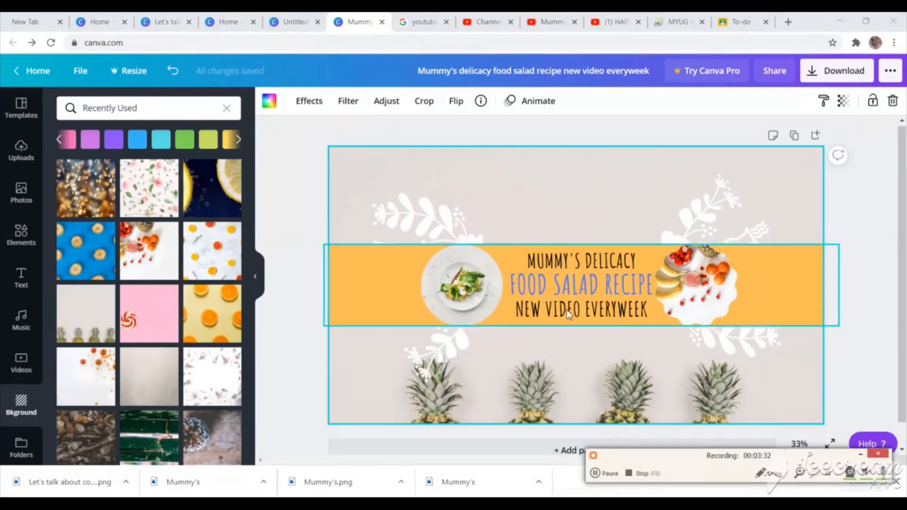
{"action": "left_click", "coordinate": [620, 438]}
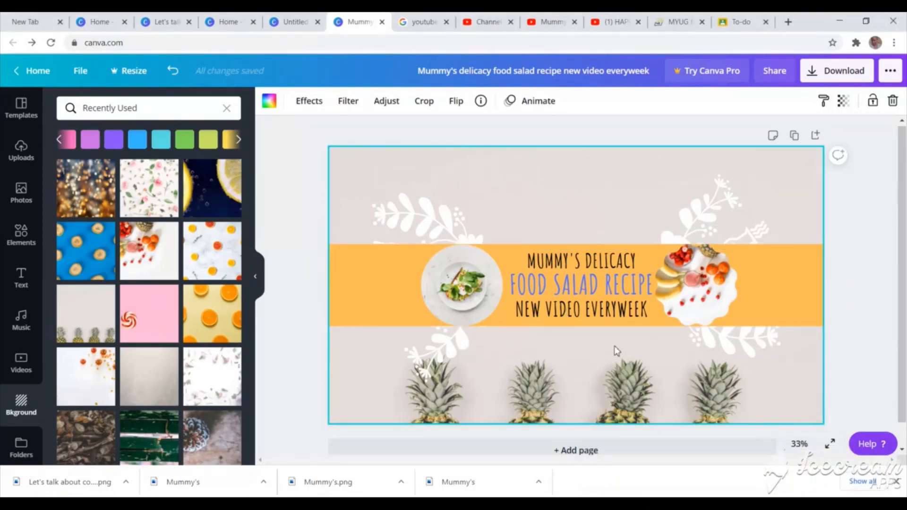
{"action": "left_click", "coordinate": [618, 291]}
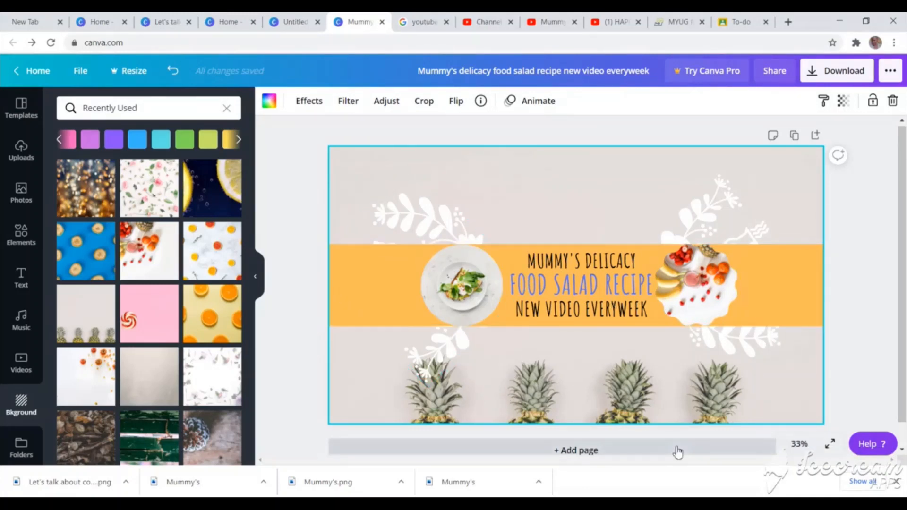
{"action": "mouse_move", "coordinate": [732, 395]}
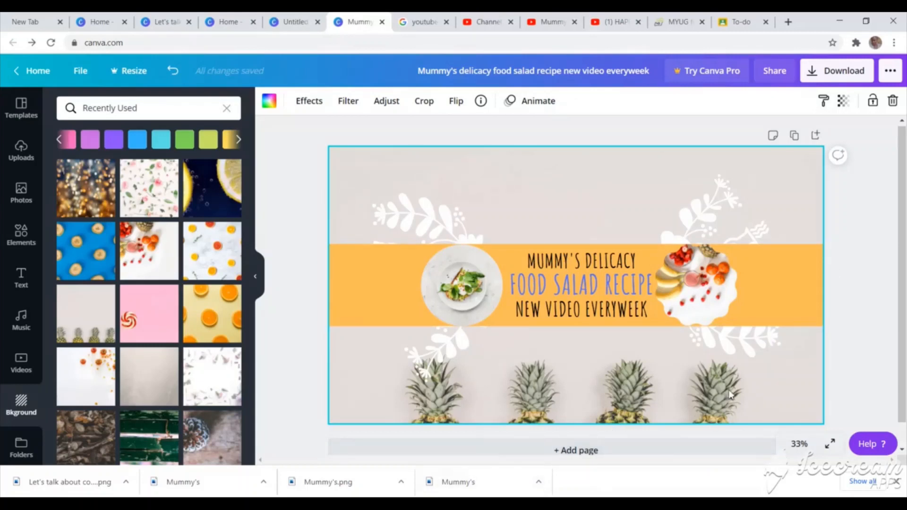
{"action": "mouse_move", "coordinate": [556, 212]}
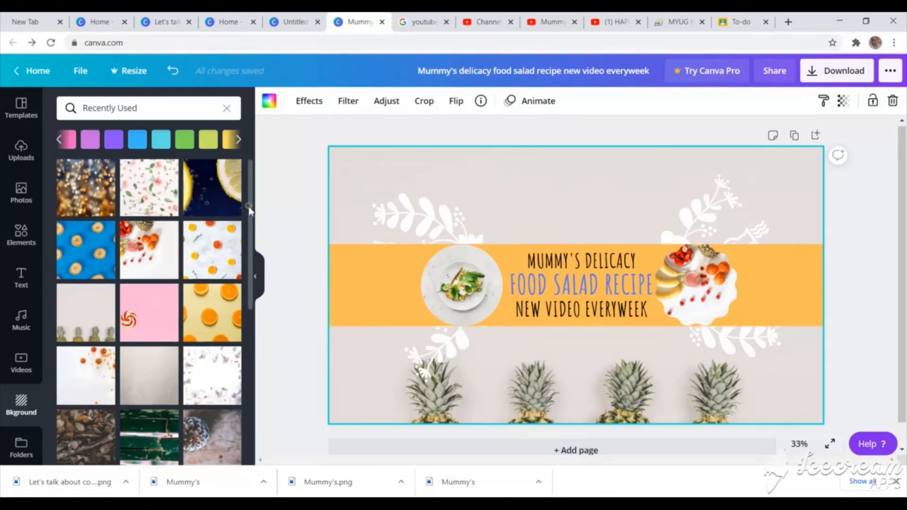
{"action": "scroll", "scroll_direction": "down", "scroll_amount": 3}
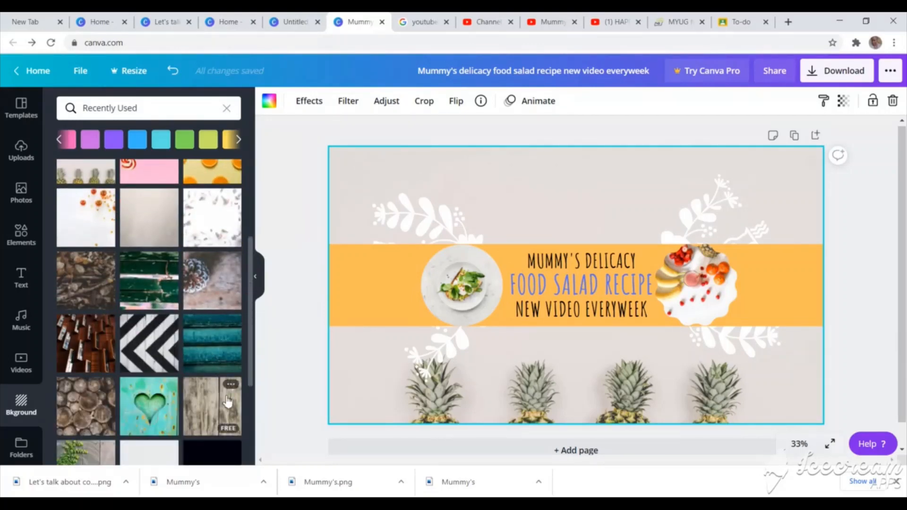
{"action": "scroll", "scroll_direction": "down", "scroll_amount": 3}
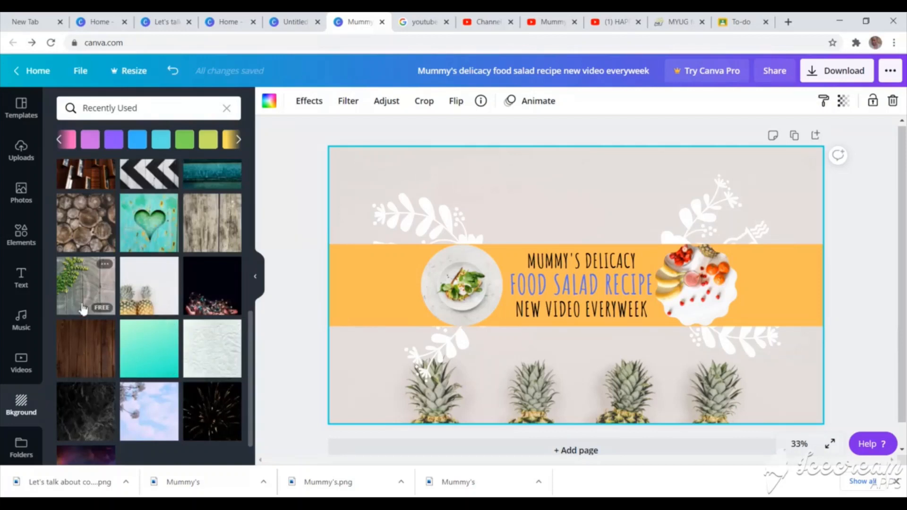
{"action": "mouse_move", "coordinate": [256, 287]}
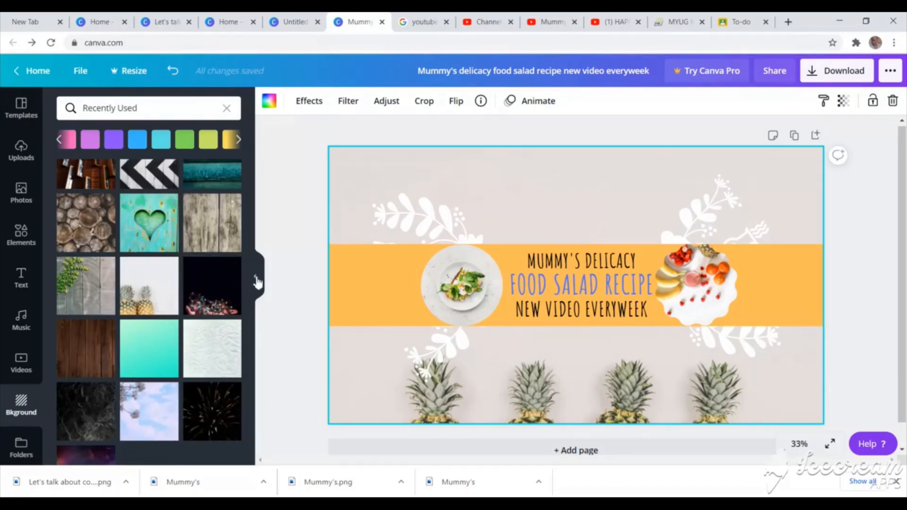
{"action": "scroll", "scroll_direction": "down", "scroll_amount": 3}
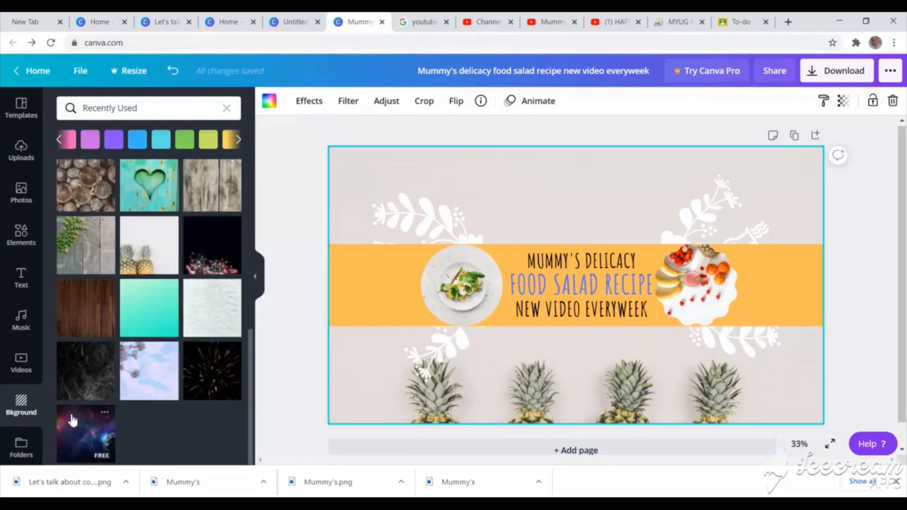
{"action": "mouse_move", "coordinate": [554, 197]}
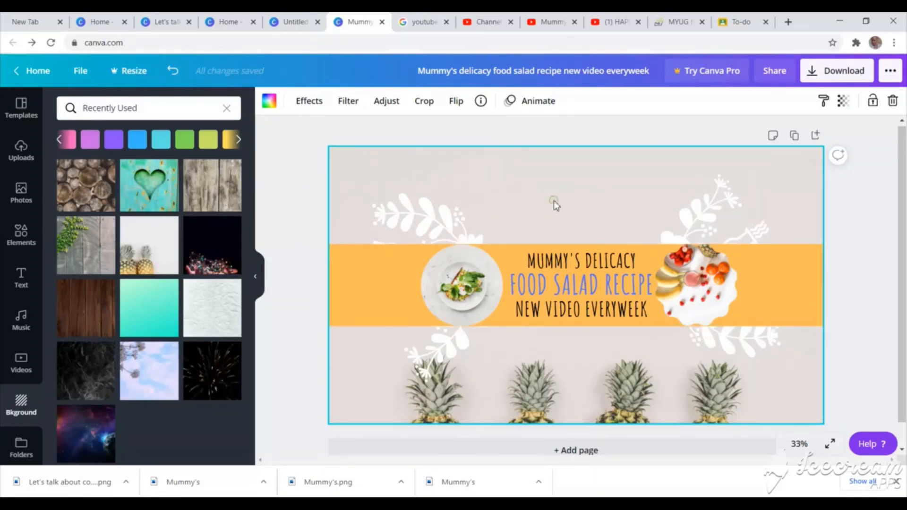
{"action": "mouse_move", "coordinate": [770, 131]}
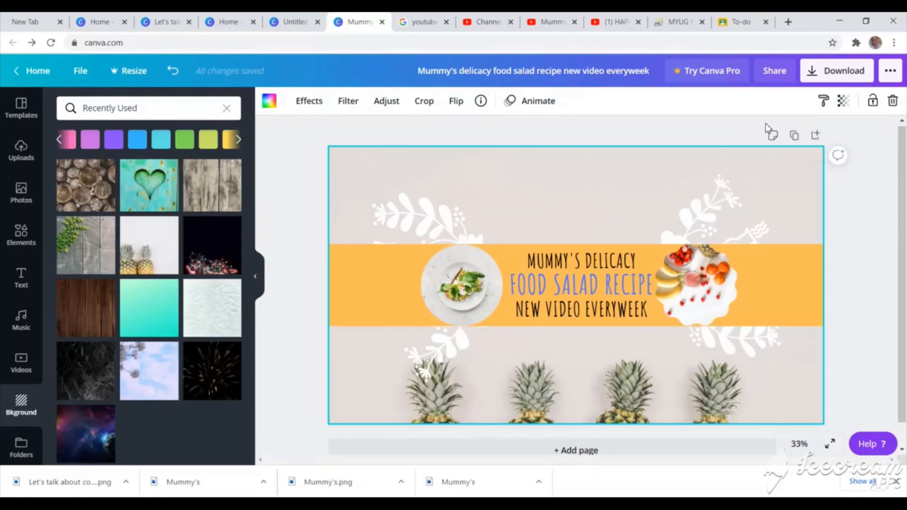
{"action": "mouse_move", "coordinate": [761, 140]}
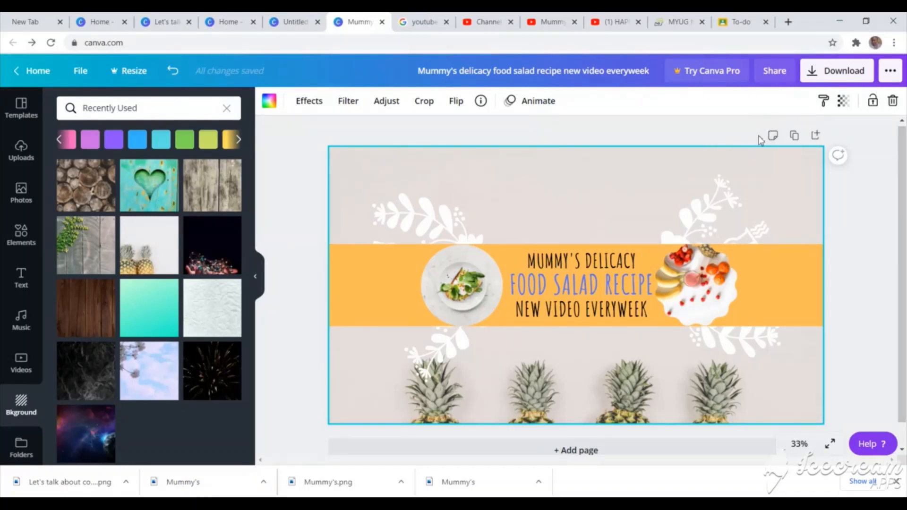
{"action": "mouse_move", "coordinate": [818, 76]}
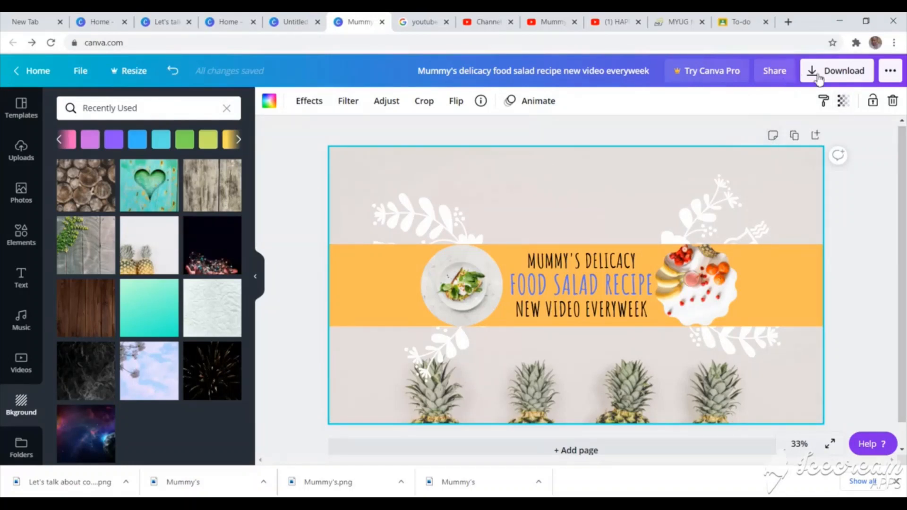
Download the banner as a PNG and dismiss the Content Planner promo.
{"action": "left_click", "coordinate": [836, 70]}
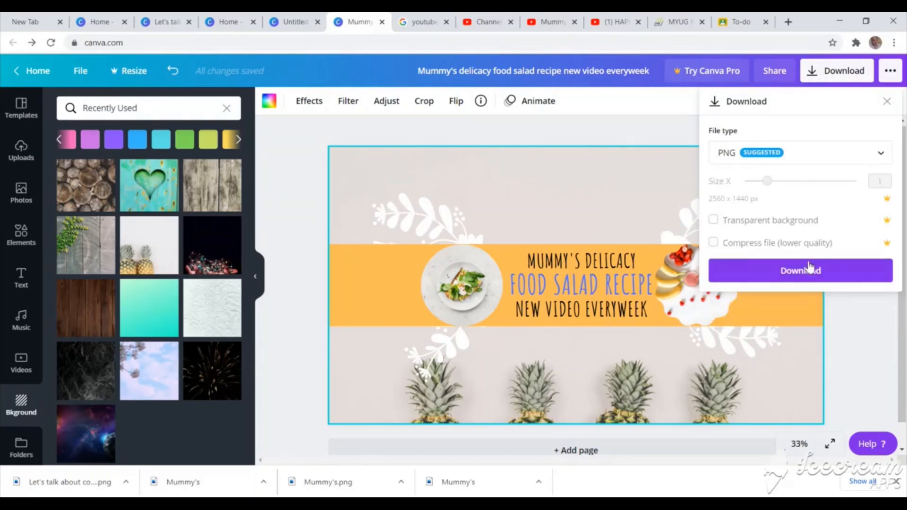
{"action": "left_click", "coordinate": [801, 271]}
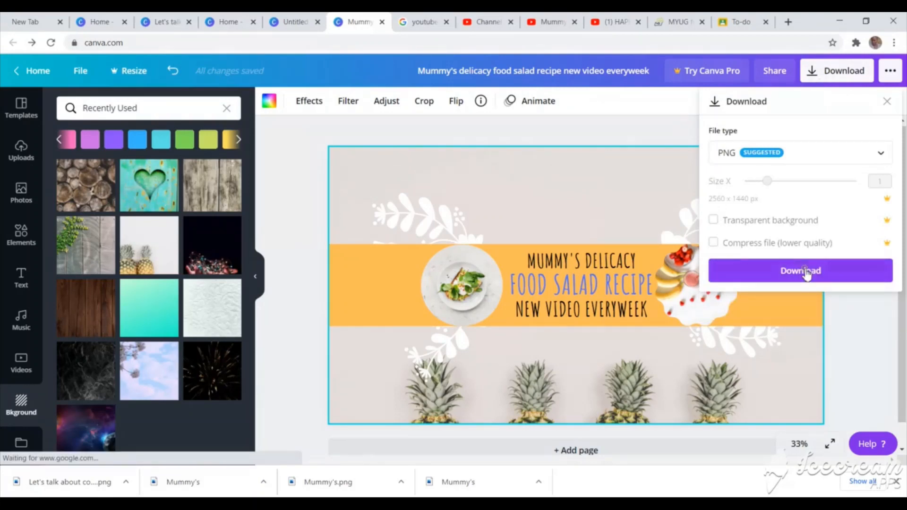
{"action": "left_click", "coordinate": [800, 270]}
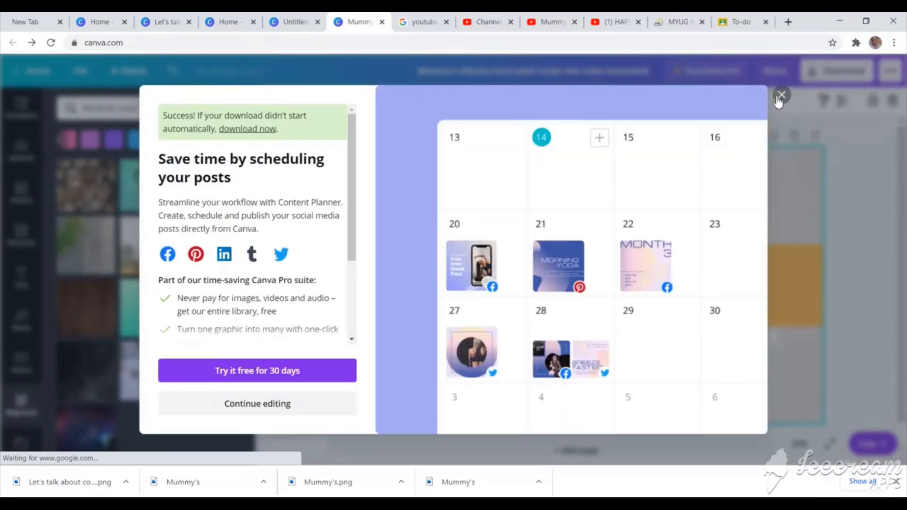
{"action": "left_click", "coordinate": [782, 94]}
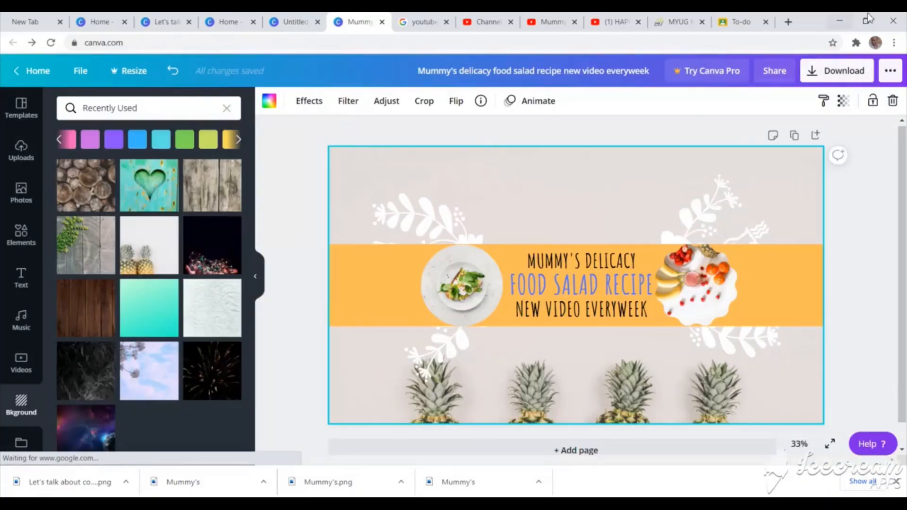
{"action": "mouse_move", "coordinate": [866, 19]}
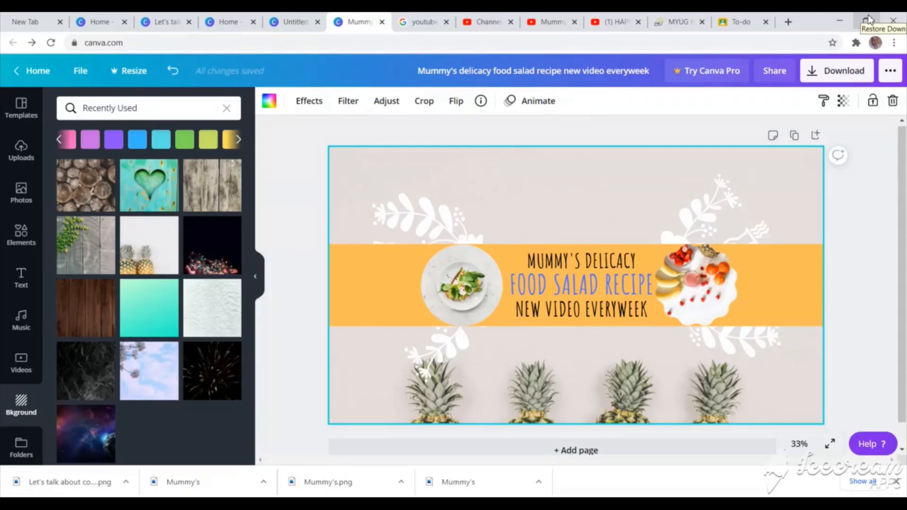
Switch the YouTube session to the Mummy's Declicay account.
{"action": "left_click", "coordinate": [421, 22]}
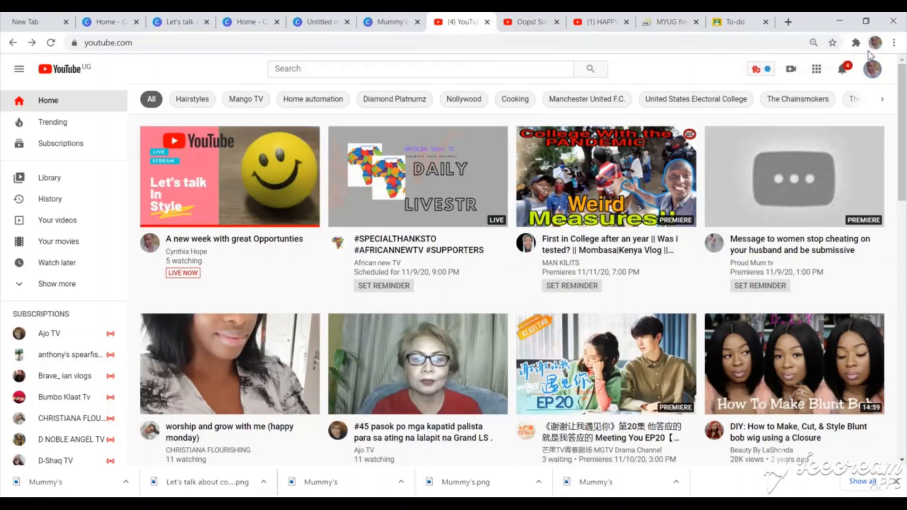
{"action": "mouse_move", "coordinate": [878, 297]}
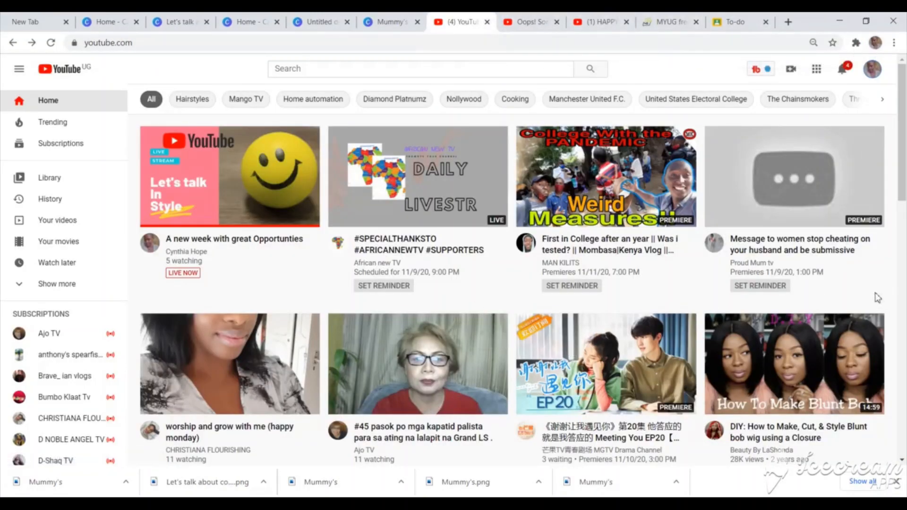
{"action": "left_click", "coordinate": [872, 69]}
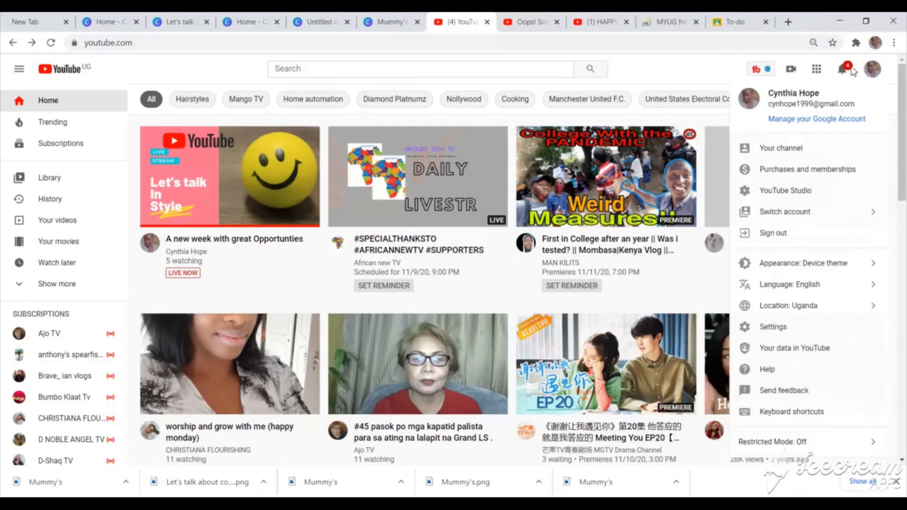
{"action": "mouse_move", "coordinate": [803, 217]}
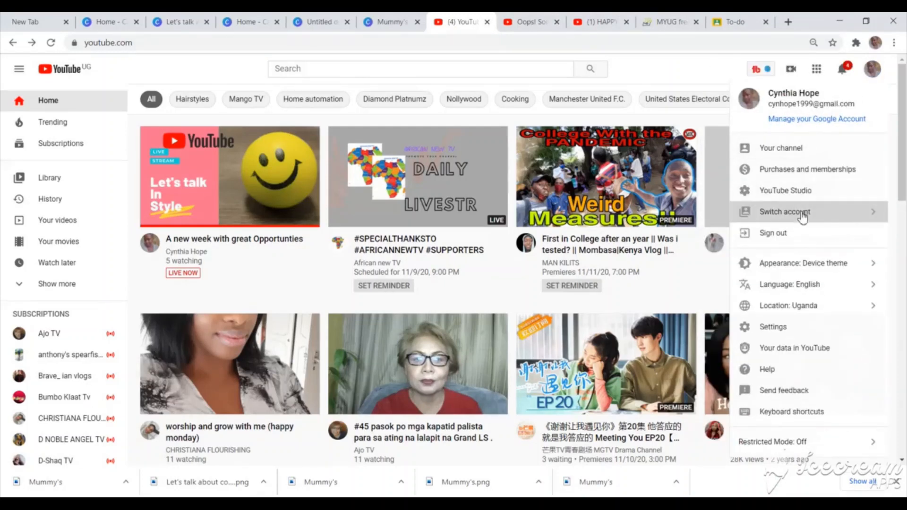
{"action": "left_click", "coordinate": [784, 212]}
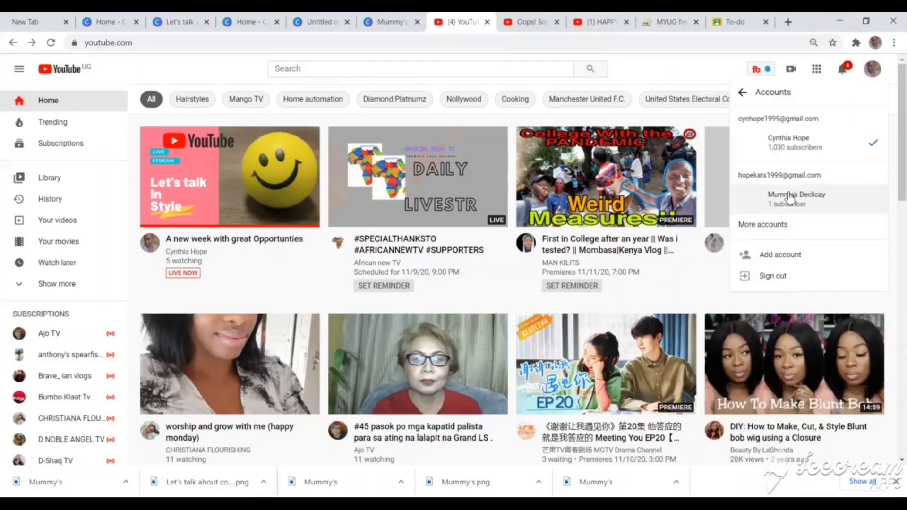
{"action": "left_click", "coordinate": [797, 198]}
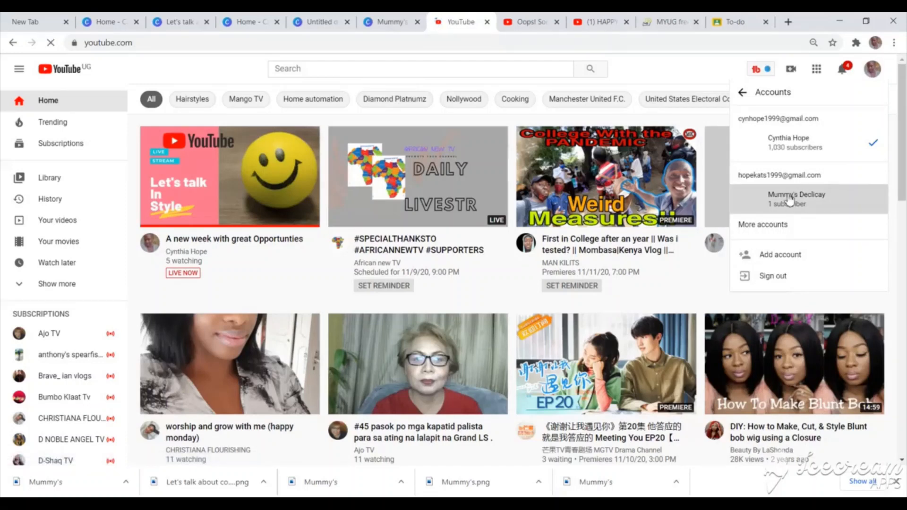
{"action": "left_click", "coordinate": [796, 198]}
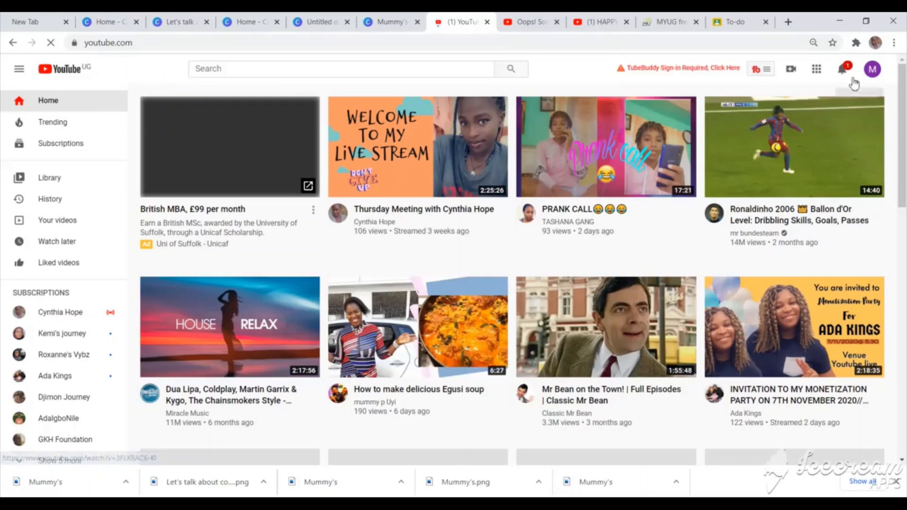
Go to the Mummy's Declicay channel page and enter Customize Channel.
{"action": "left_click", "coordinate": [871, 69]}
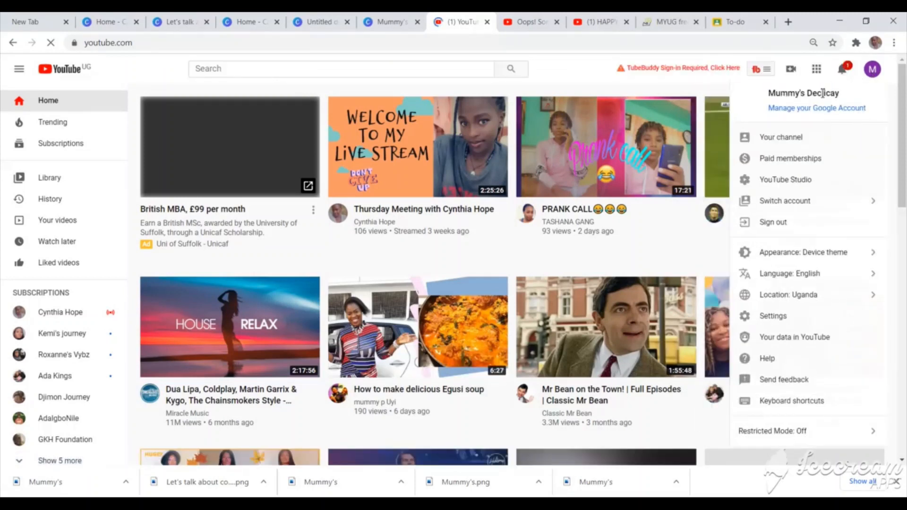
{"action": "mouse_move", "coordinate": [780, 137]}
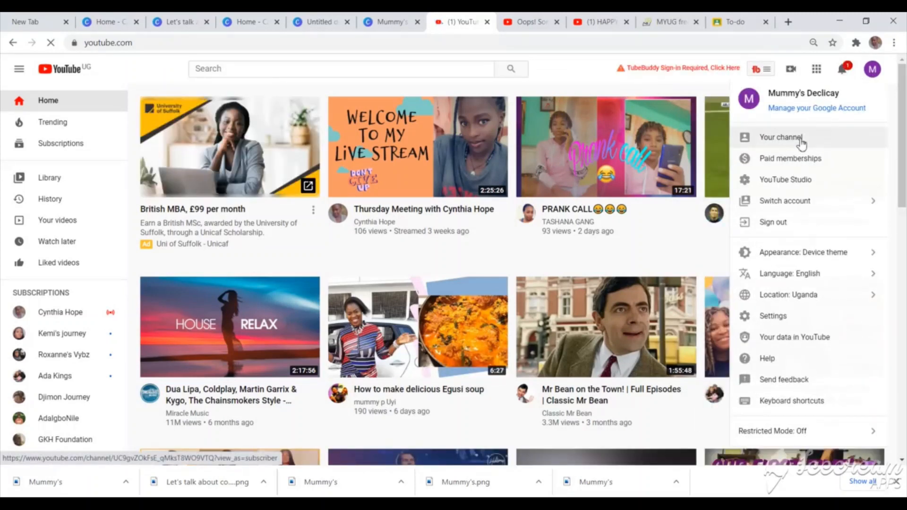
{"action": "left_click", "coordinate": [779, 138]}
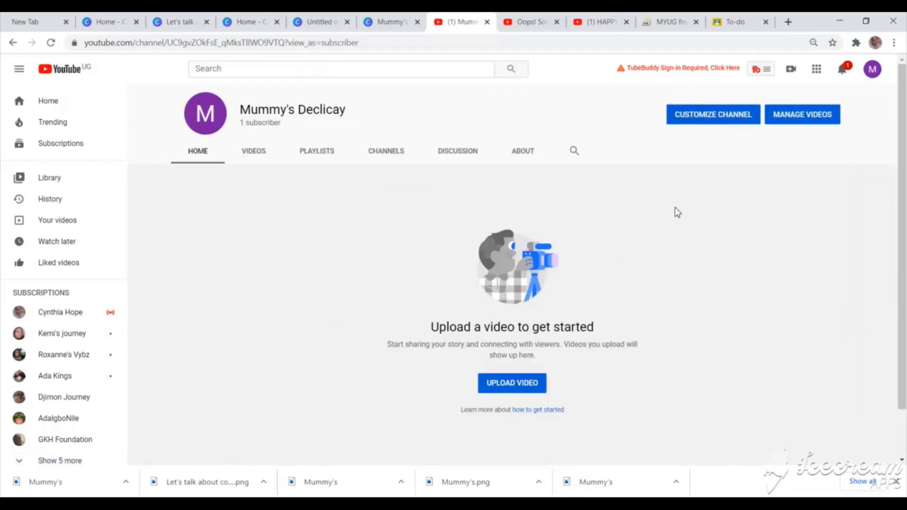
{"action": "mouse_move", "coordinate": [652, 154]}
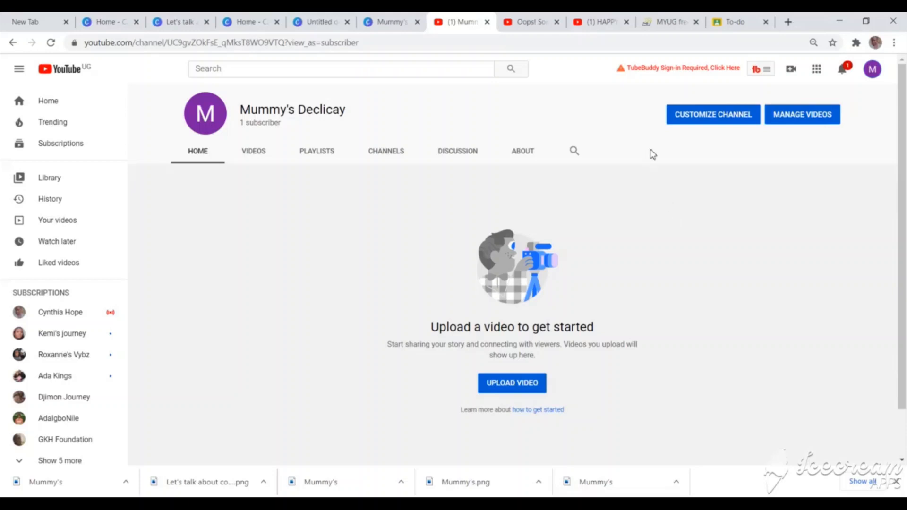
{"action": "mouse_move", "coordinate": [713, 124]}
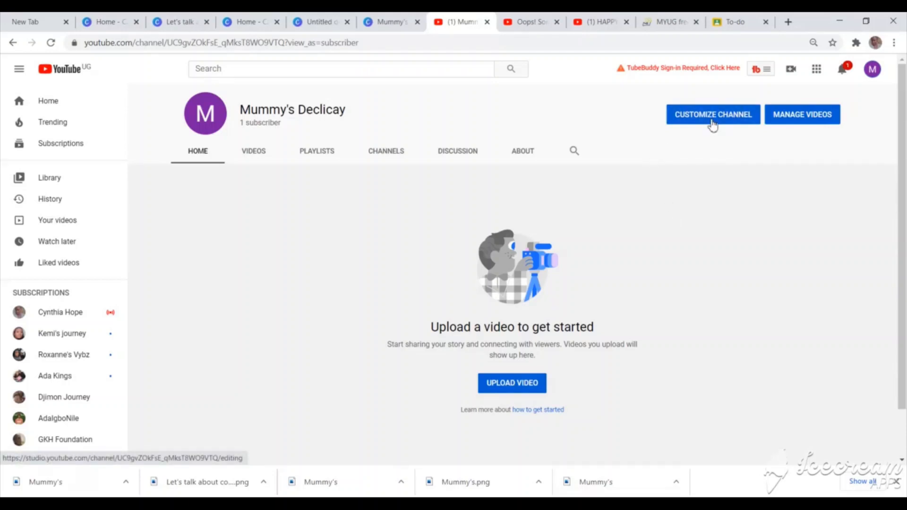
{"action": "left_click", "coordinate": [713, 115]}
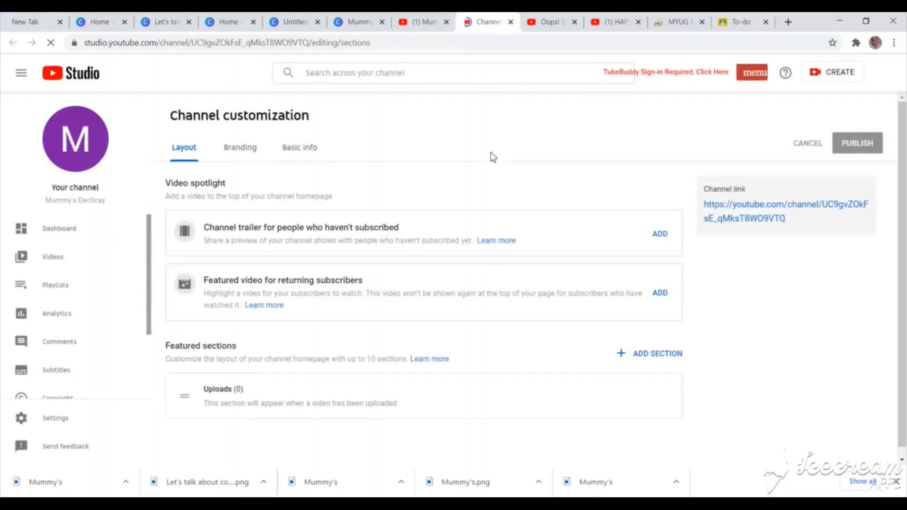
Start a banner image upload from the Branding settings and browse Downloads.
{"action": "left_click", "coordinate": [240, 147]}
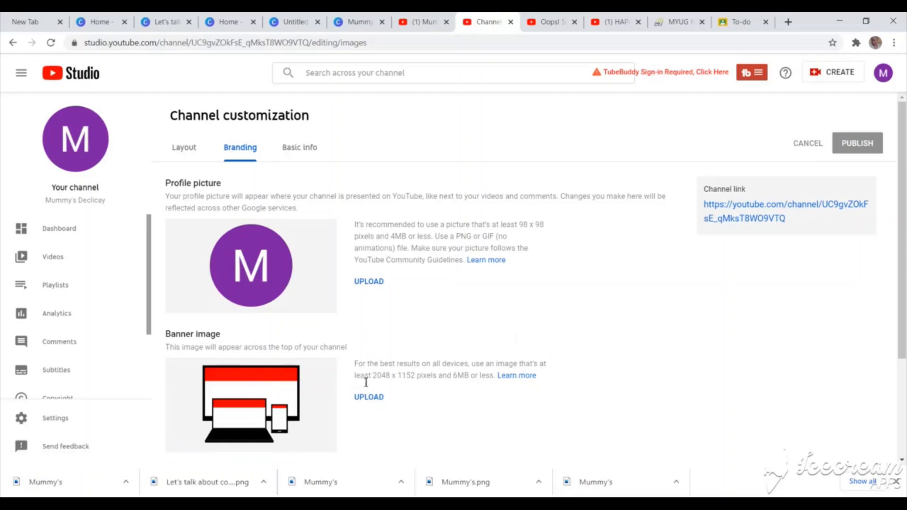
{"action": "mouse_move", "coordinate": [368, 397]}
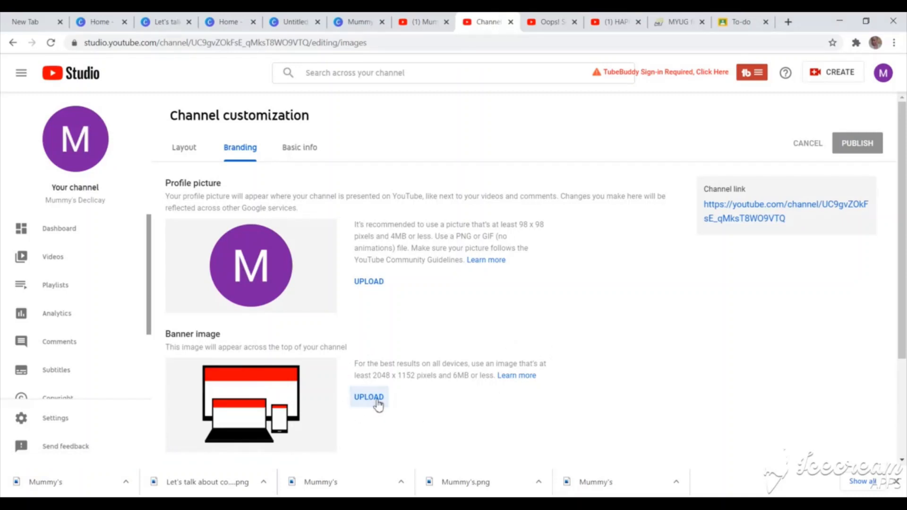
{"action": "left_click", "coordinate": [369, 397]}
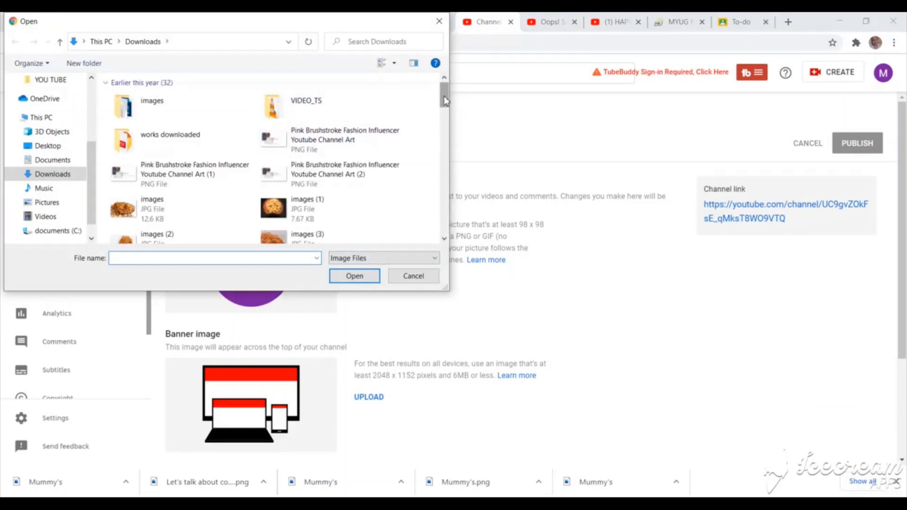
{"action": "scroll", "scroll_direction": "down", "scroll_amount": 3}
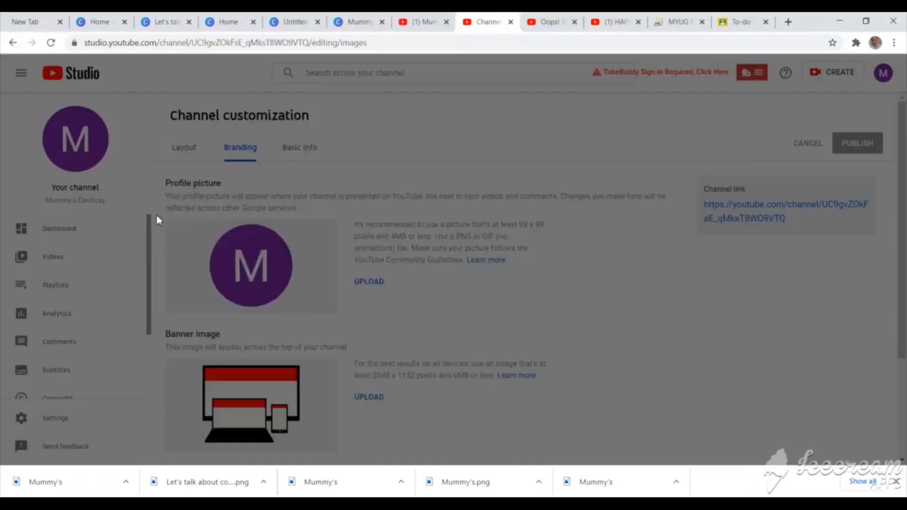
Upload the chosen banner file and accept its crop with DONE.
{"action": "left_click", "coordinate": [369, 397]}
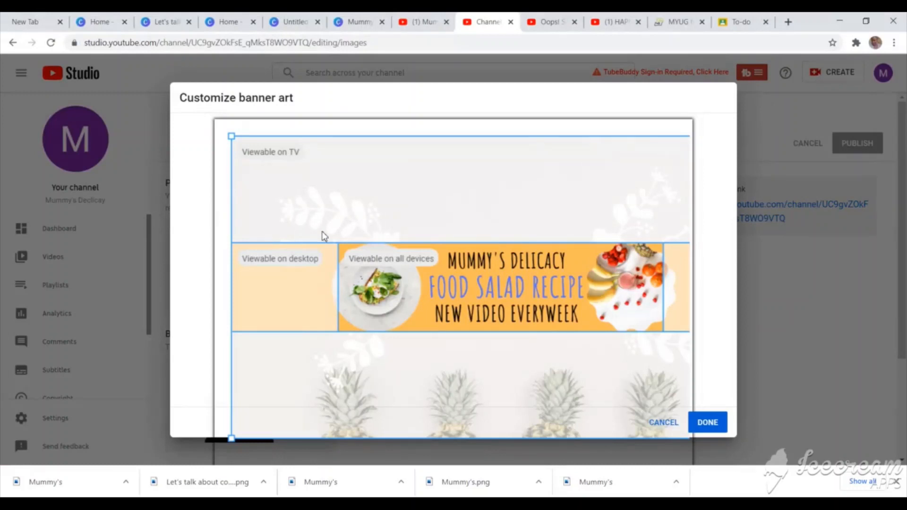
{"action": "mouse_move", "coordinate": [418, 290]}
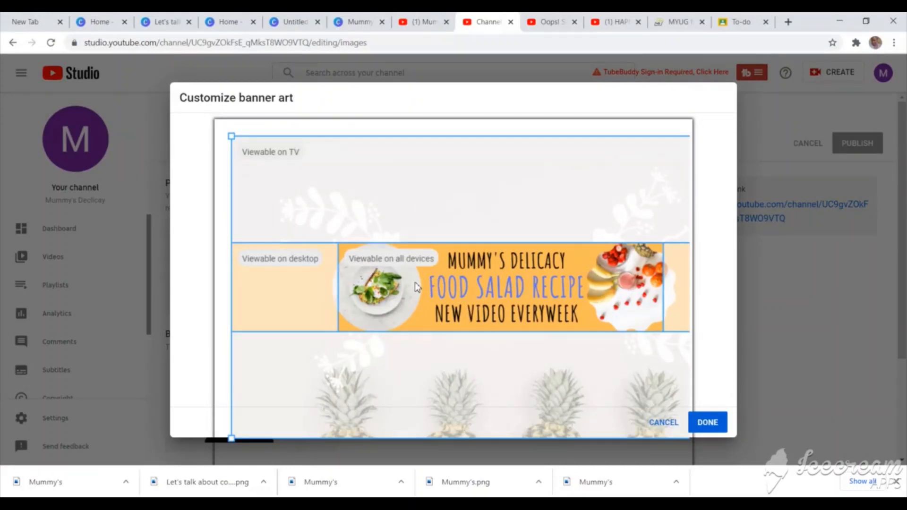
{"action": "mouse_move", "coordinate": [435, 288]}
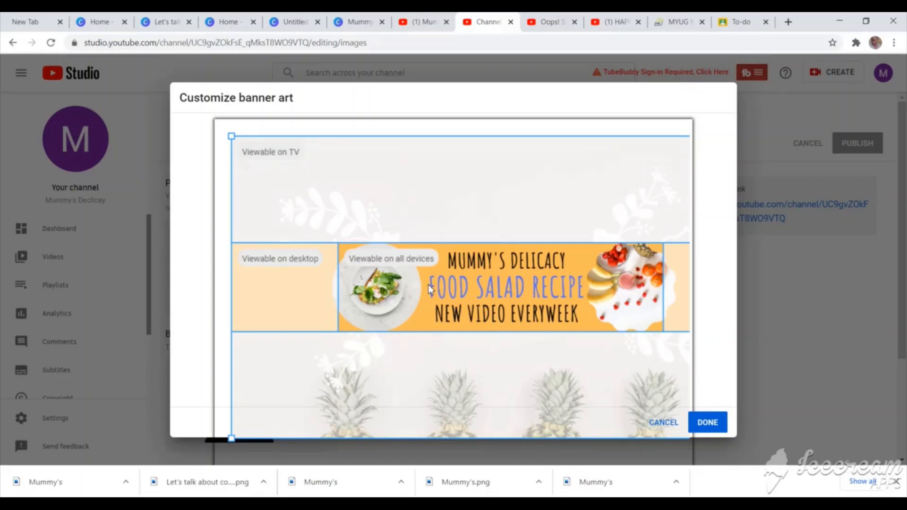
{"action": "mouse_move", "coordinate": [449, 290]}
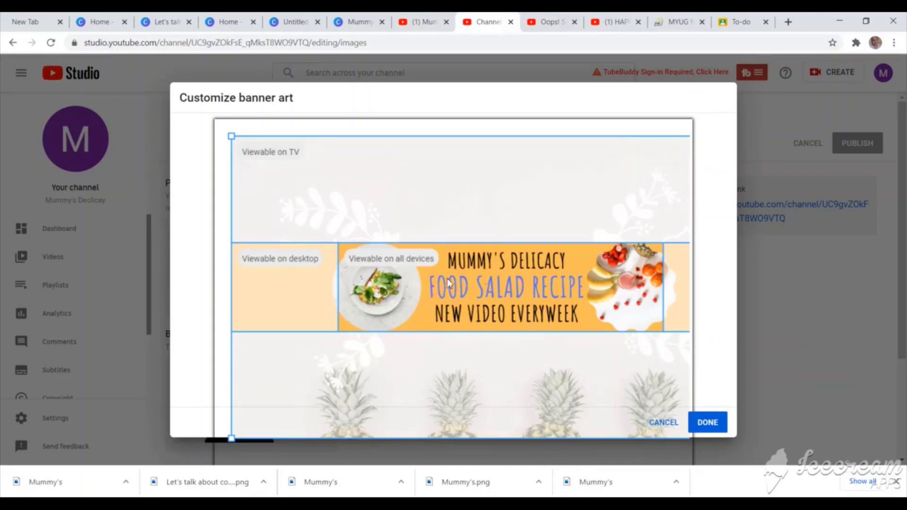
{"action": "mouse_move", "coordinate": [538, 299]}
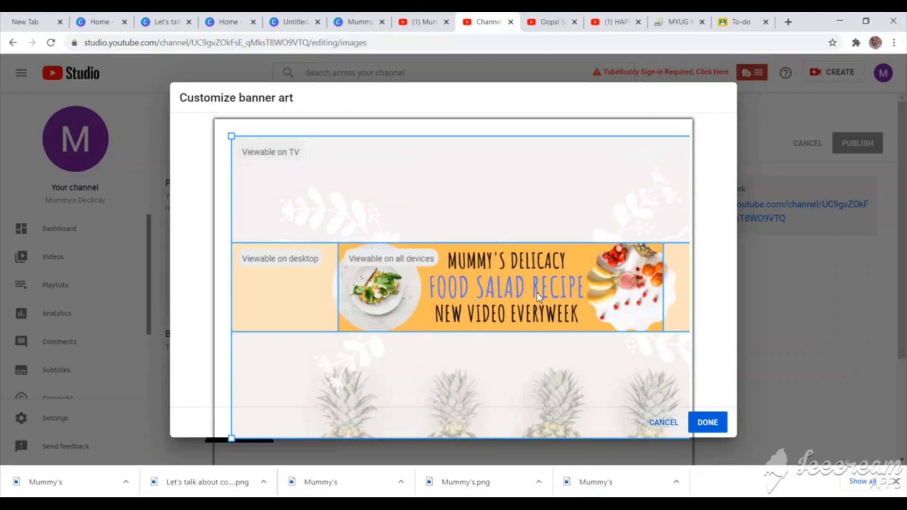
{"action": "mouse_move", "coordinate": [589, 299]}
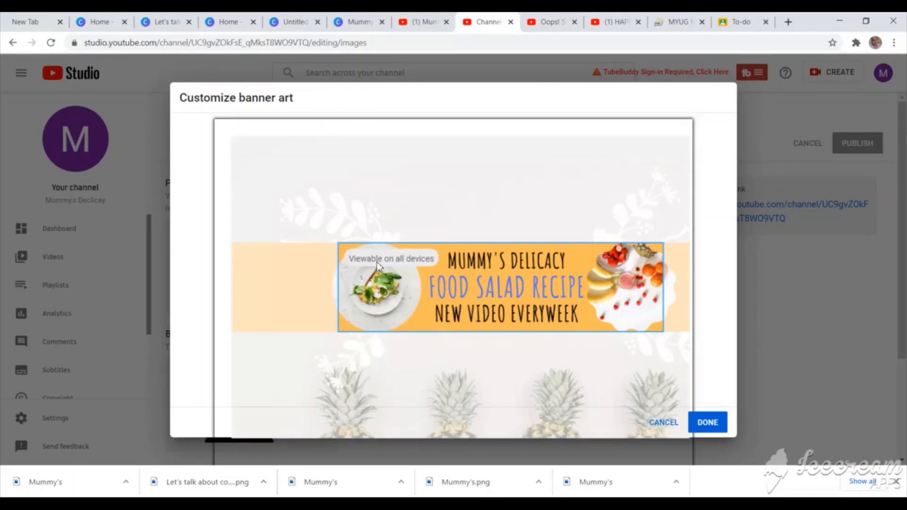
{"action": "mouse_move", "coordinate": [434, 271]}
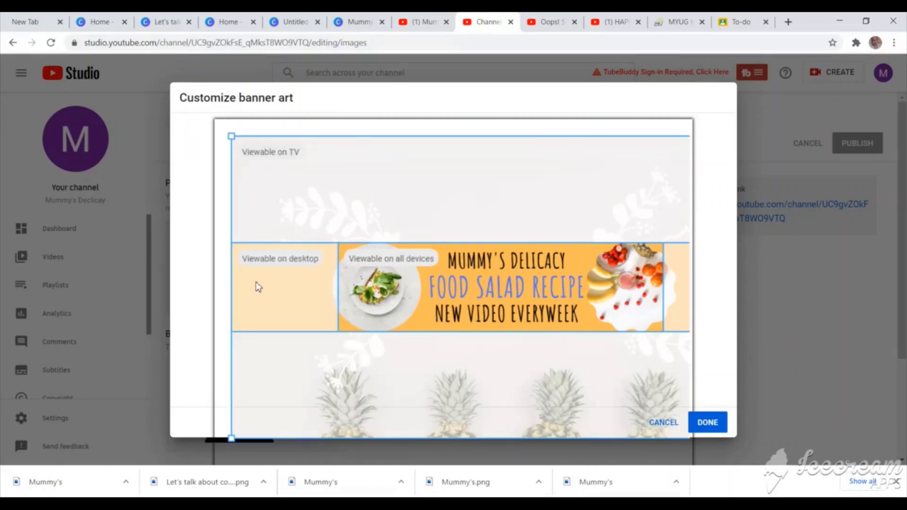
{"action": "mouse_move", "coordinate": [313, 283]}
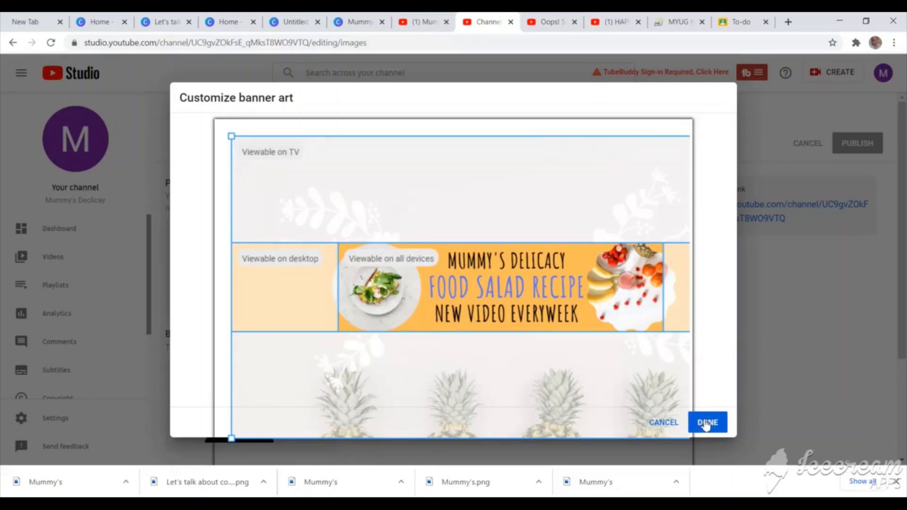
{"action": "left_click", "coordinate": [708, 423]}
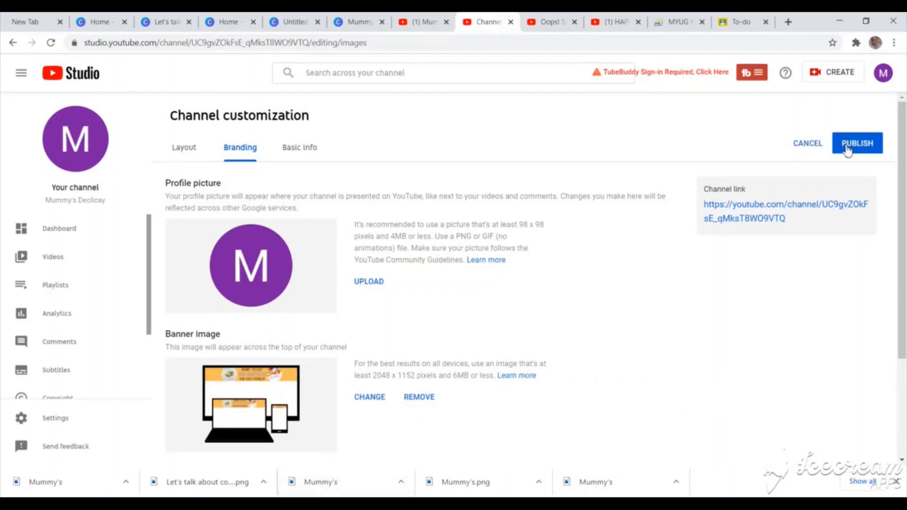
Publish the new banner and go to the channel page from the notice.
{"action": "left_click", "coordinate": [858, 144]}
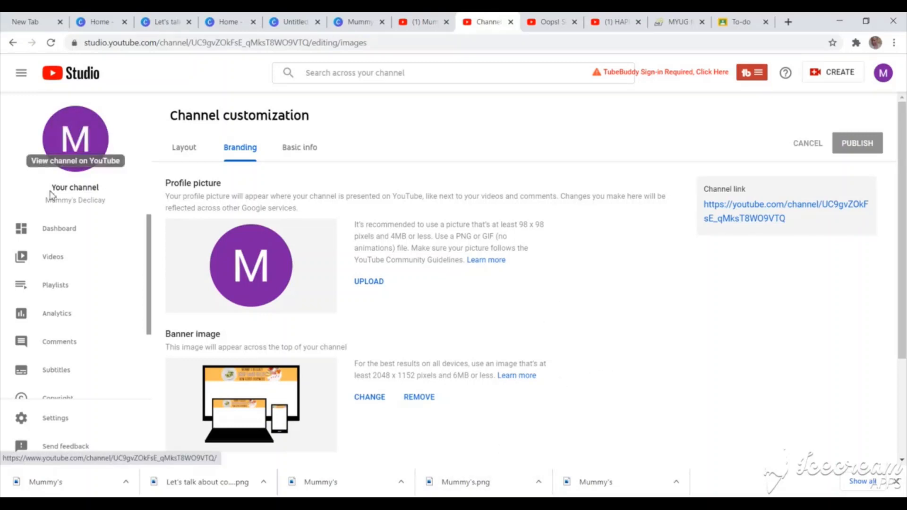
{"action": "mouse_move", "coordinate": [293, 386]}
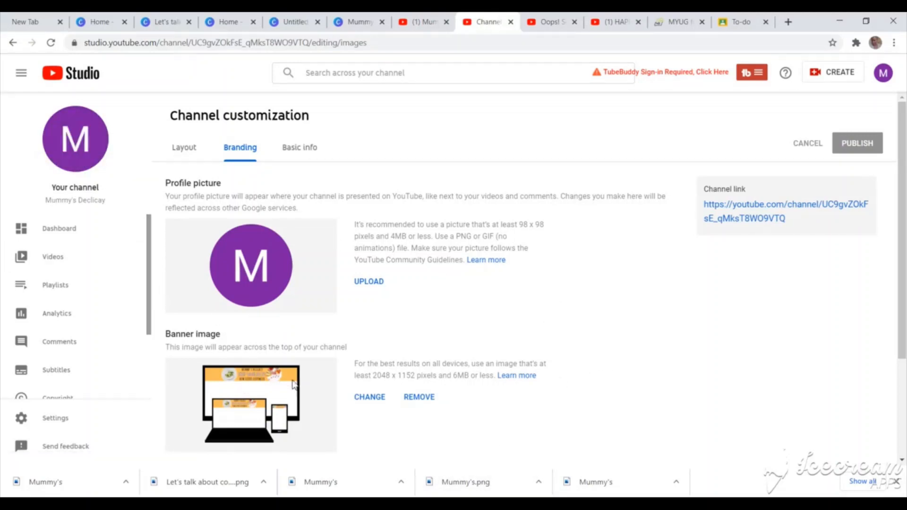
{"action": "mouse_move", "coordinate": [64, 301]}
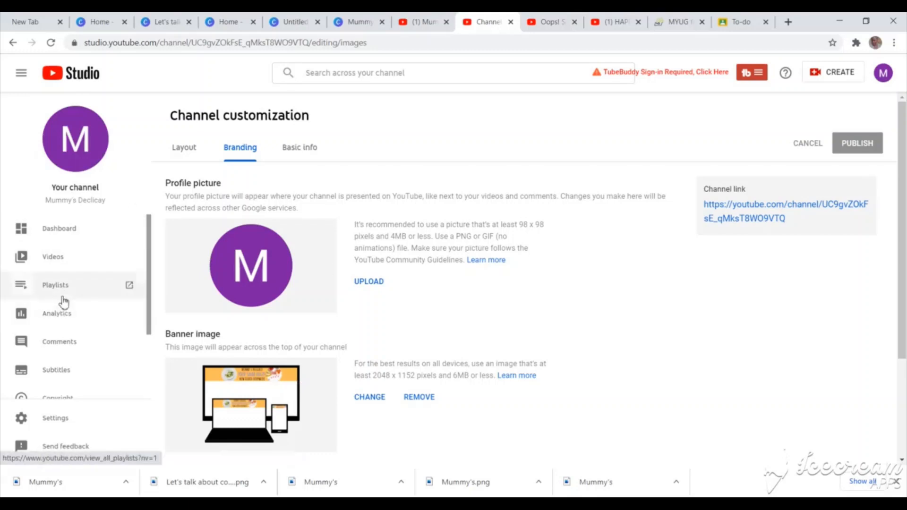
{"action": "mouse_move", "coordinate": [45, 225]}
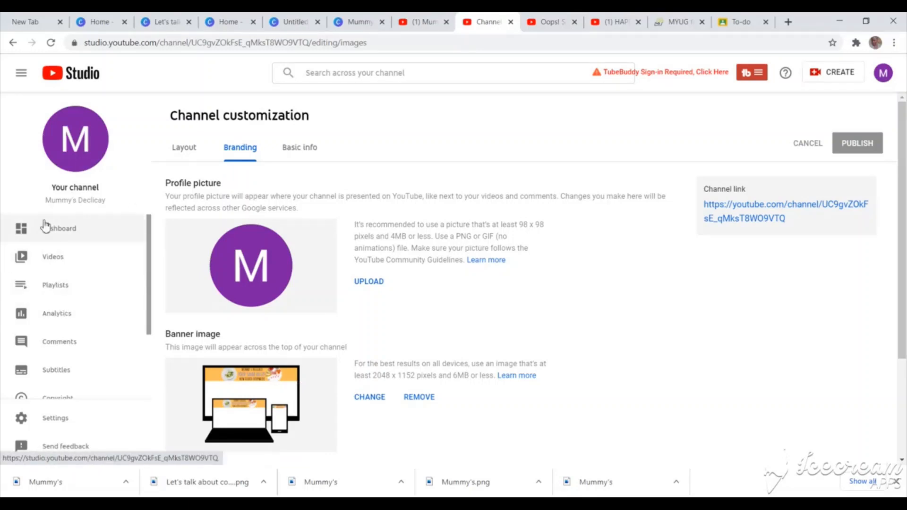
{"action": "mouse_move", "coordinate": [57, 232]}
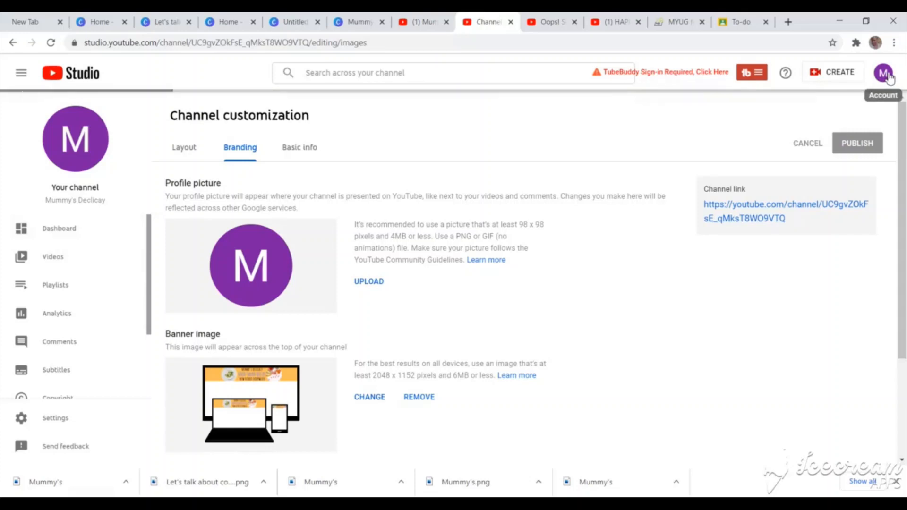
{"action": "left_click", "coordinate": [857, 143]}
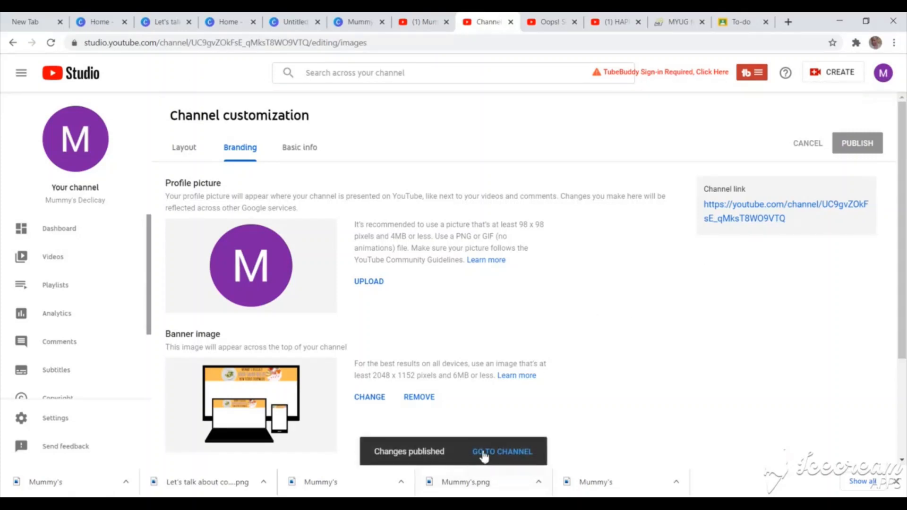
{"action": "left_click", "coordinate": [503, 452]}
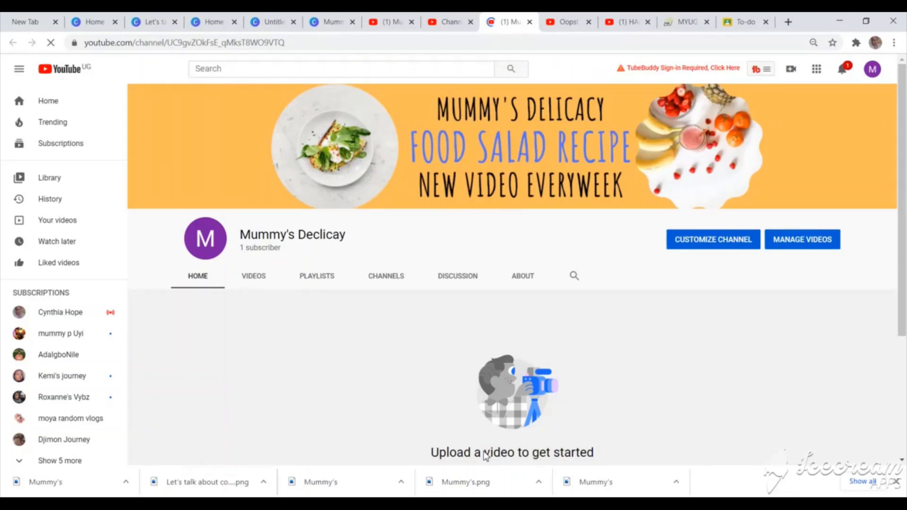
{"action": "mouse_move", "coordinate": [792, 180]}
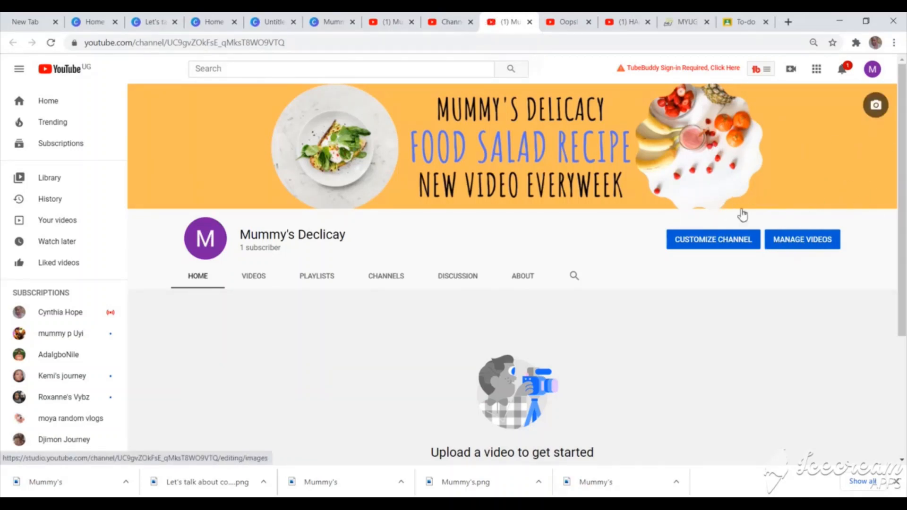
{"action": "mouse_move", "coordinate": [858, 179]}
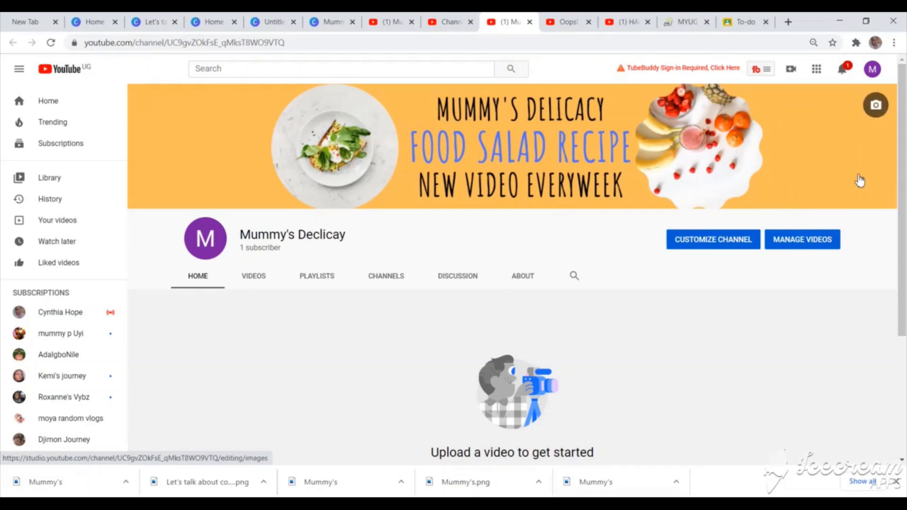
{"action": "mouse_move", "coordinate": [813, 212]}
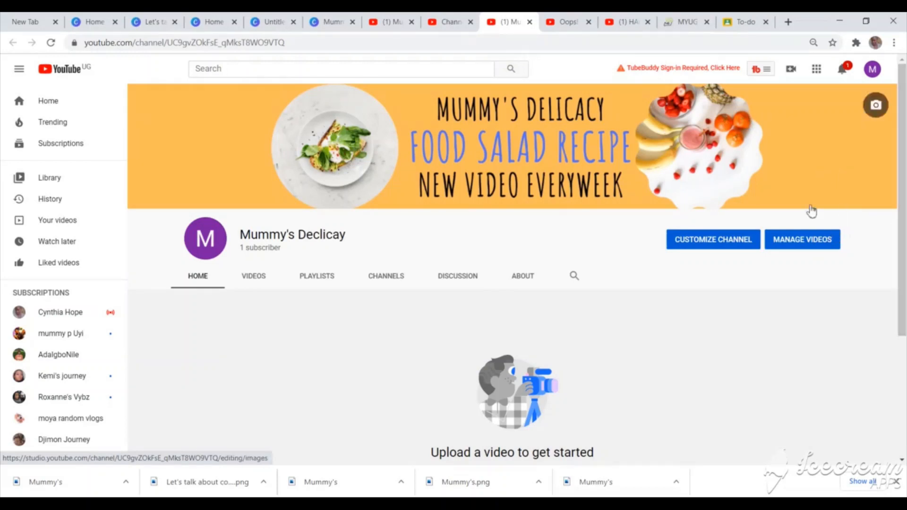
{"action": "mouse_move", "coordinate": [861, 186]}
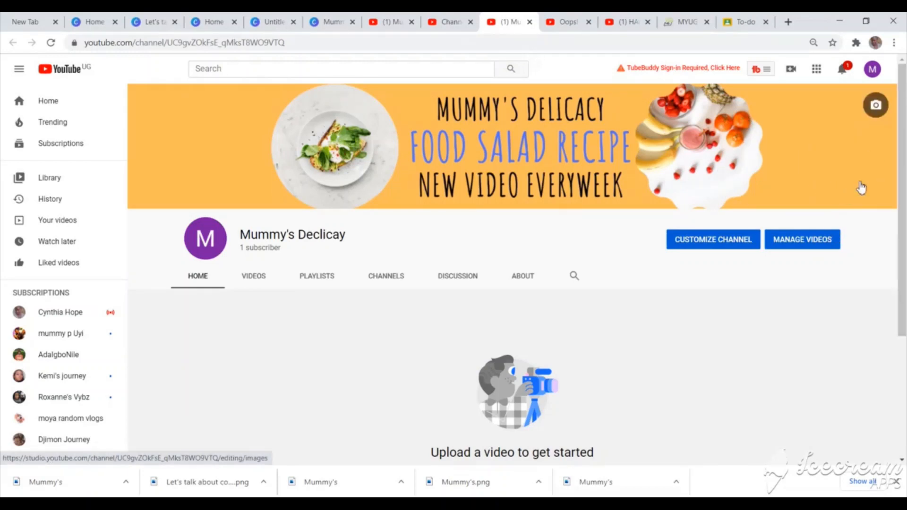
{"action": "mouse_move", "coordinate": [875, 162]}
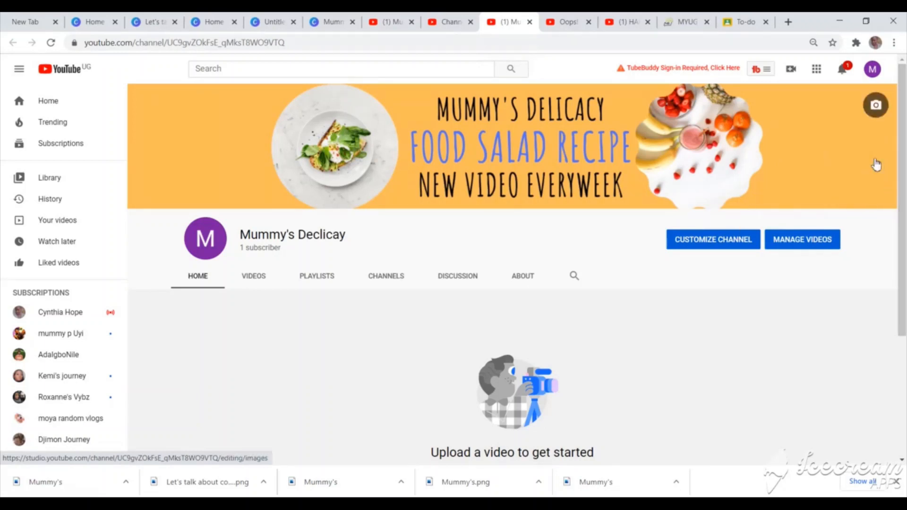
{"action": "mouse_move", "coordinate": [503, 304]}
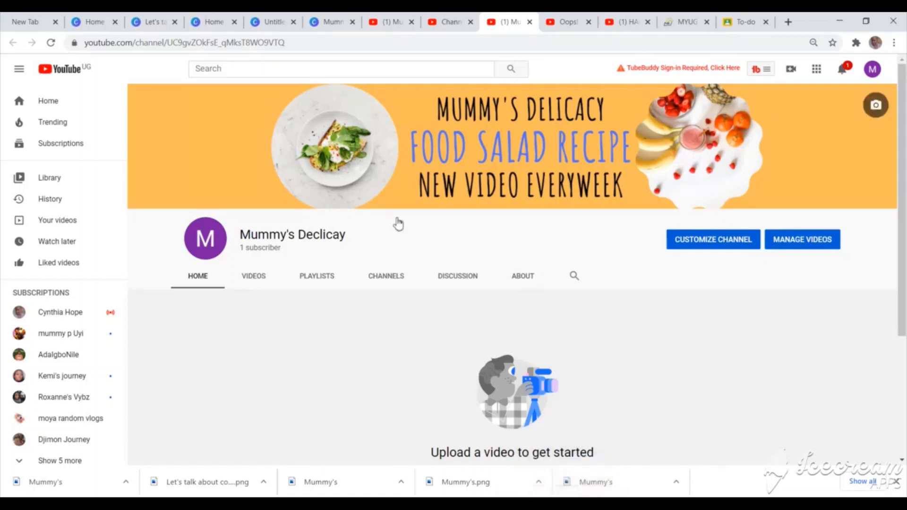
{"action": "mouse_move", "coordinate": [716, 215]}
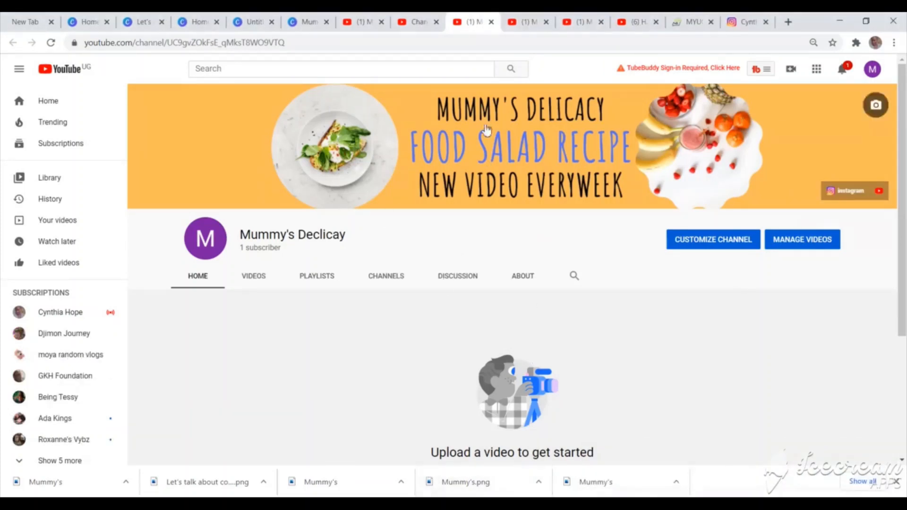
{"action": "mouse_move", "coordinate": [836, 201]}
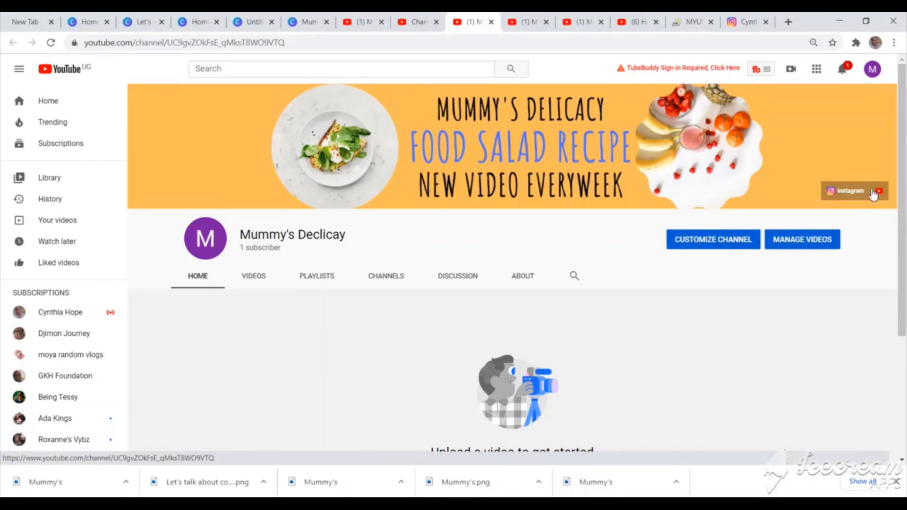
{"action": "mouse_move", "coordinate": [843, 187]}
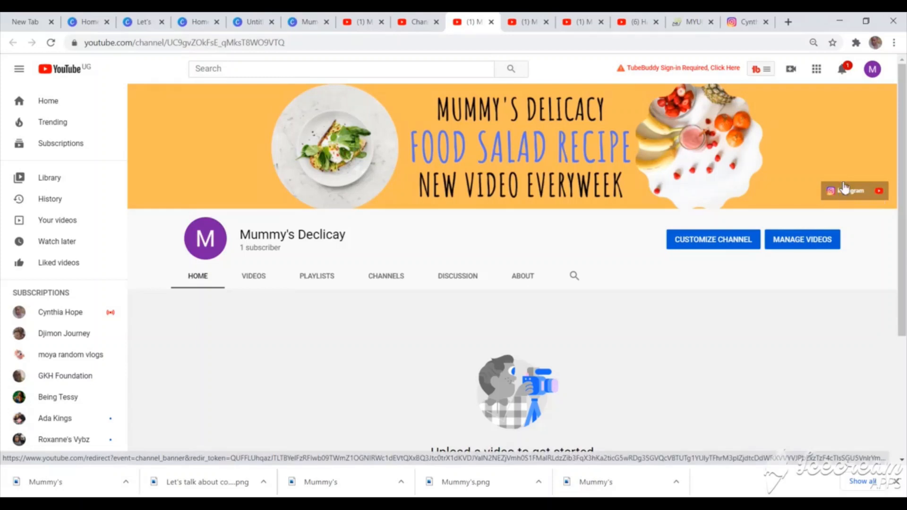
{"action": "mouse_move", "coordinate": [843, 197]}
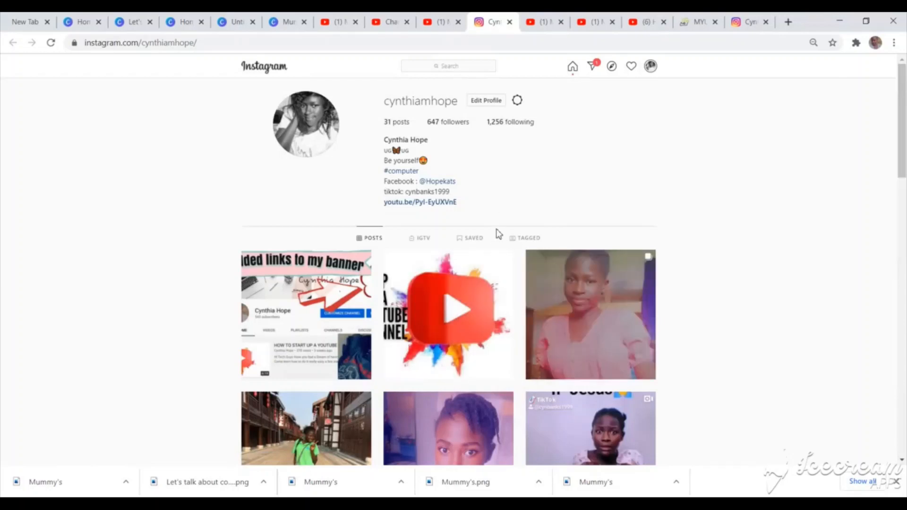
{"action": "left_click", "coordinate": [439, 22]}
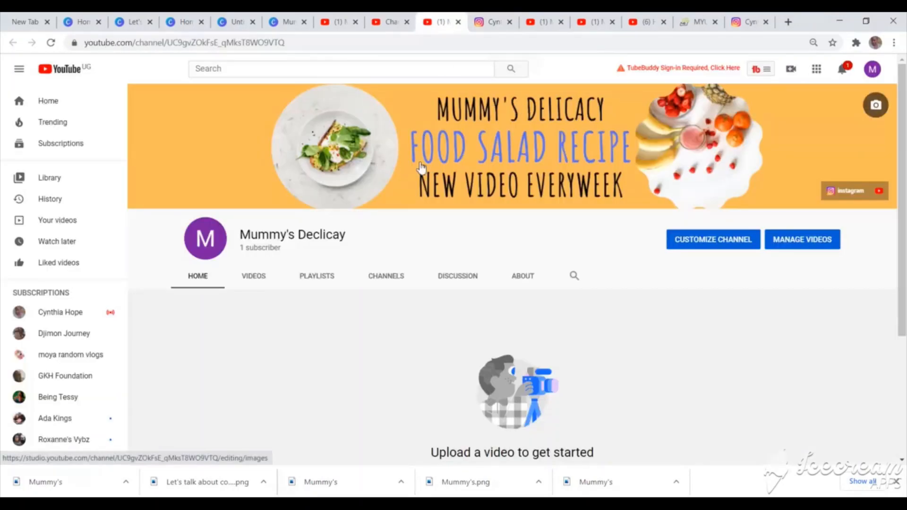
{"action": "mouse_move", "coordinate": [205, 238]}
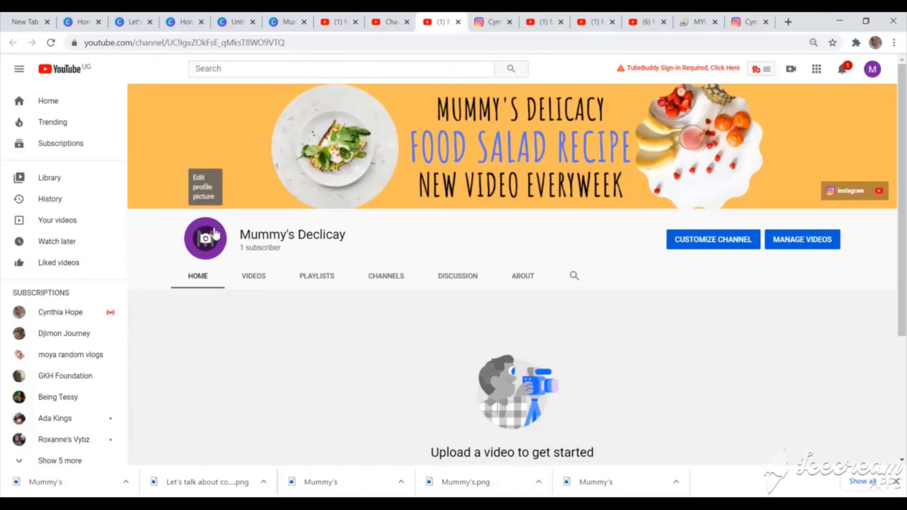